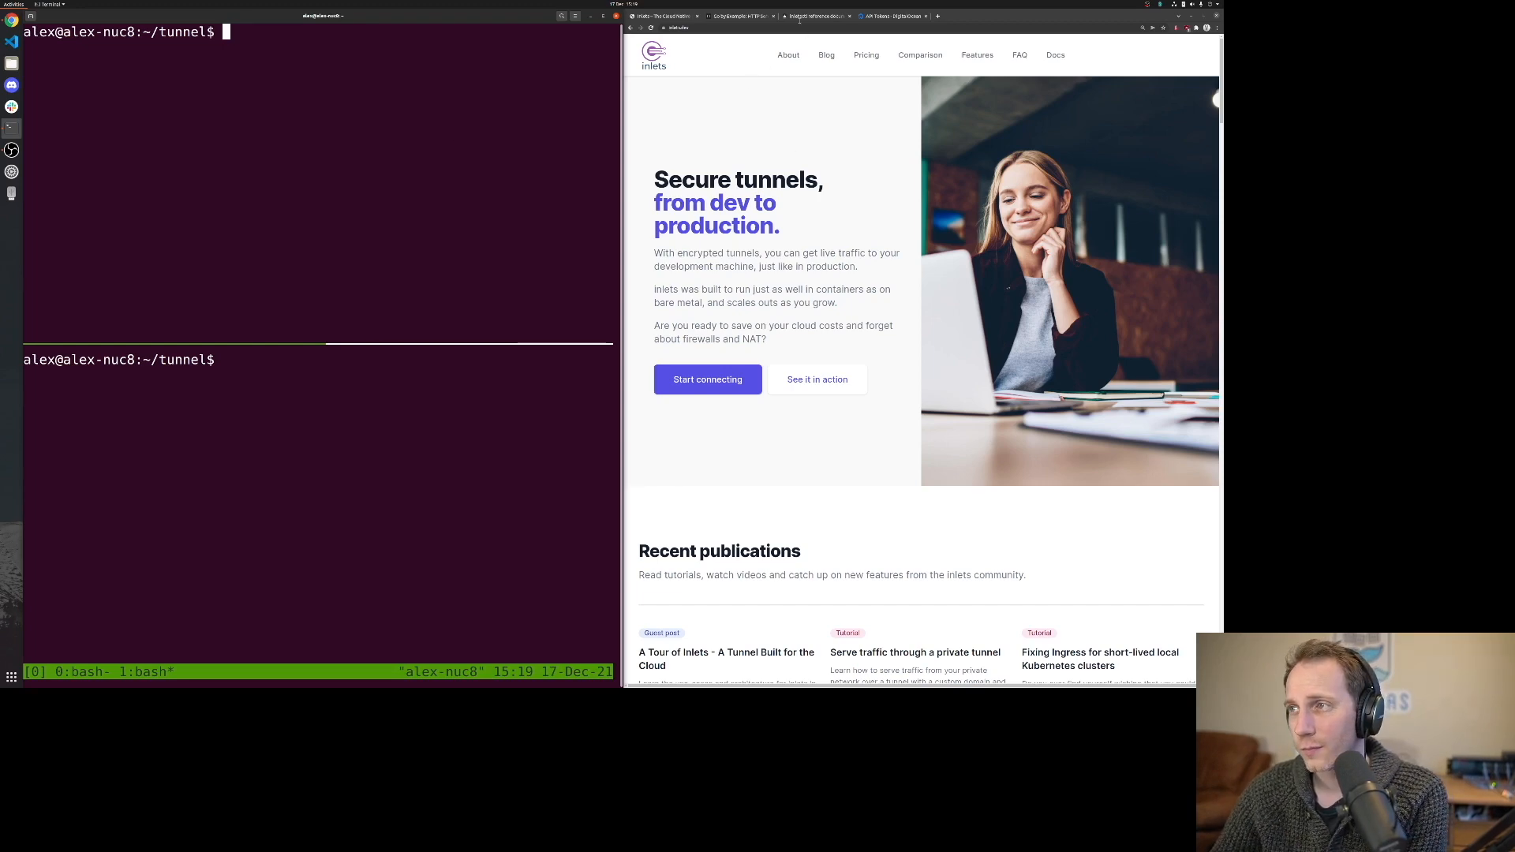
# Bring up the inletsctl docs at 'The create command' and select 'digitalocean' in the HTTPS tunnel example
pyautogui.click(814, 16)
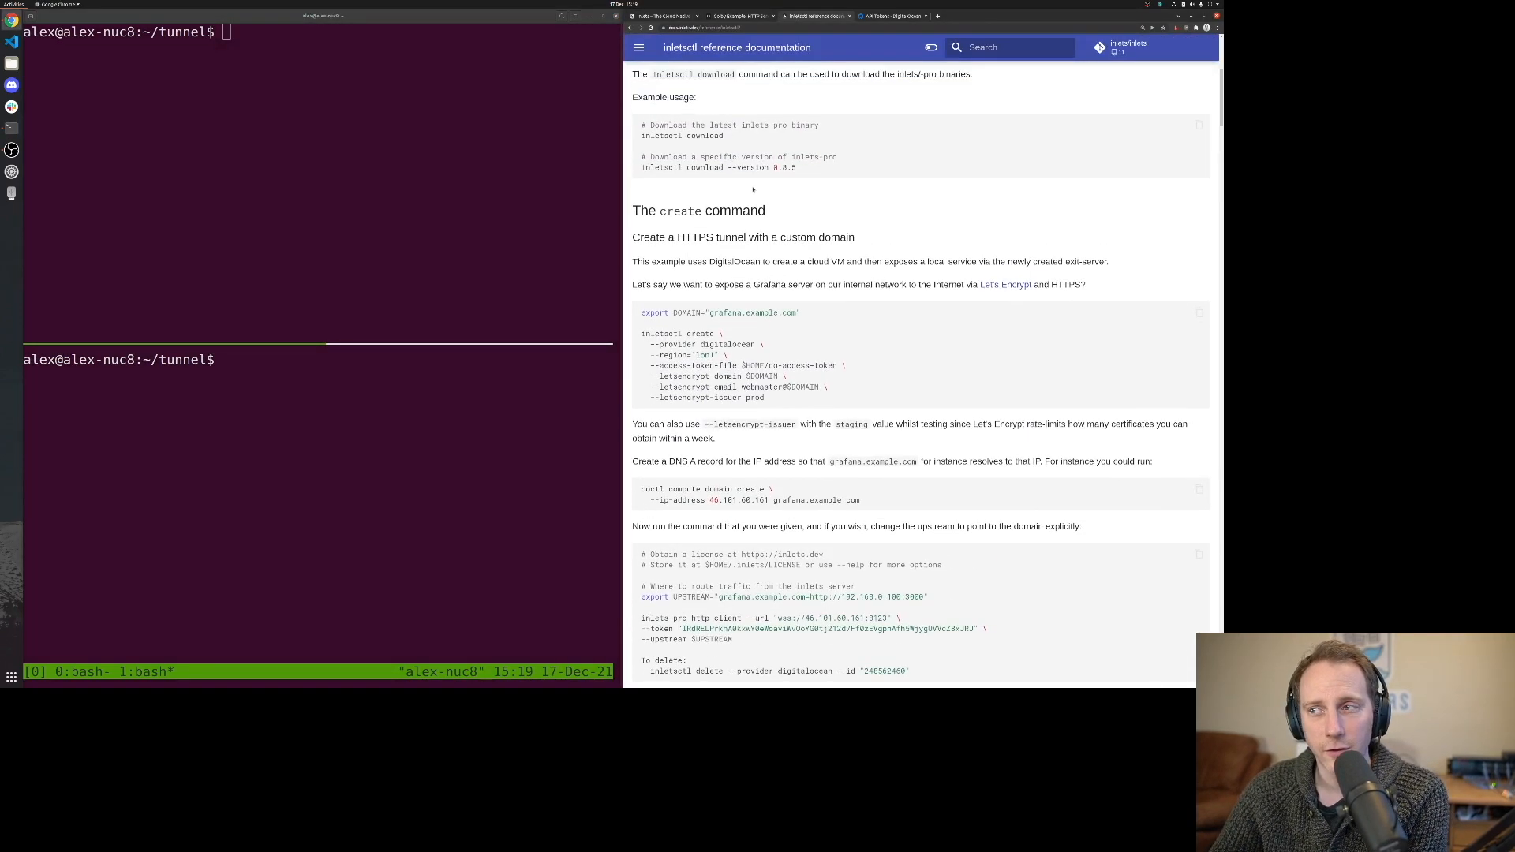
pyautogui.scroll(3)
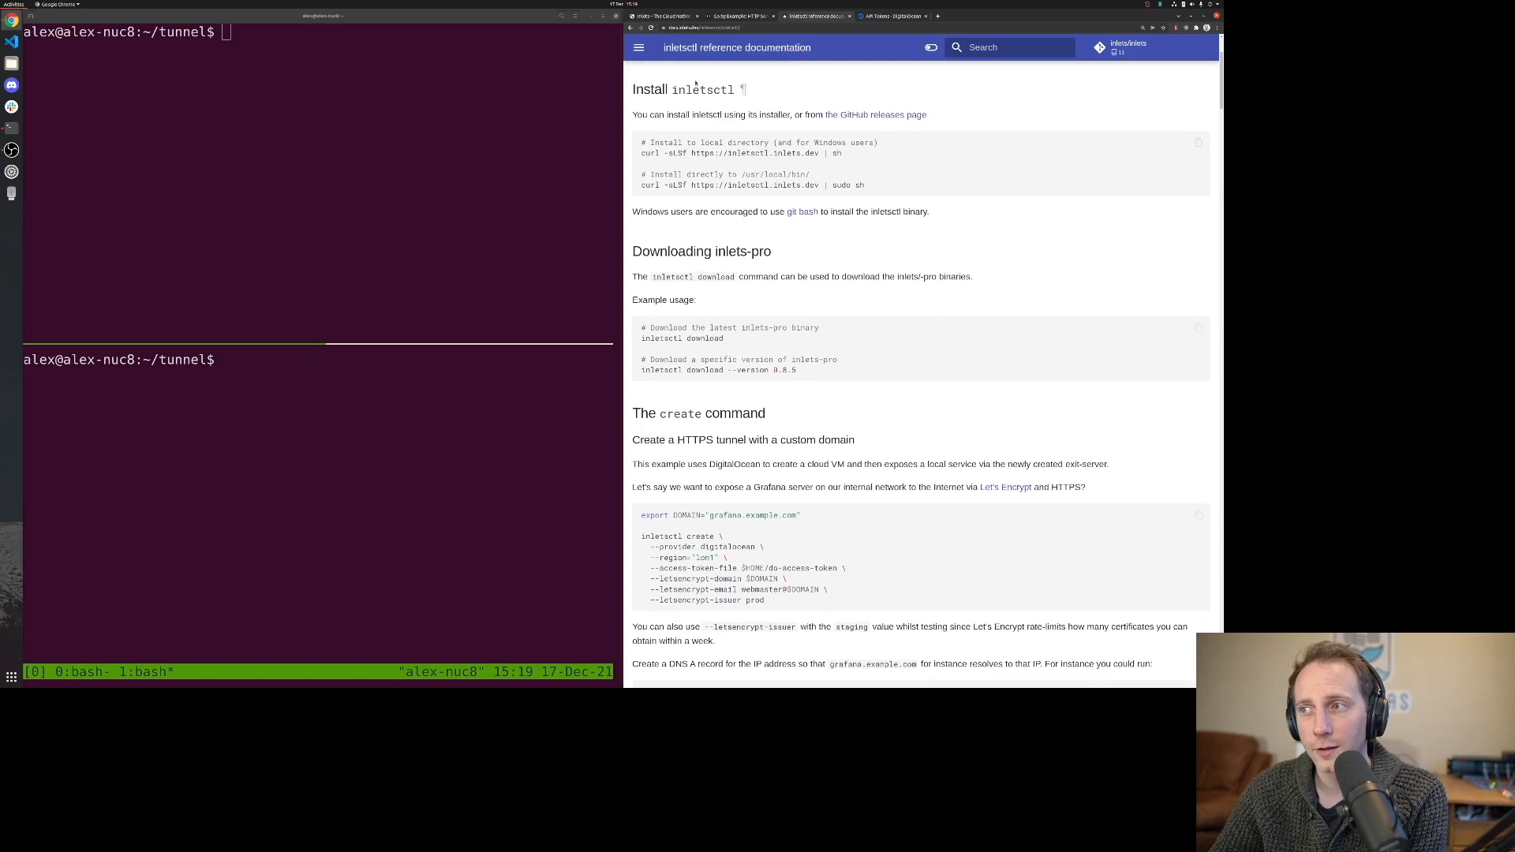
pyautogui.scroll(-3)
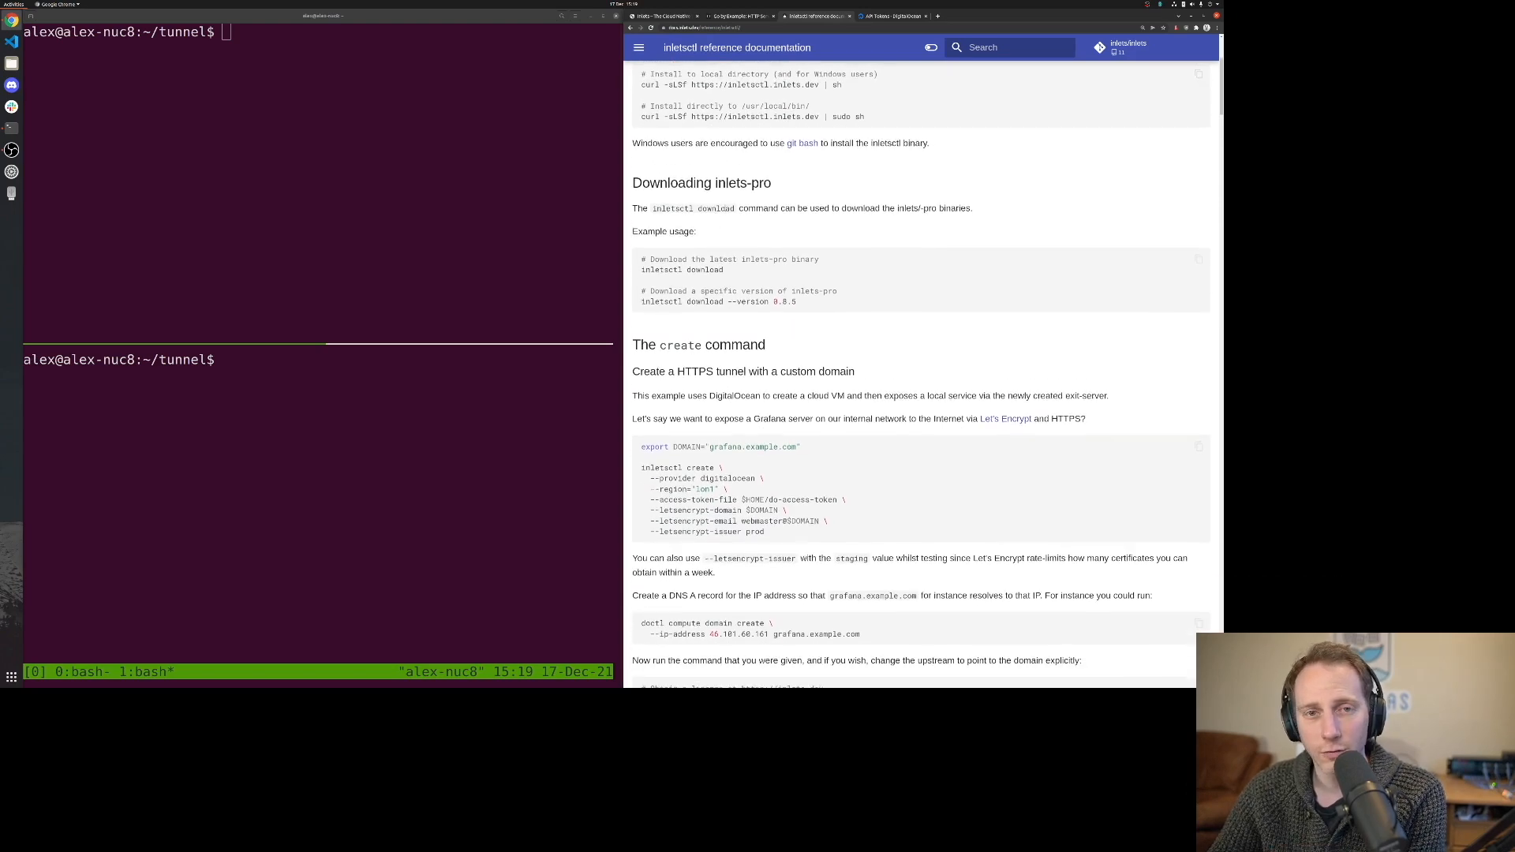
pyautogui.scroll(-3)
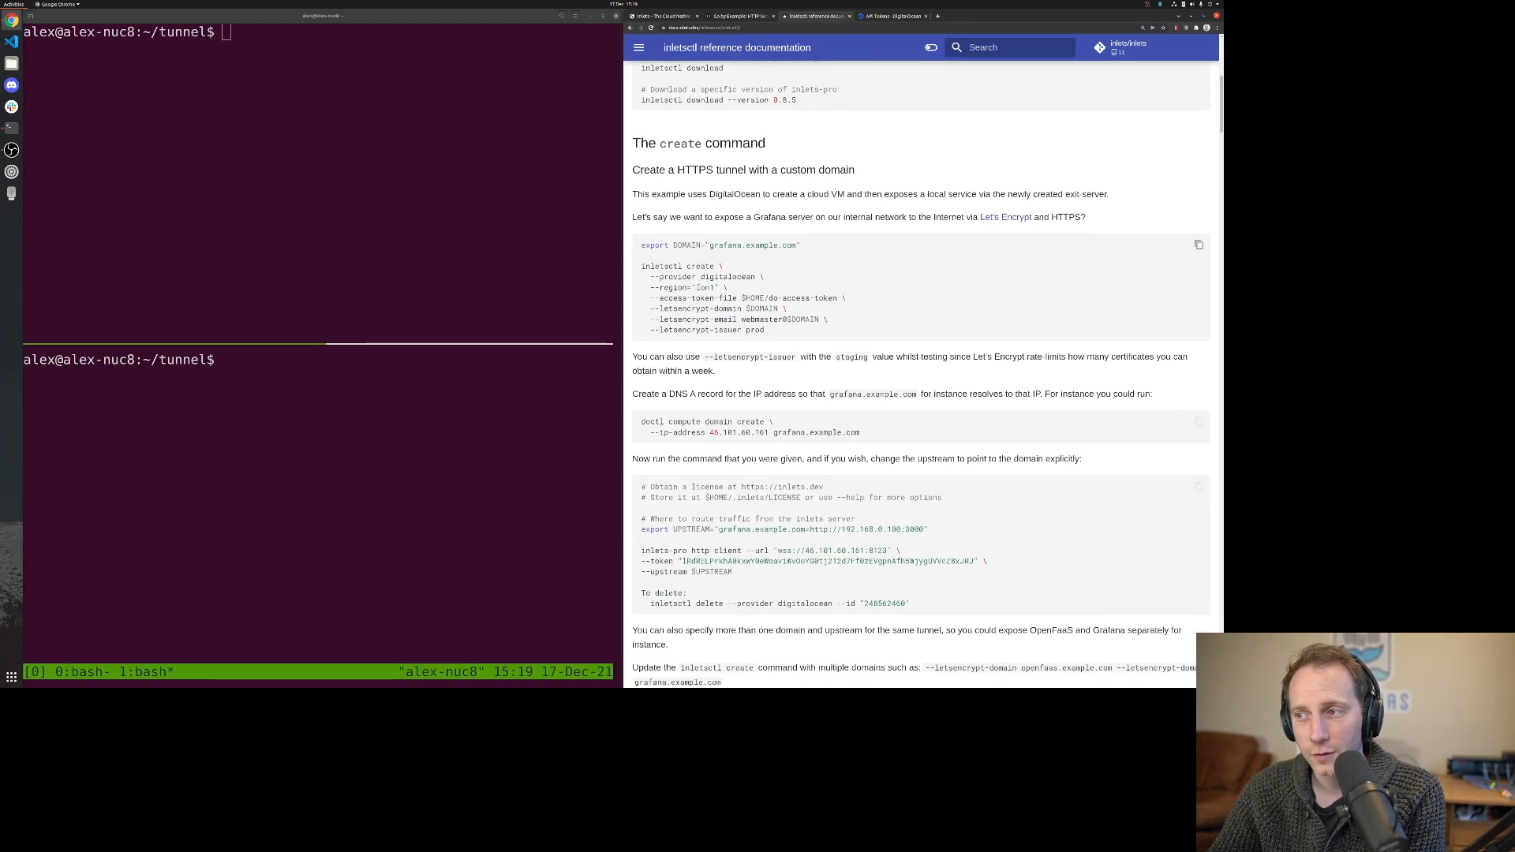
pyautogui.doubleClick(729, 276)
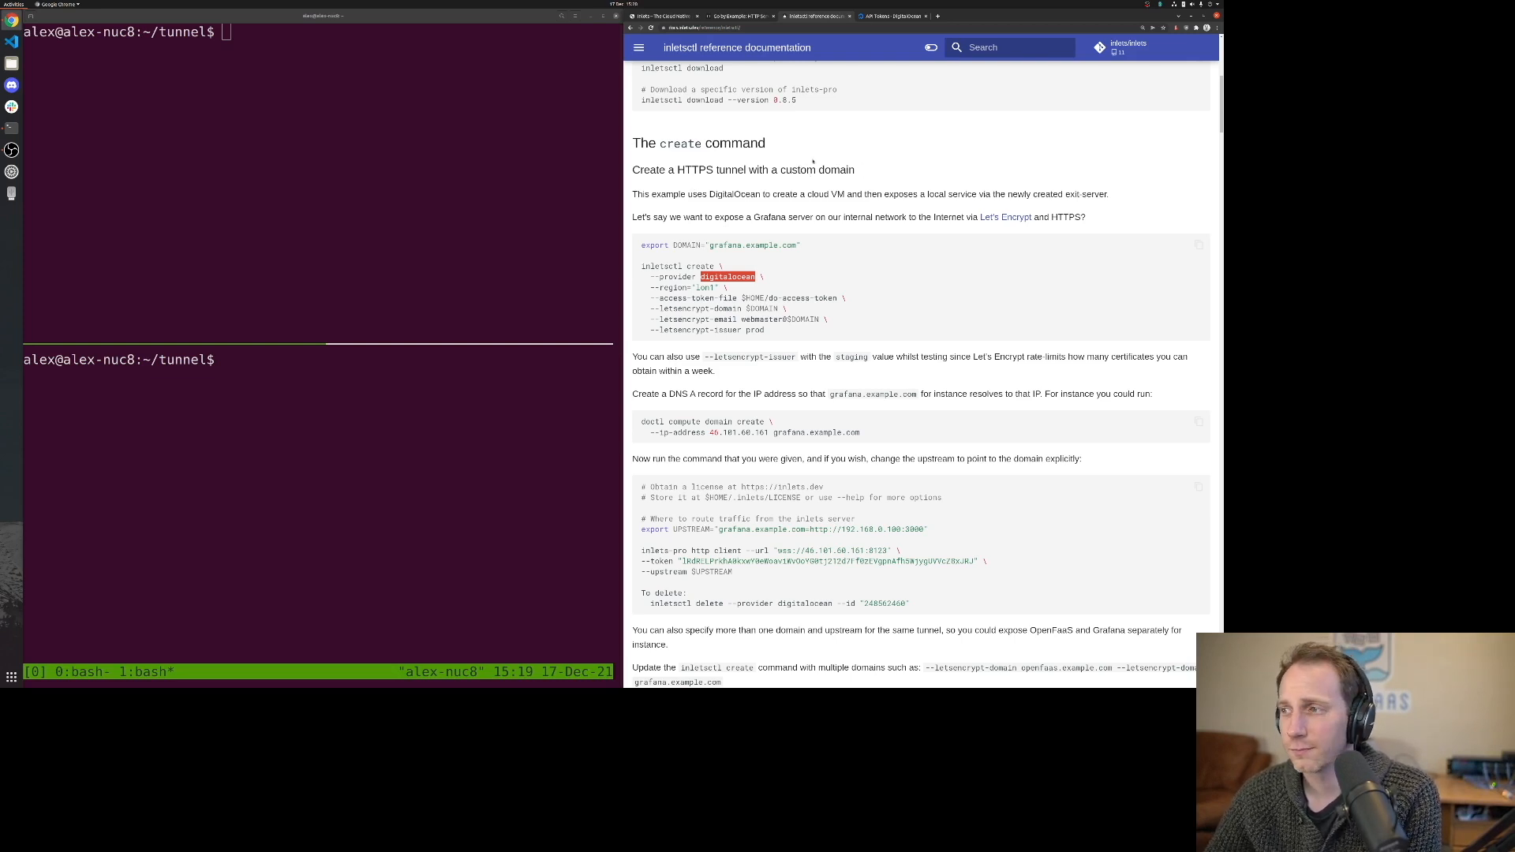
# Generate a read/write DigitalOcean token named inletsctl-demo, copy it and start saving it via nano token
pyautogui.click(874, 16)
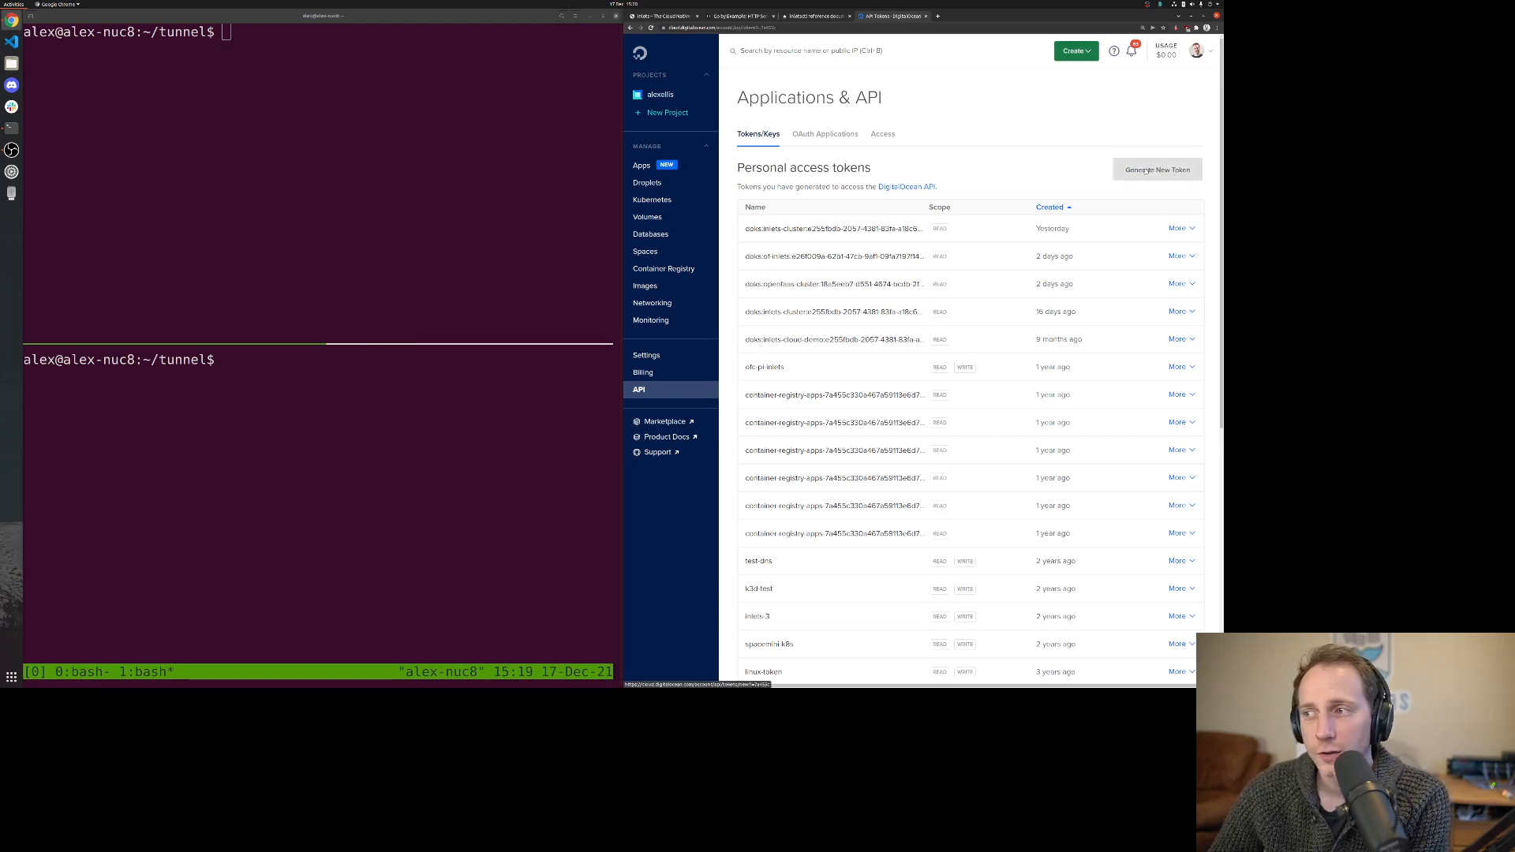
pyautogui.click(1157, 169)
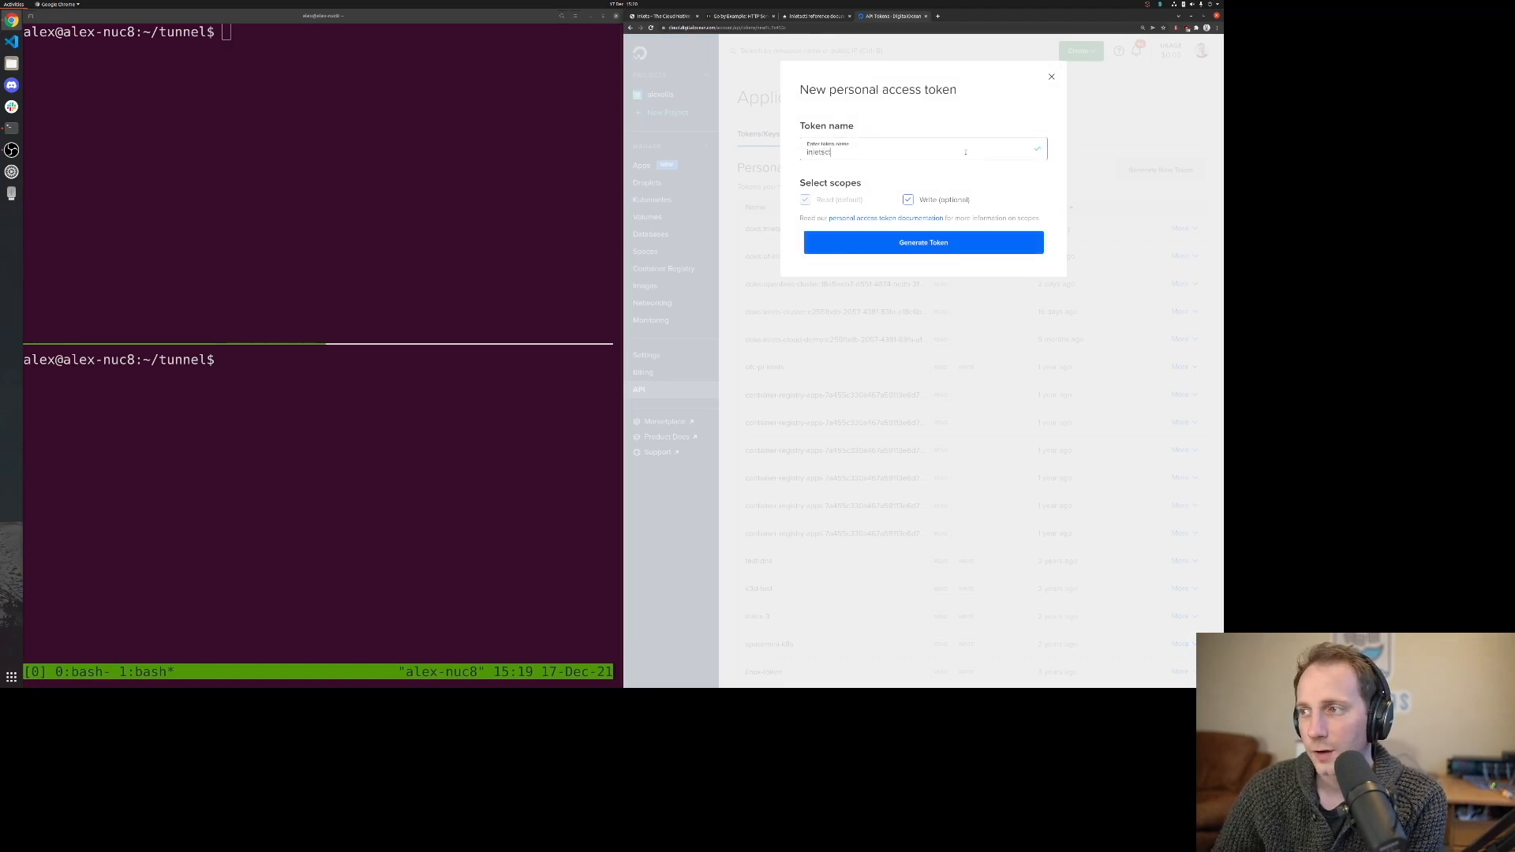
pyautogui.write('l-demo')
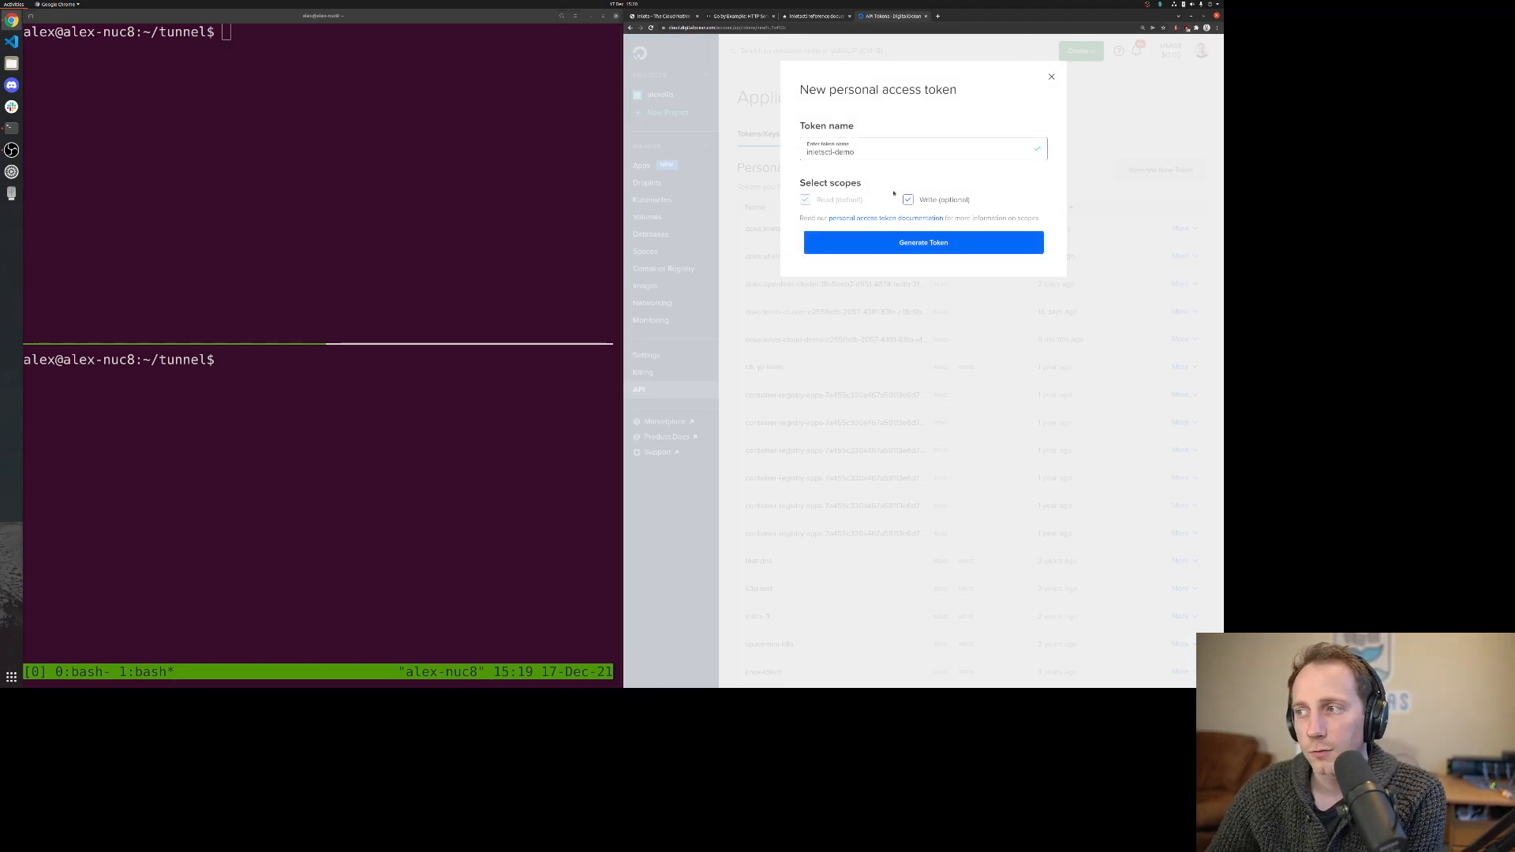
pyautogui.click(921, 241)
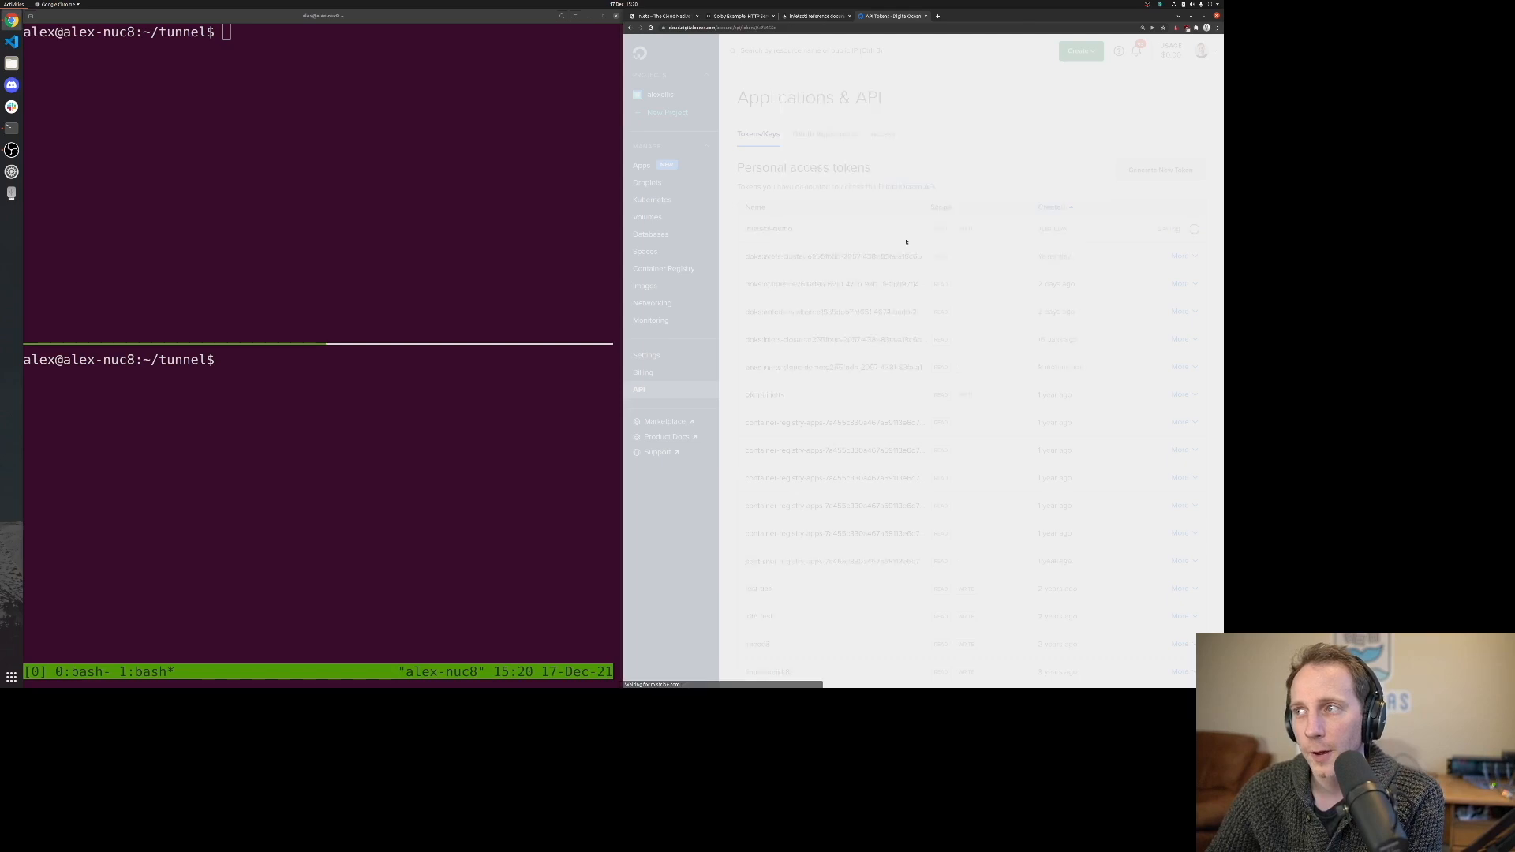
pyautogui.click(1156, 169)
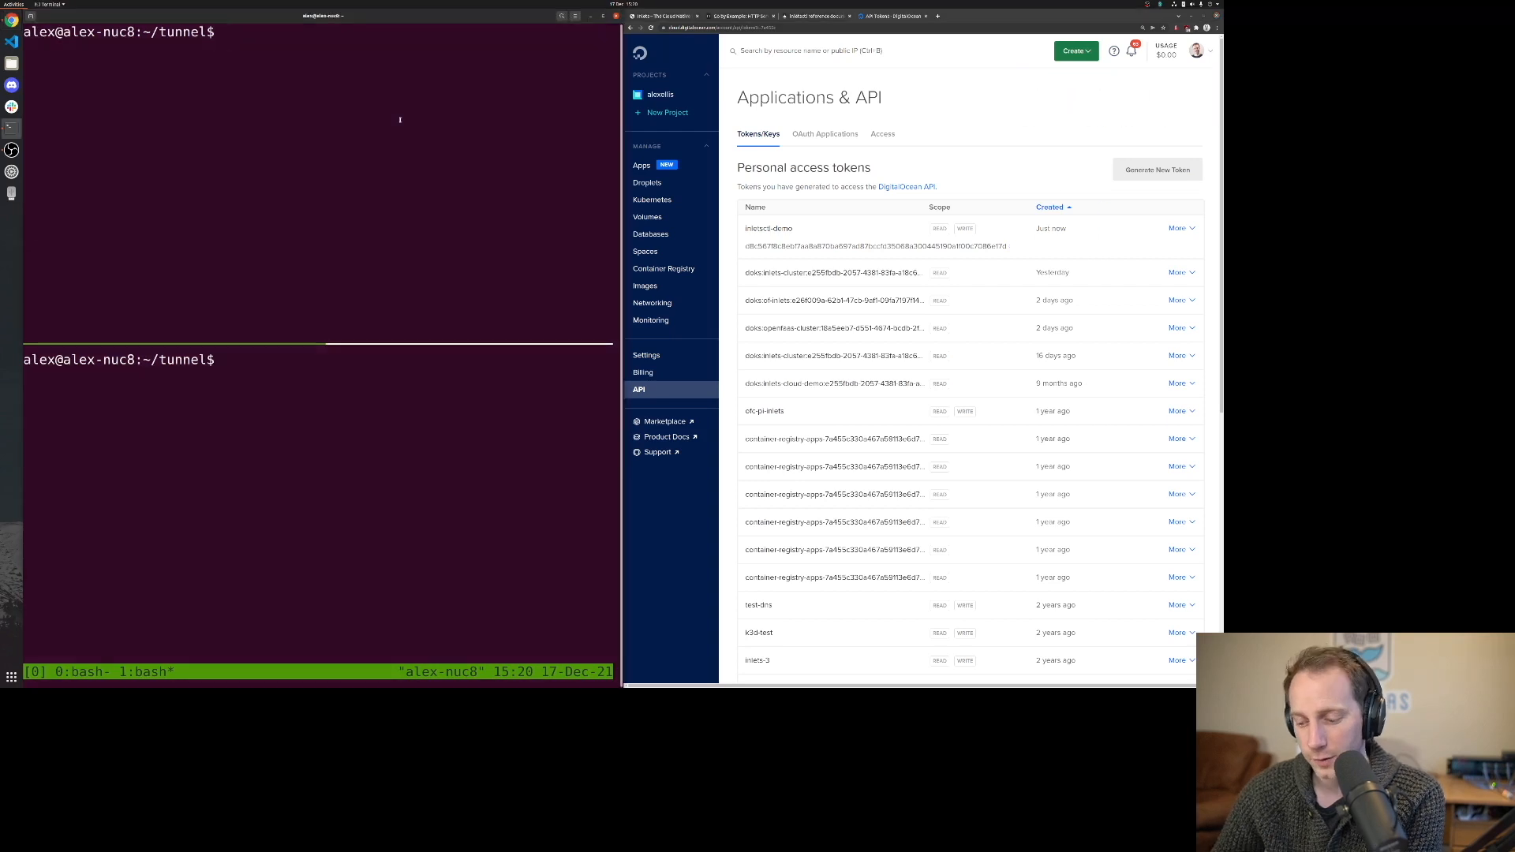
pyautogui.write('nano token.txt')
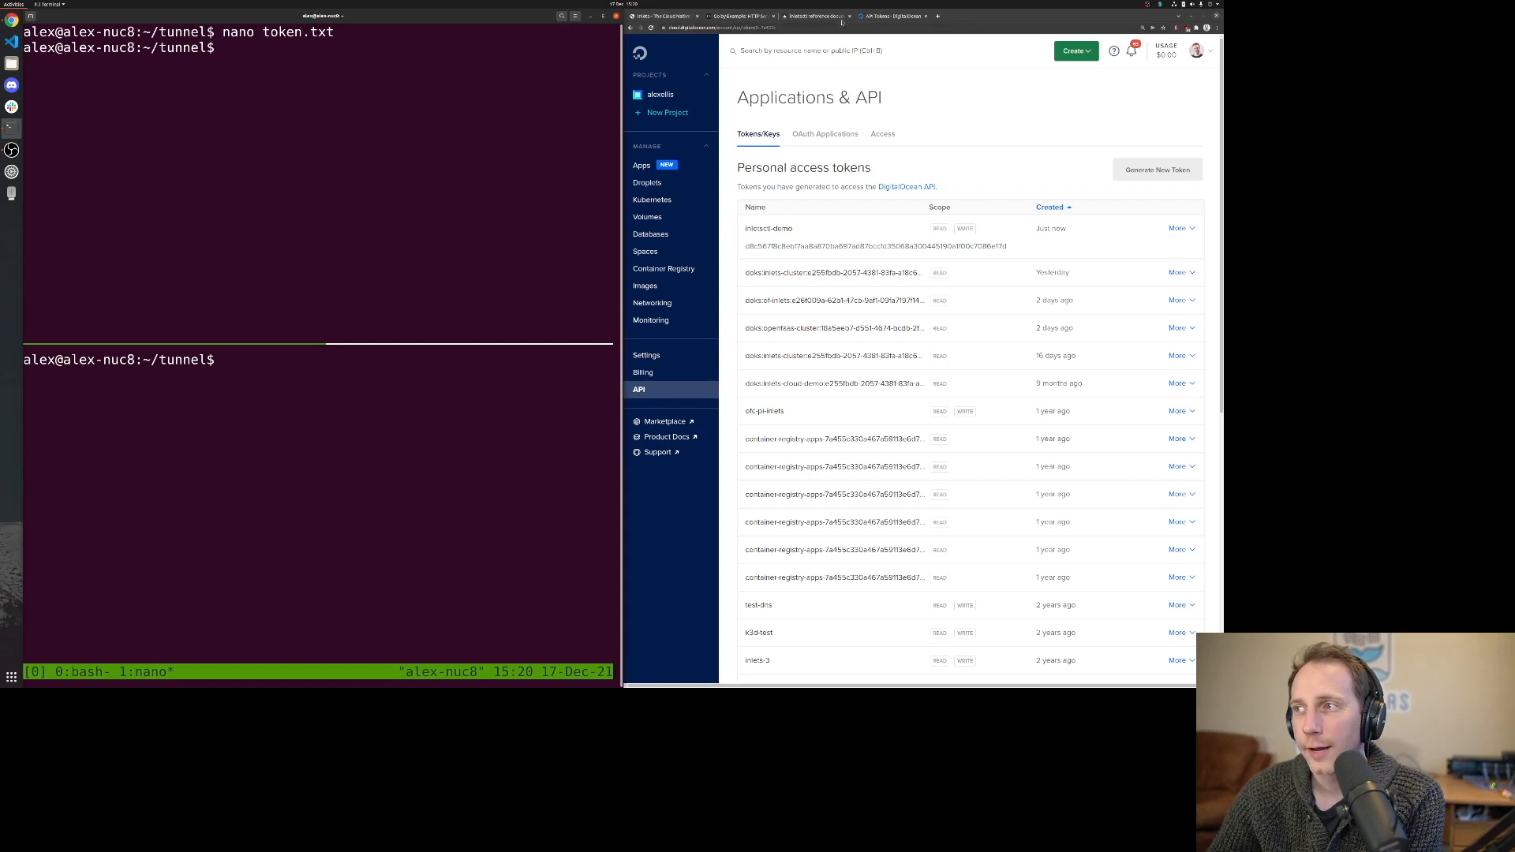
# Reach the o6s.io managed domain under Networking > Domains in the DigitalOcean control panel
pyautogui.click(814, 16)
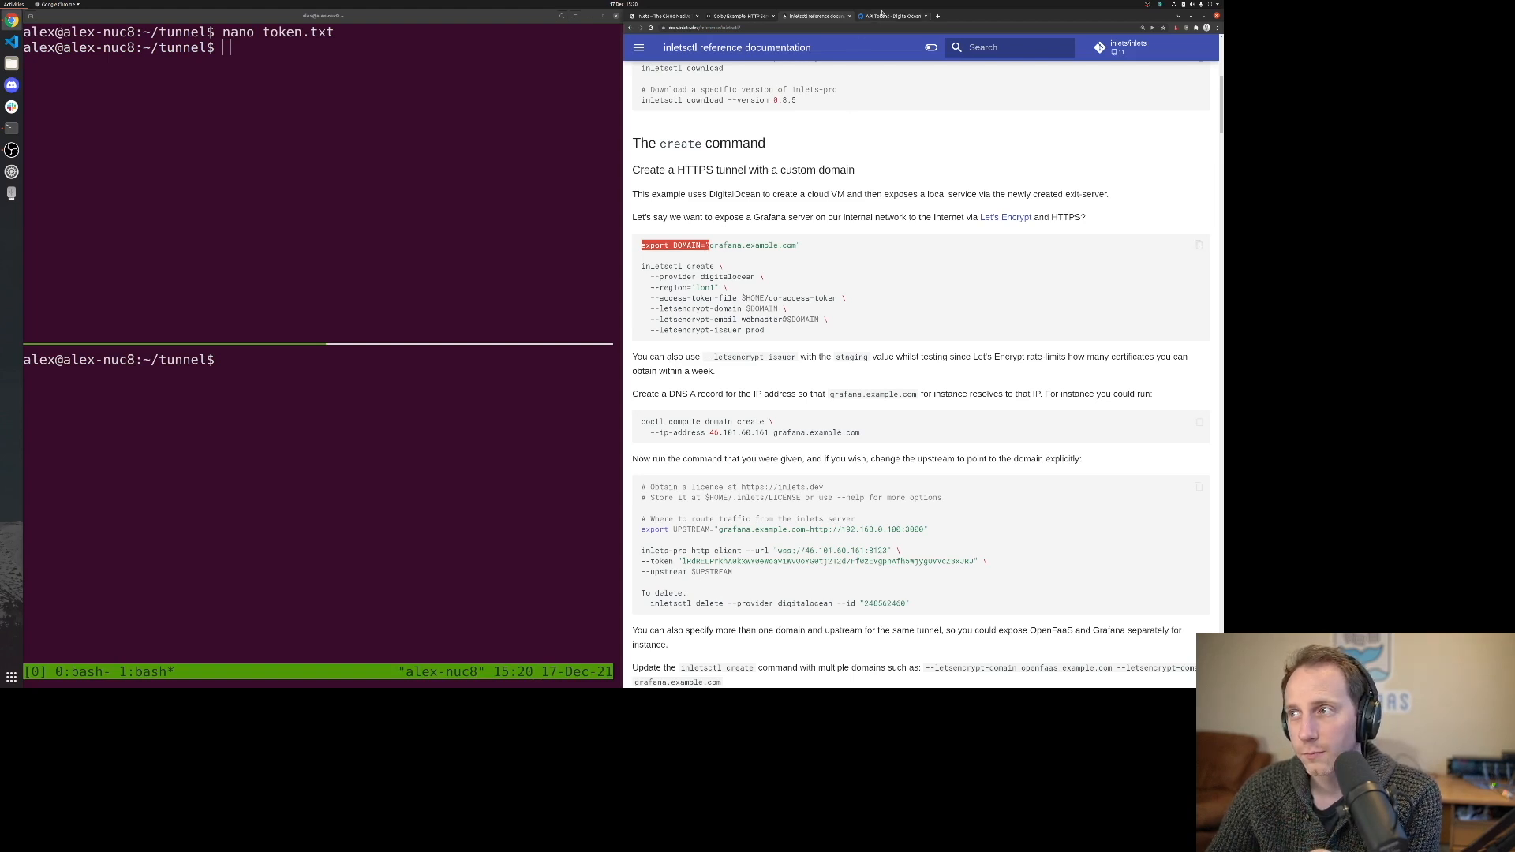
pyautogui.click(889, 16)
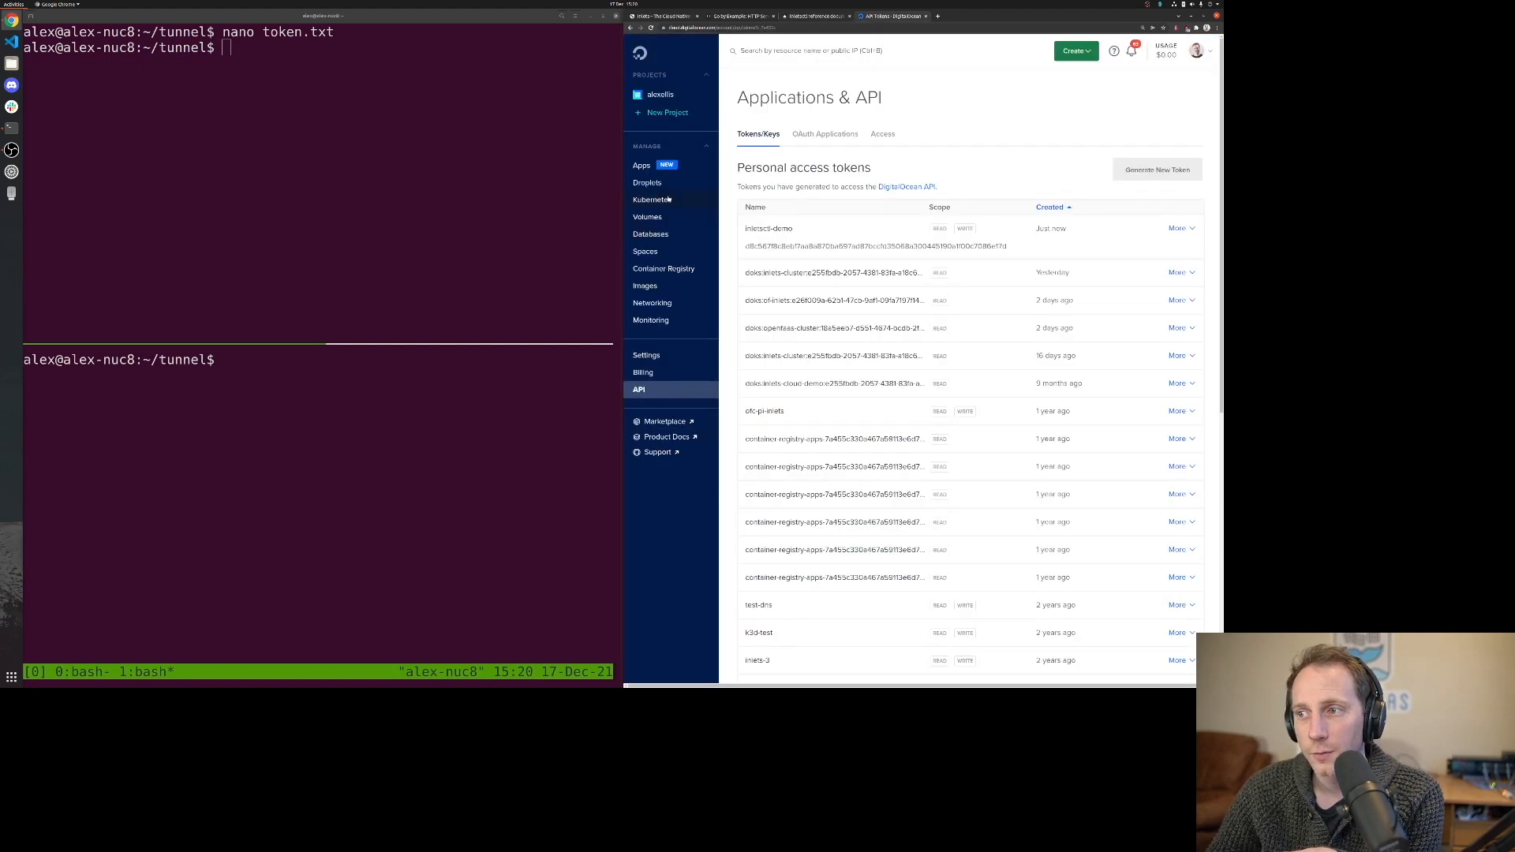
pyautogui.moveTo(652, 303)
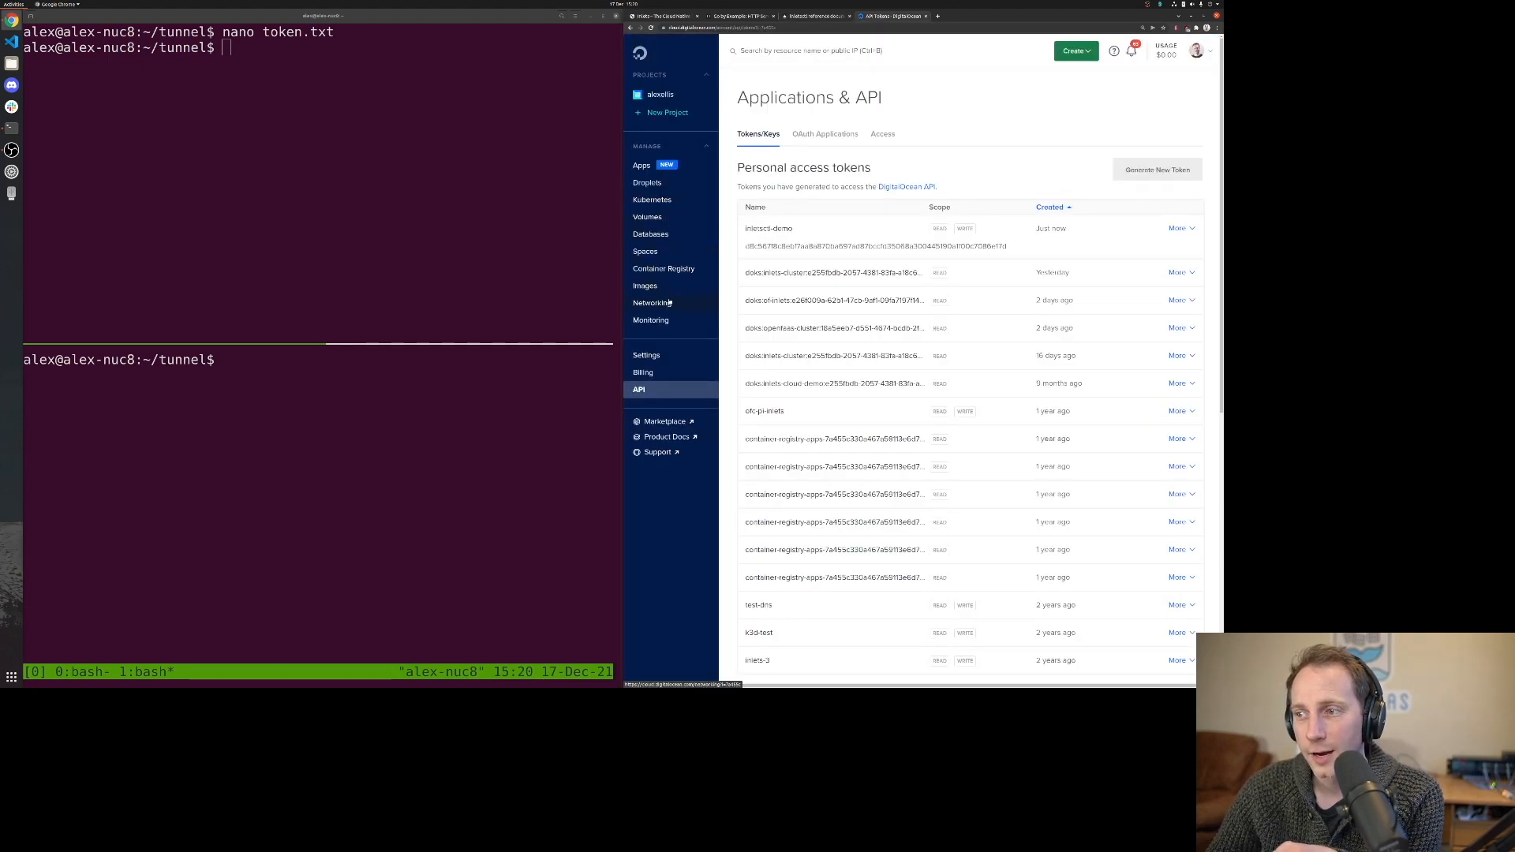
pyautogui.click(652, 303)
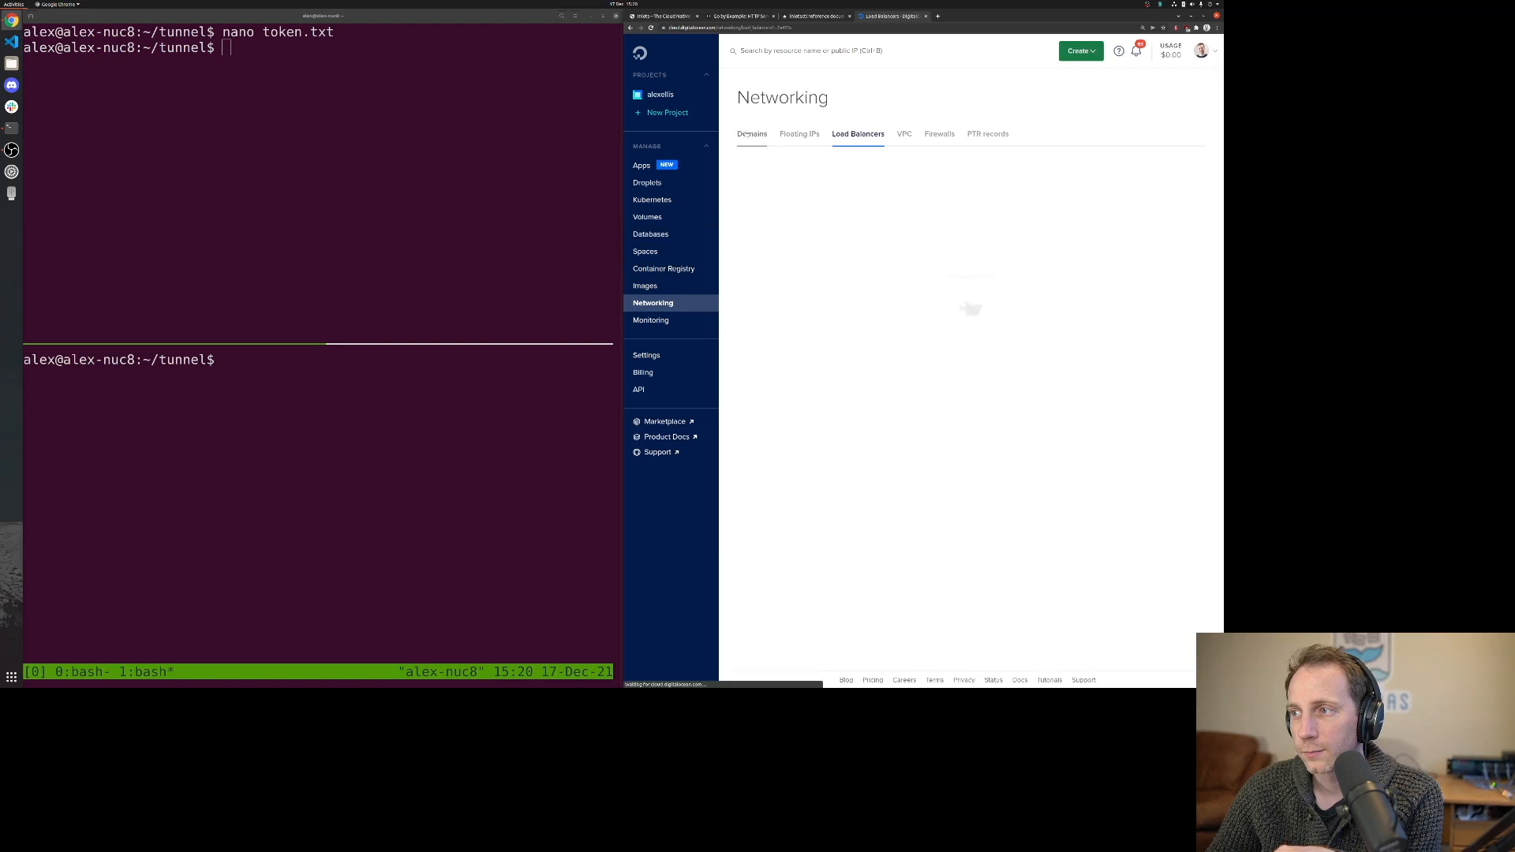
pyautogui.click(751, 133)
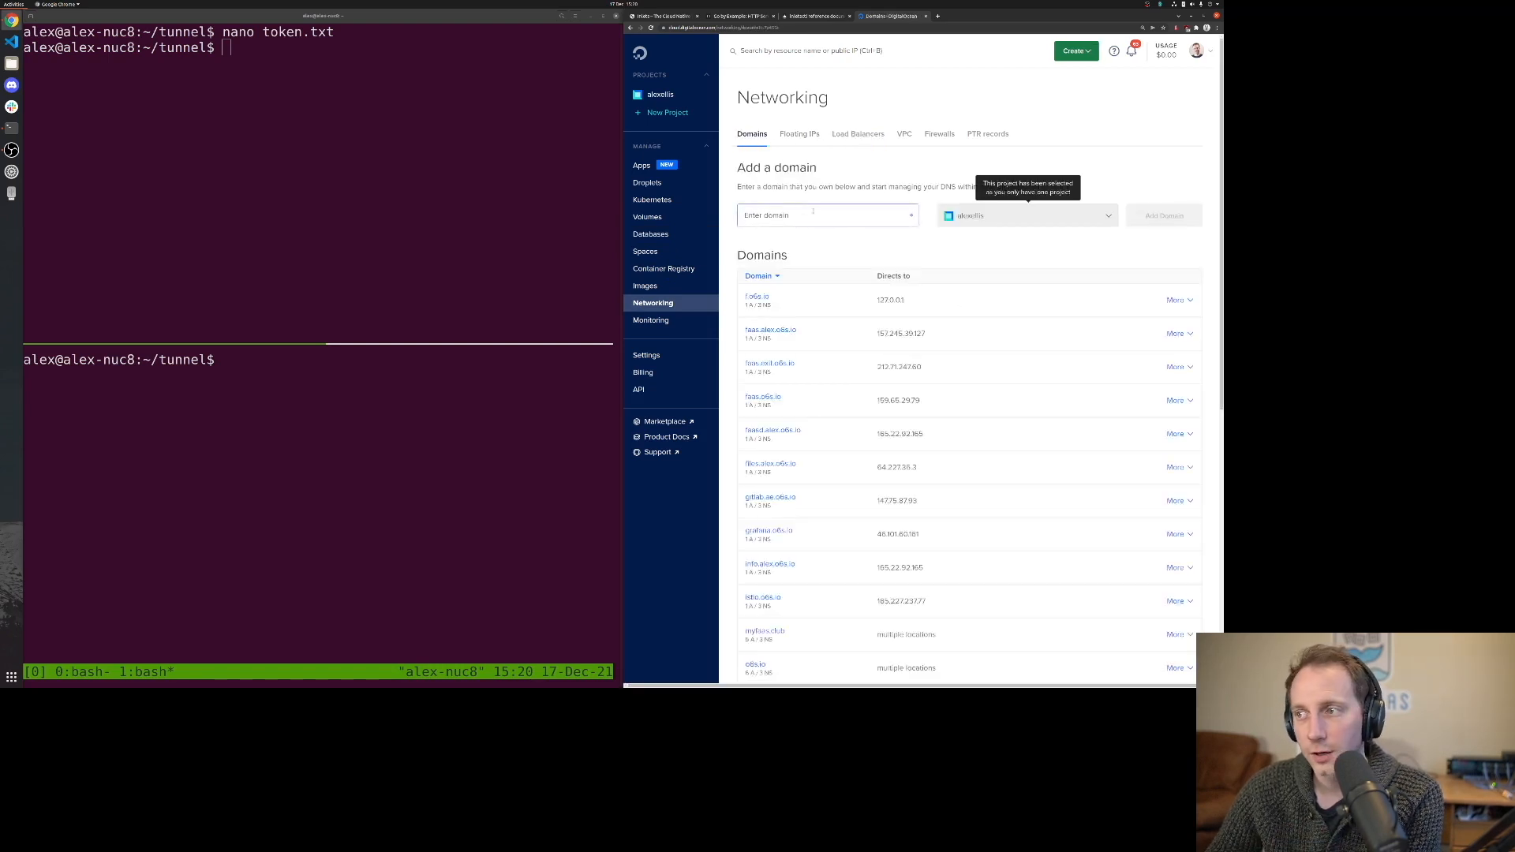
pyautogui.moveTo(1074, 224)
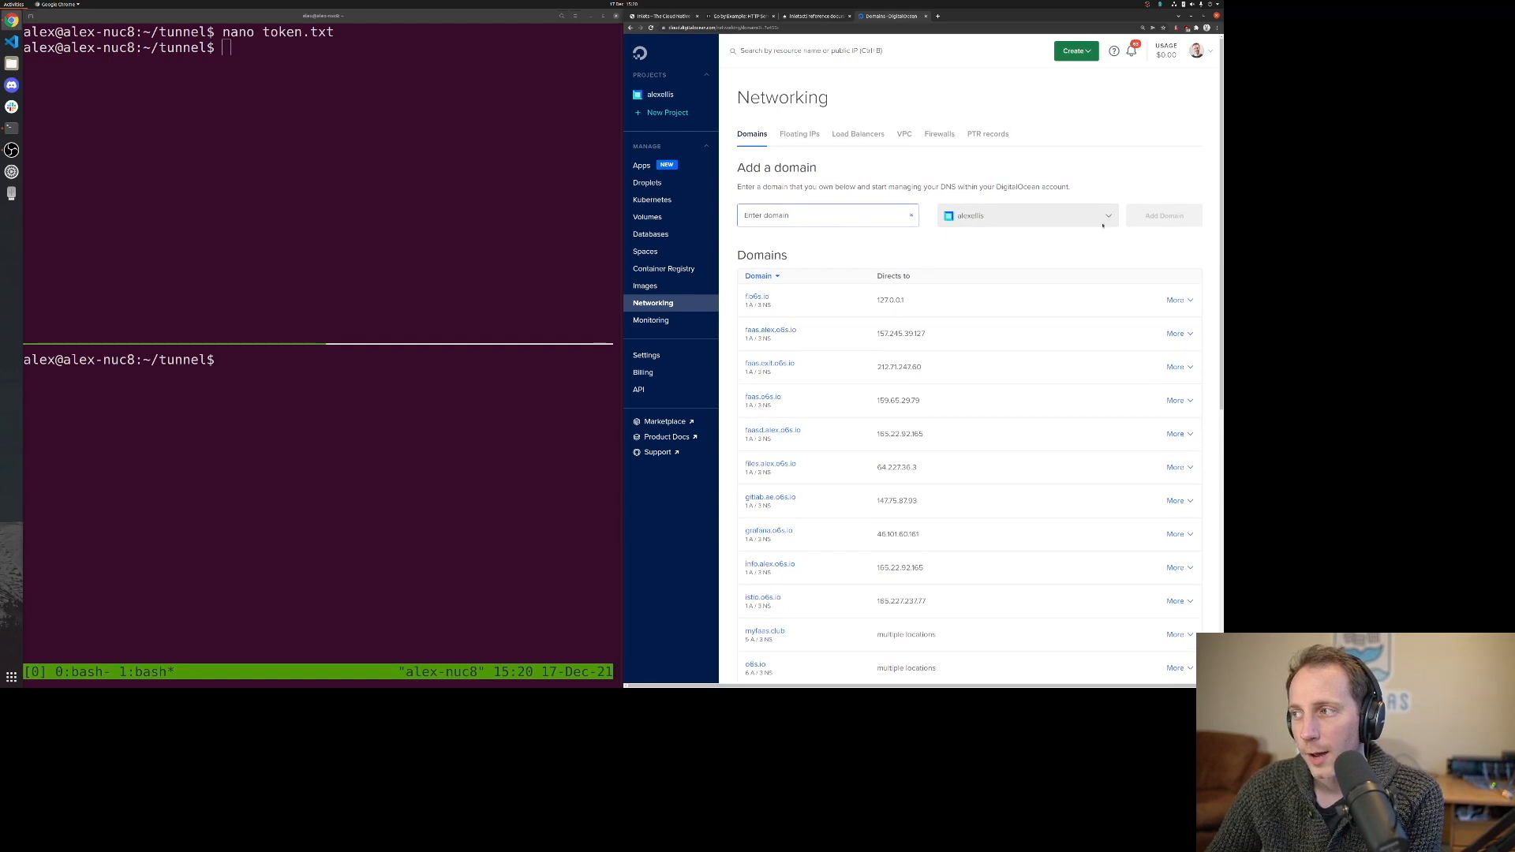
# Draft an A record with hostname 'tunnel' and TTL 60, then return to the docs
pyautogui.scroll(-3)
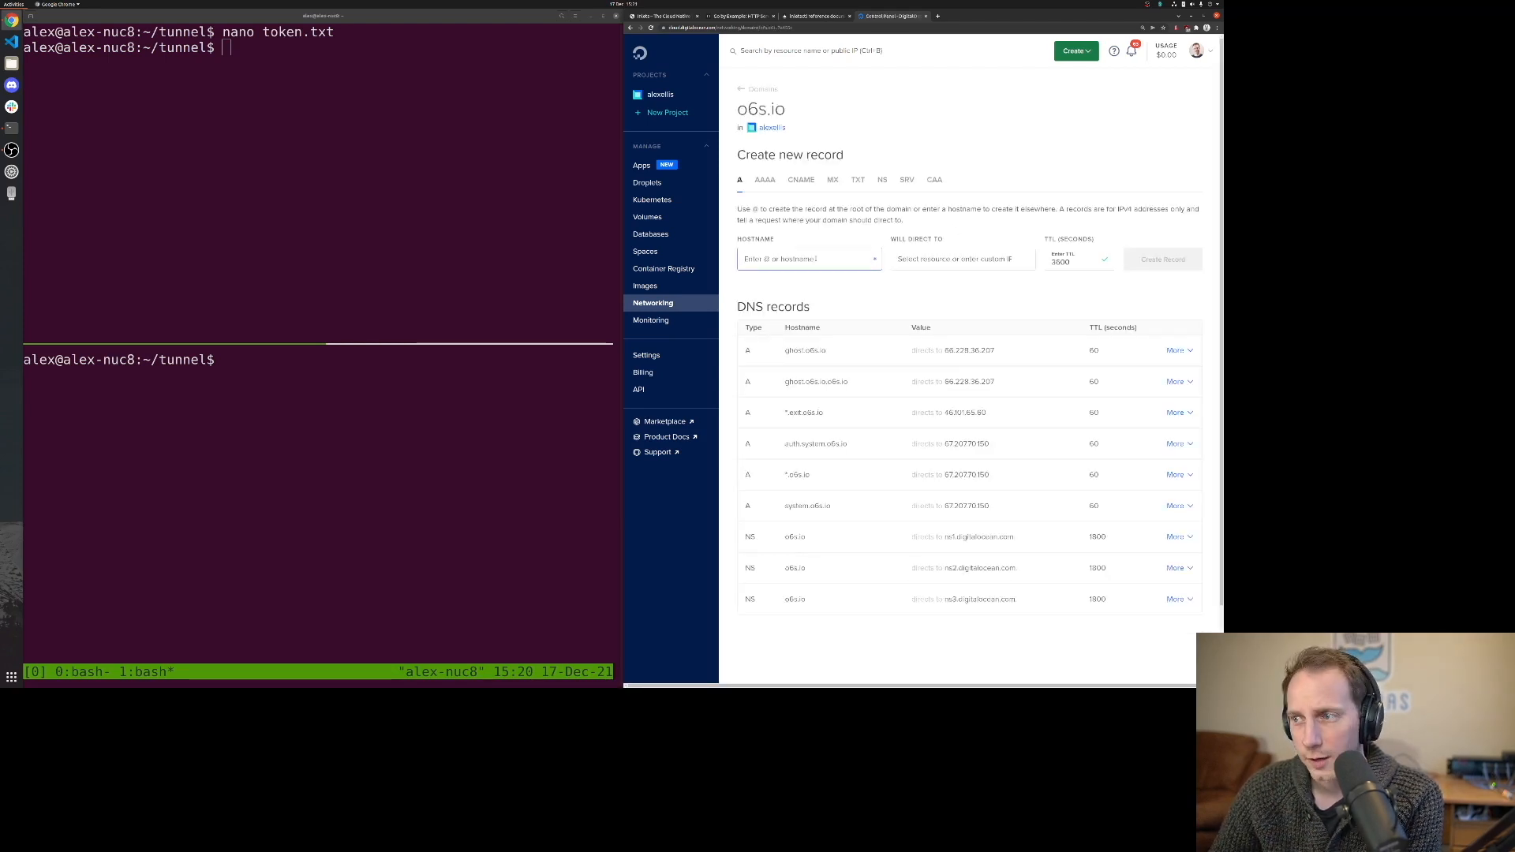
pyautogui.write('tunnel')
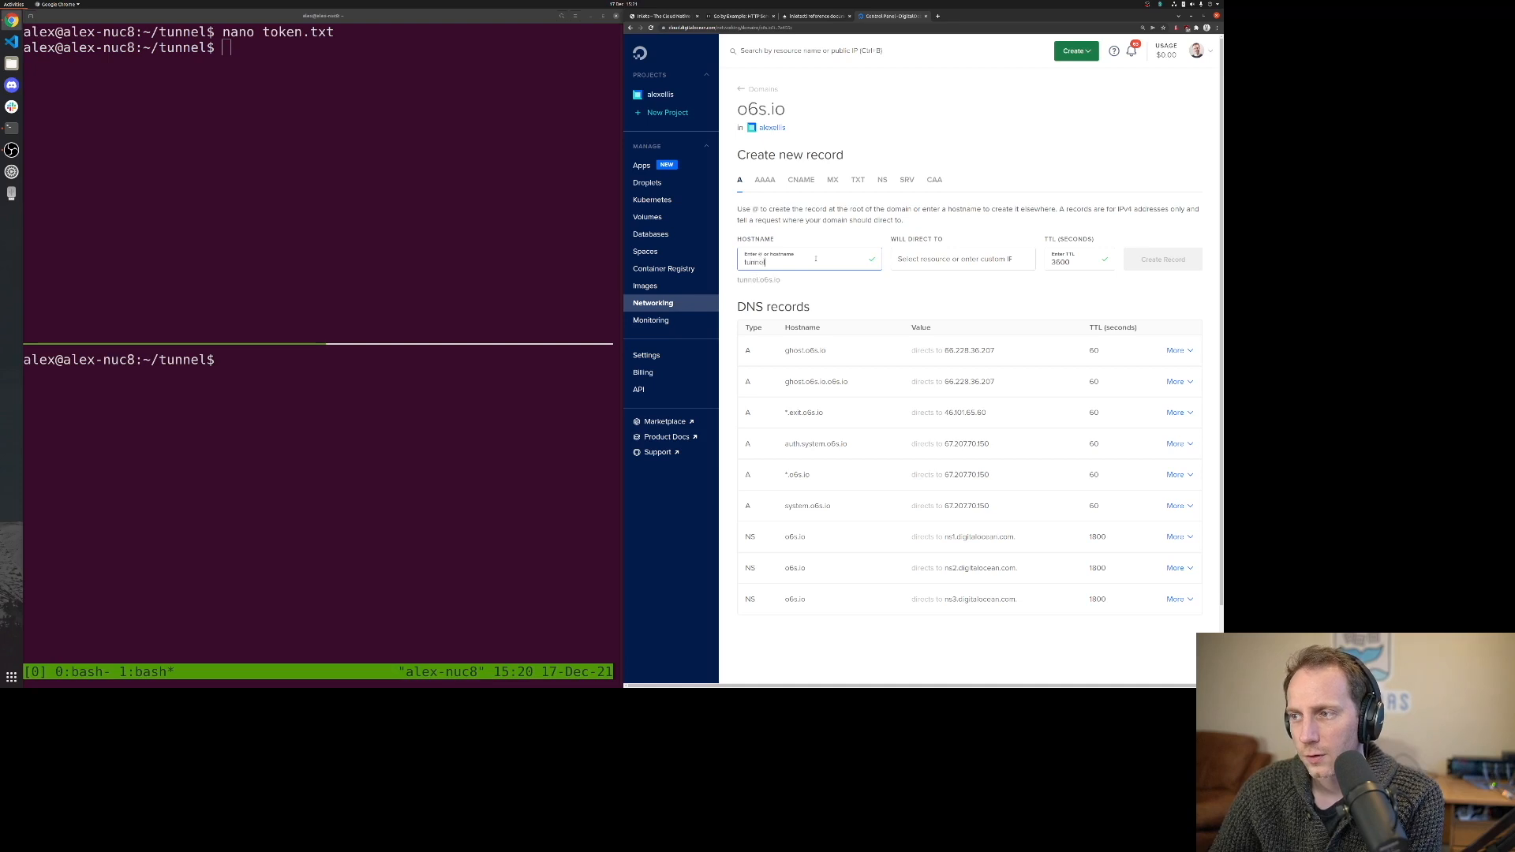
pyautogui.click(961, 258)
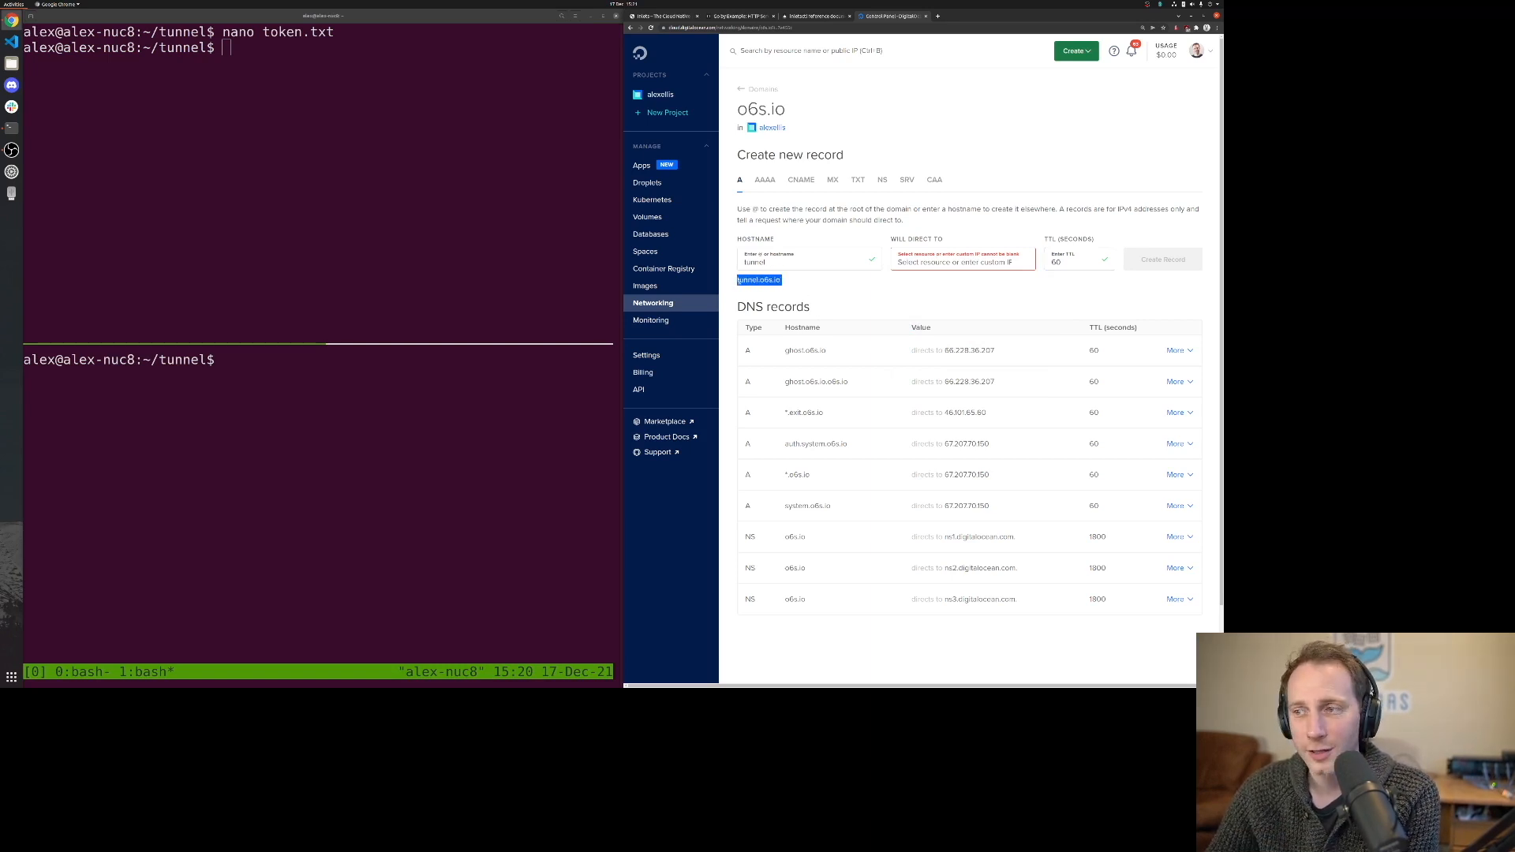
pyautogui.click(811, 16)
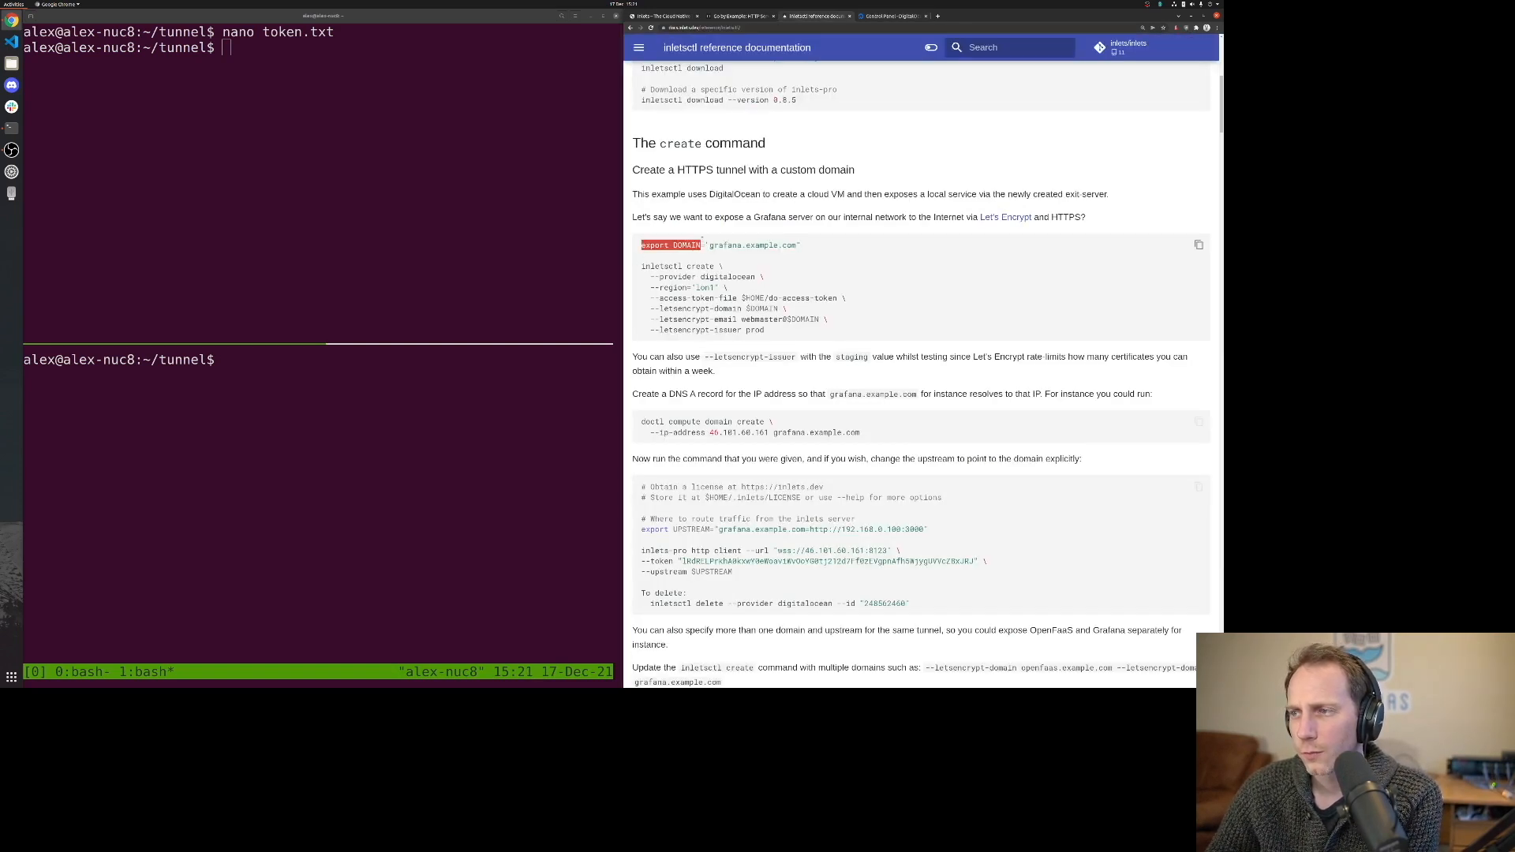
# Export DOMAIN="tunnel.o6s.io", echo the docs' inletsctl create command and recall it to use ./token.txt
pyautogui.write('export DOMAIN="')
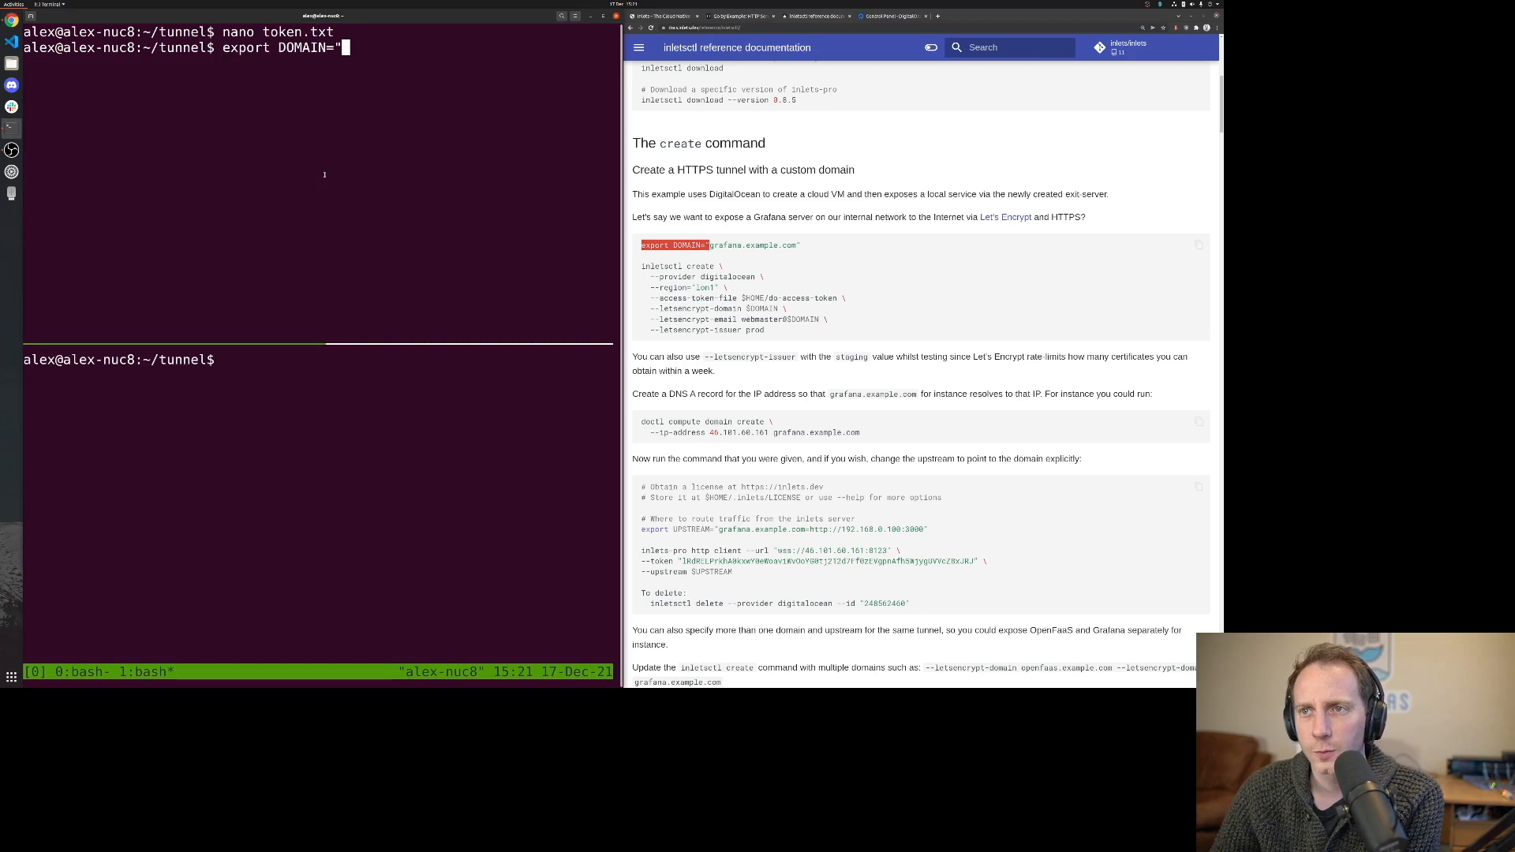
pyautogui.write('tu')
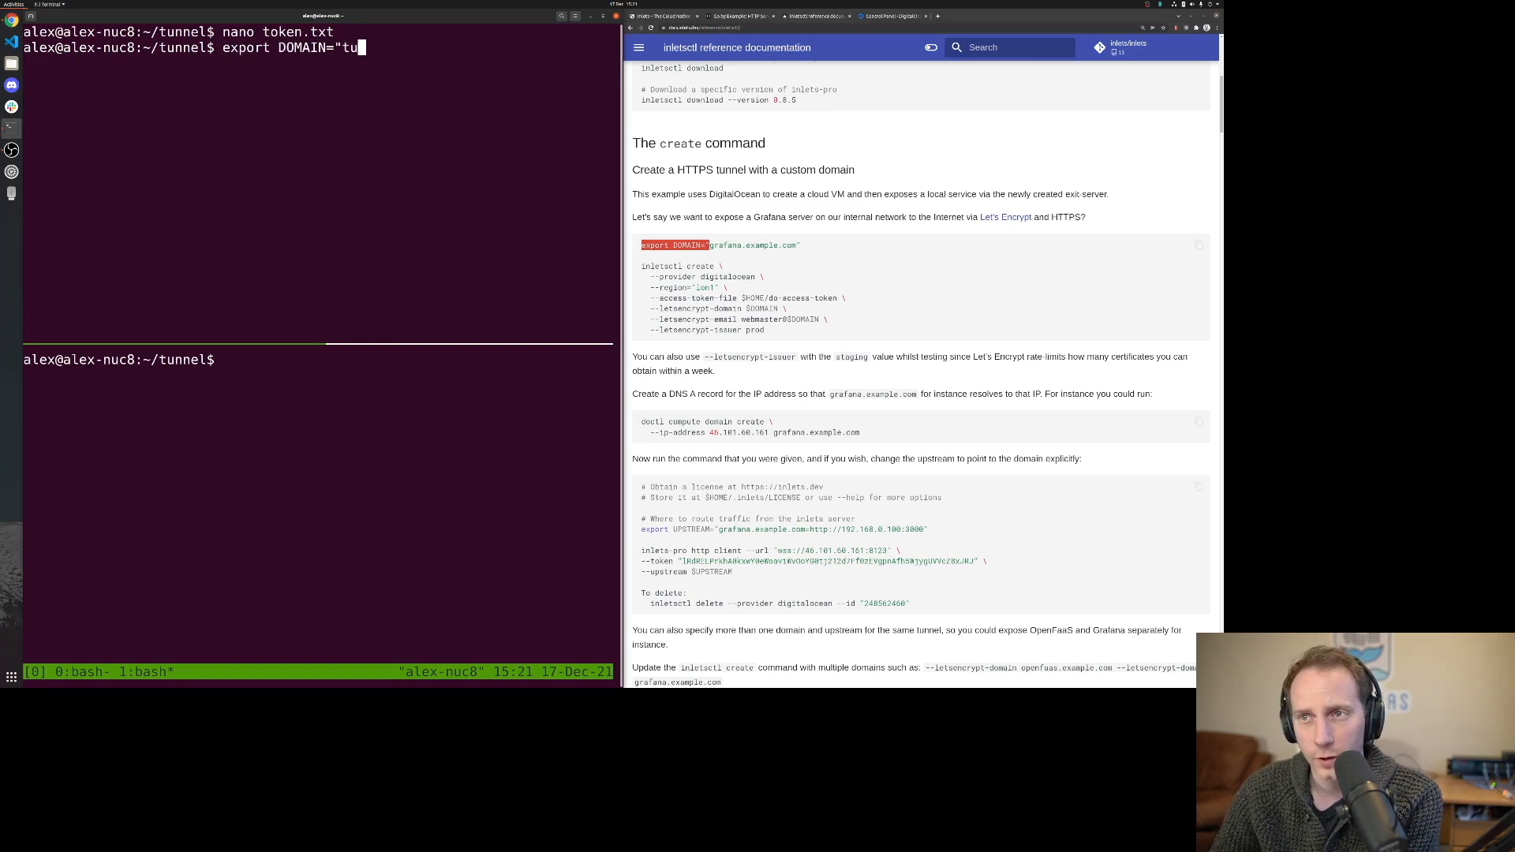
pyautogui.write('nnel.o6s.io')
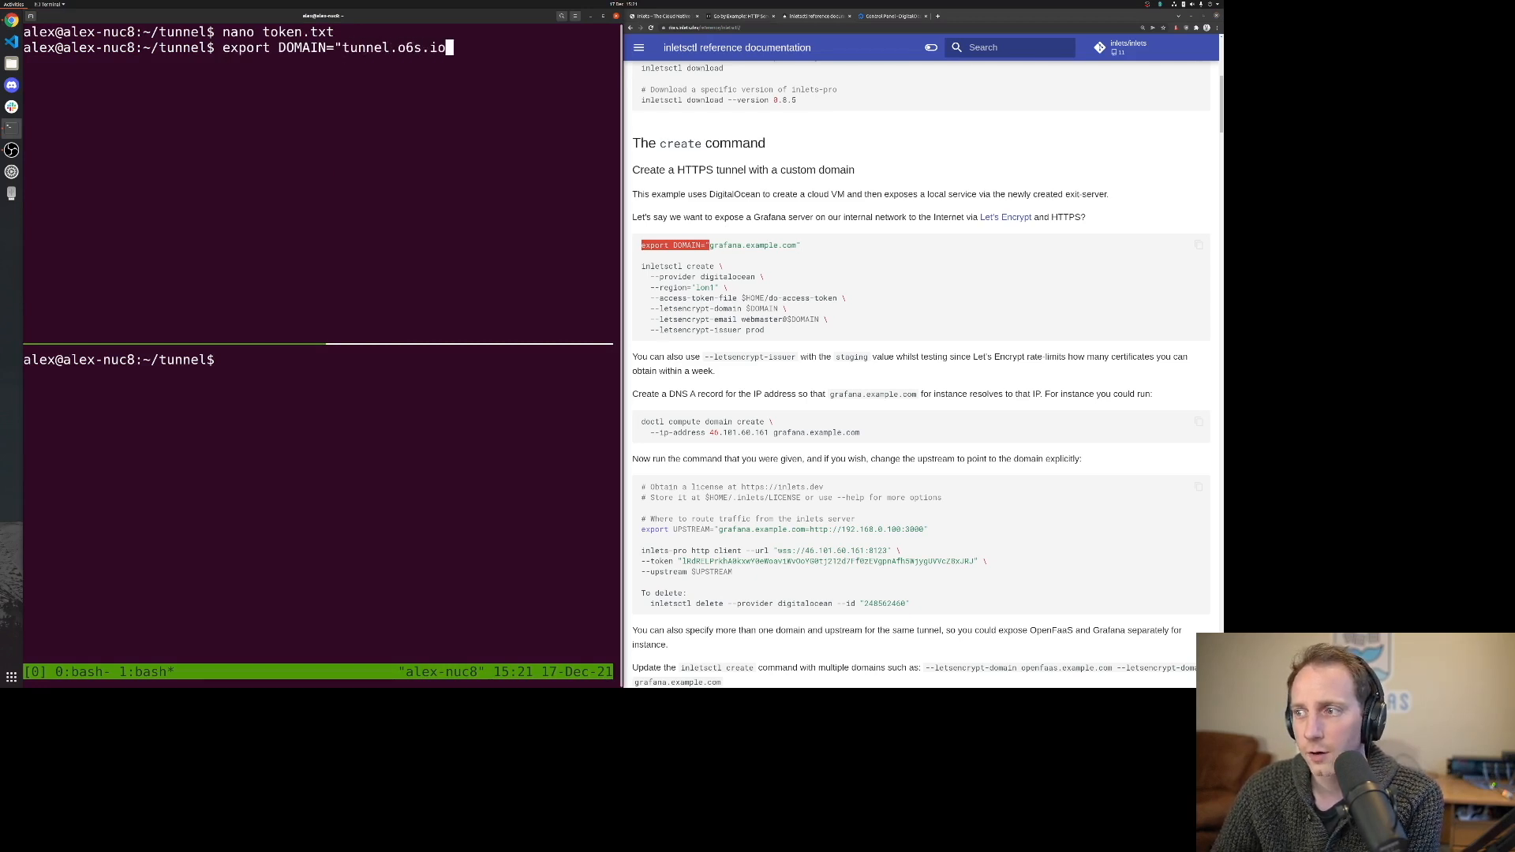
pyautogui.press('Return')
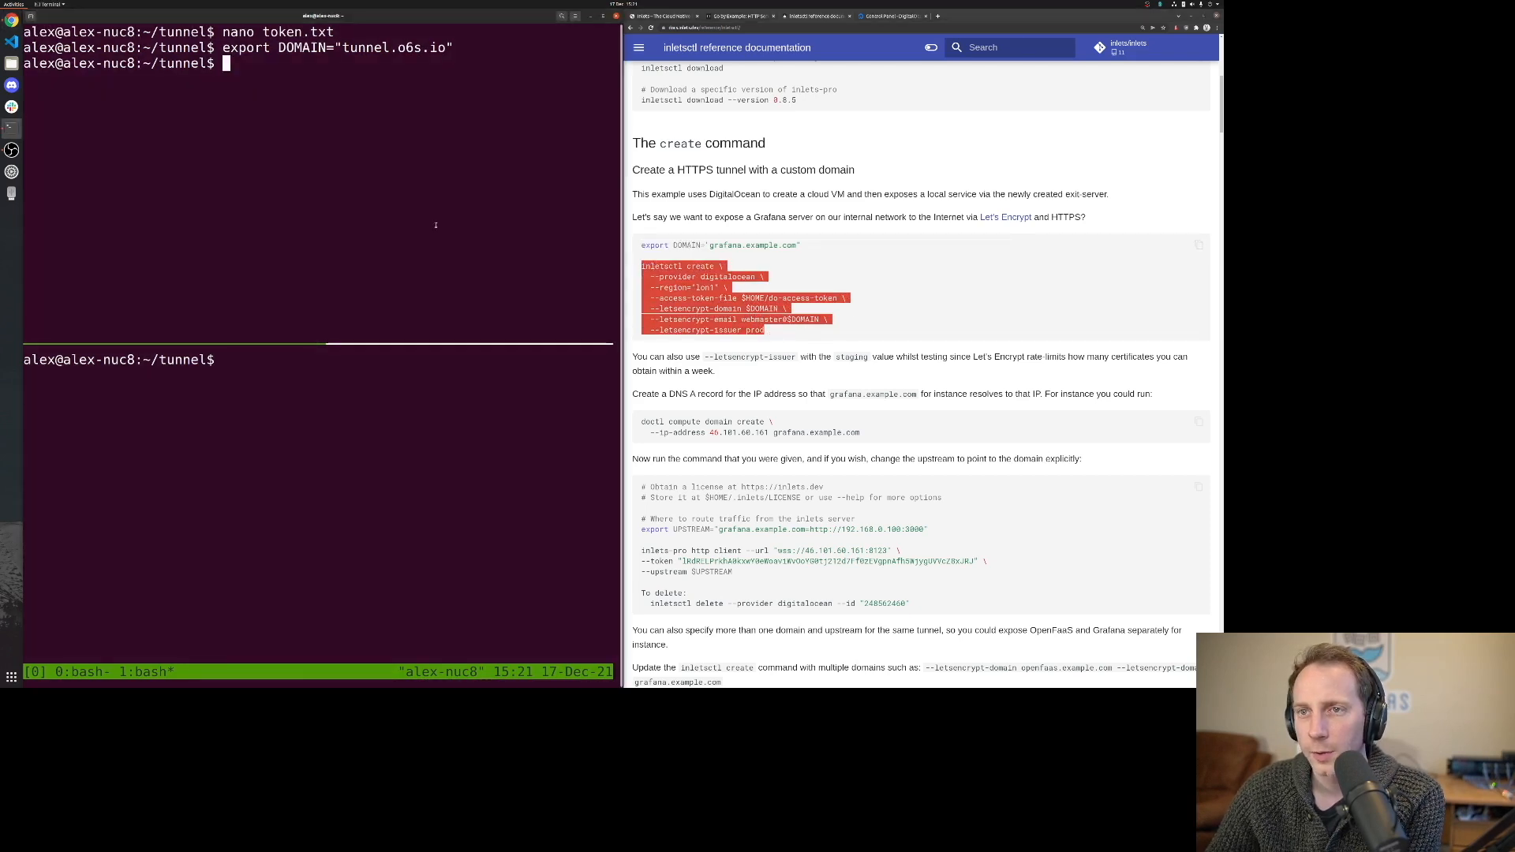
pyautogui.press('Return')
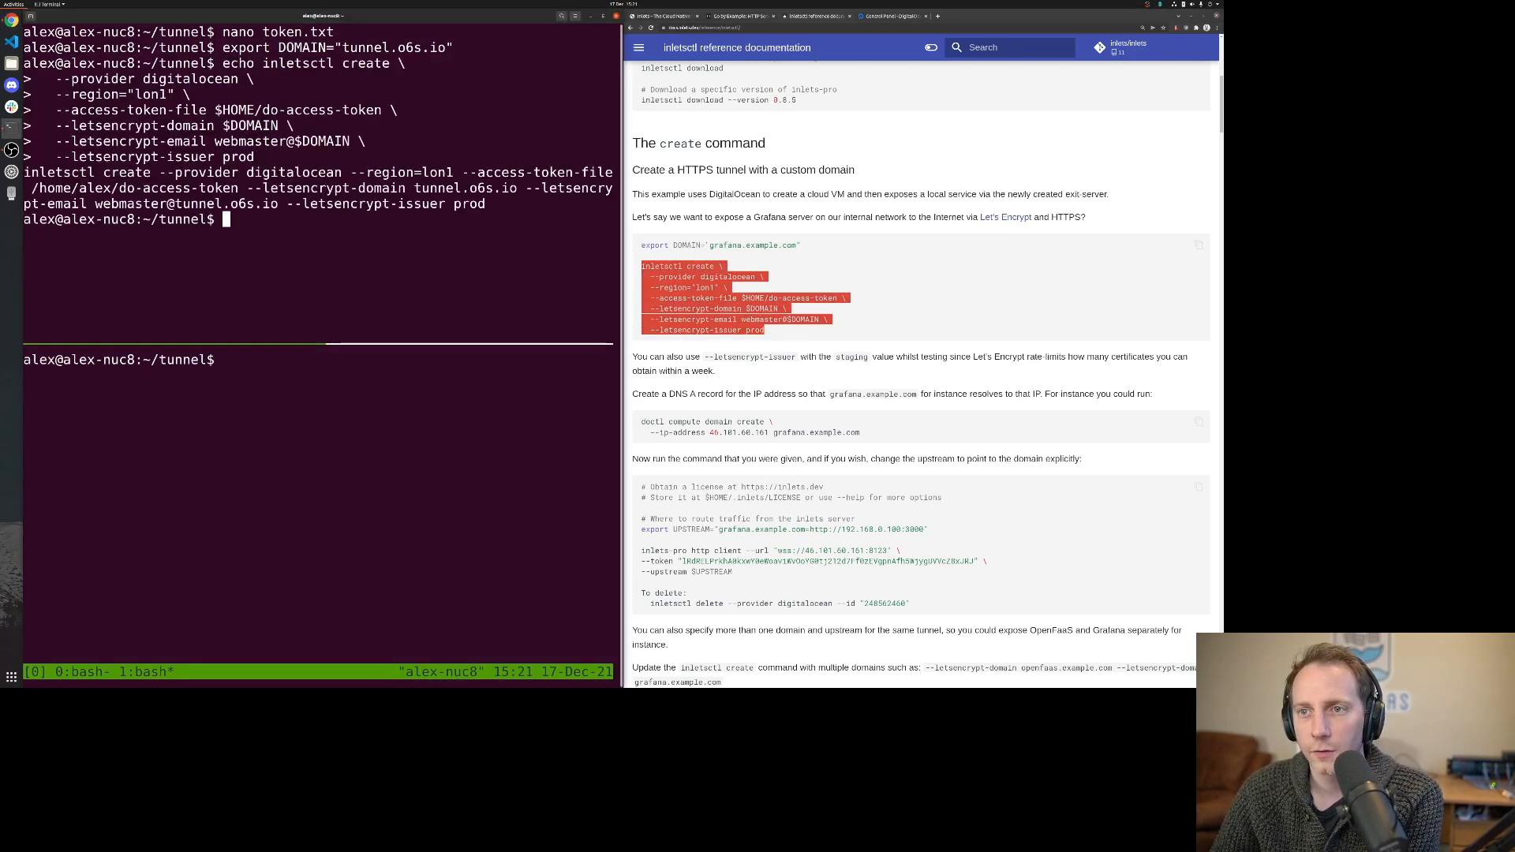
pyautogui.press('Return')
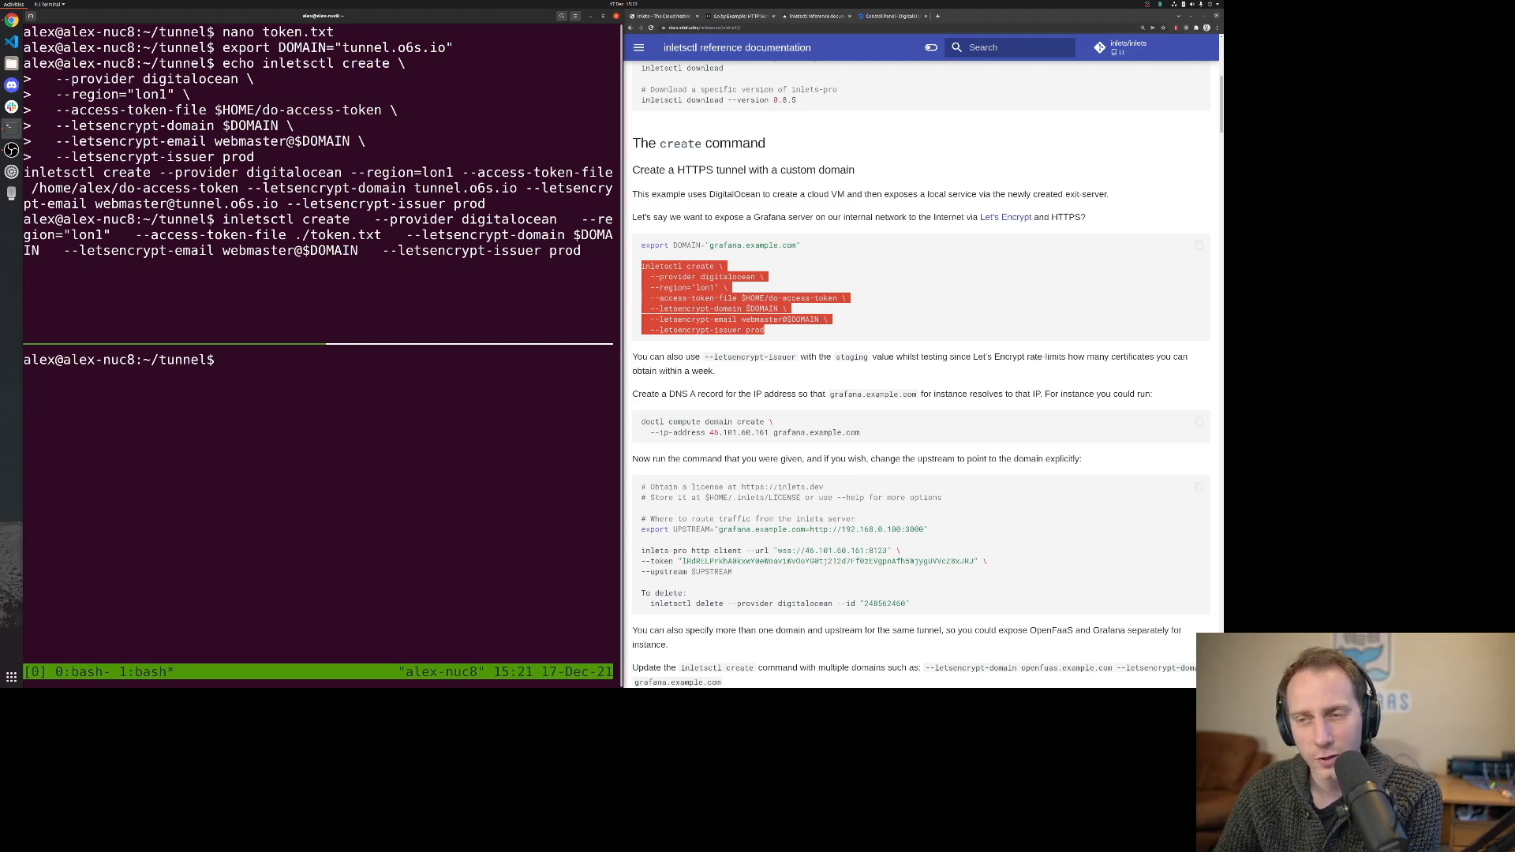
# Launch inletsctl create for the DigitalOcean exit server and select the example IP in the docs' DNS record command
pyautogui.press('Return')
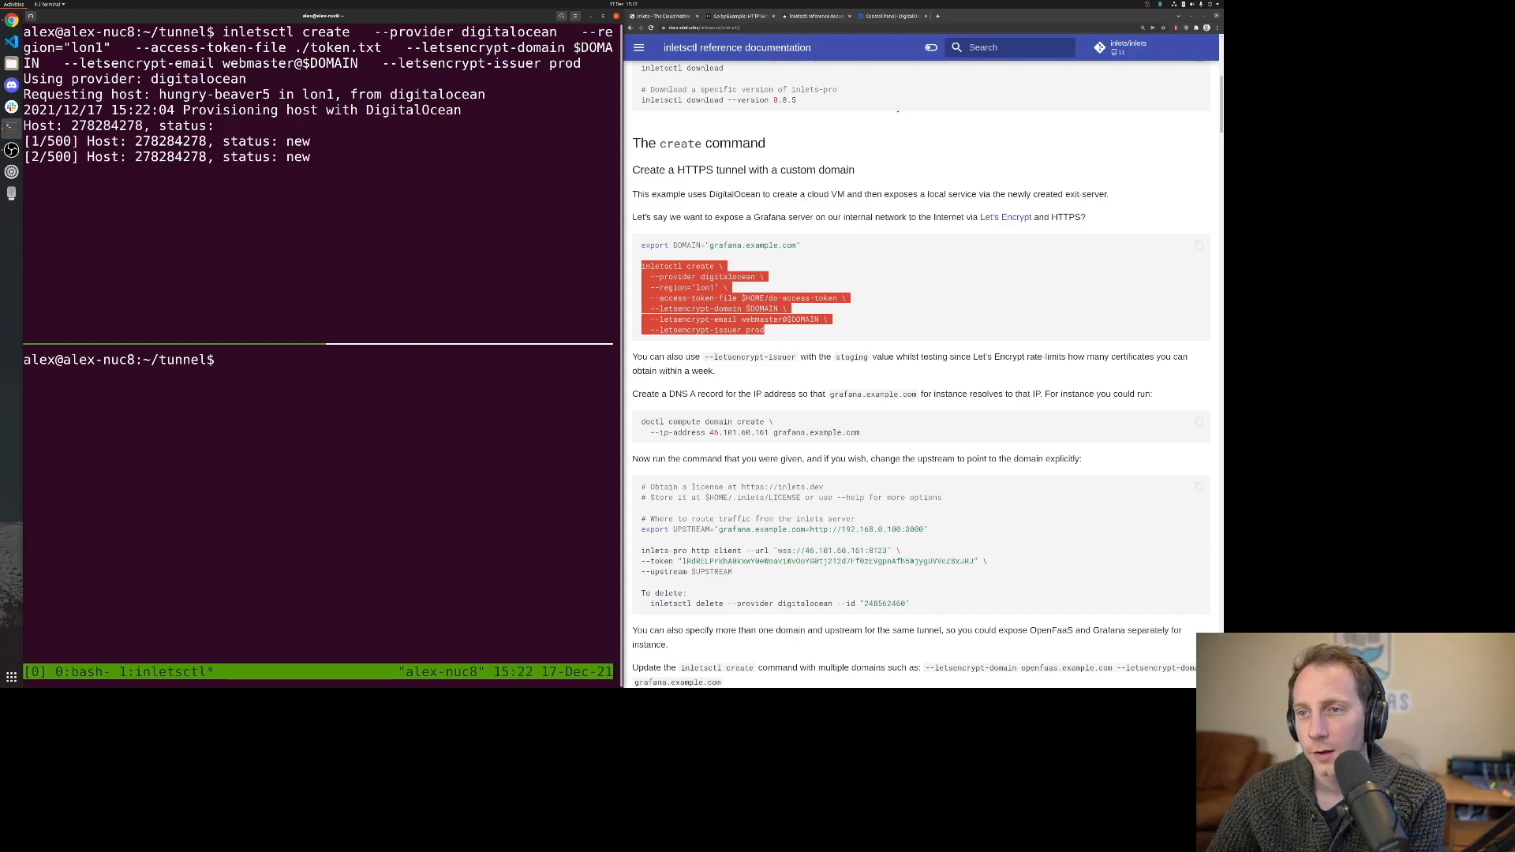
pyautogui.scroll(-3)
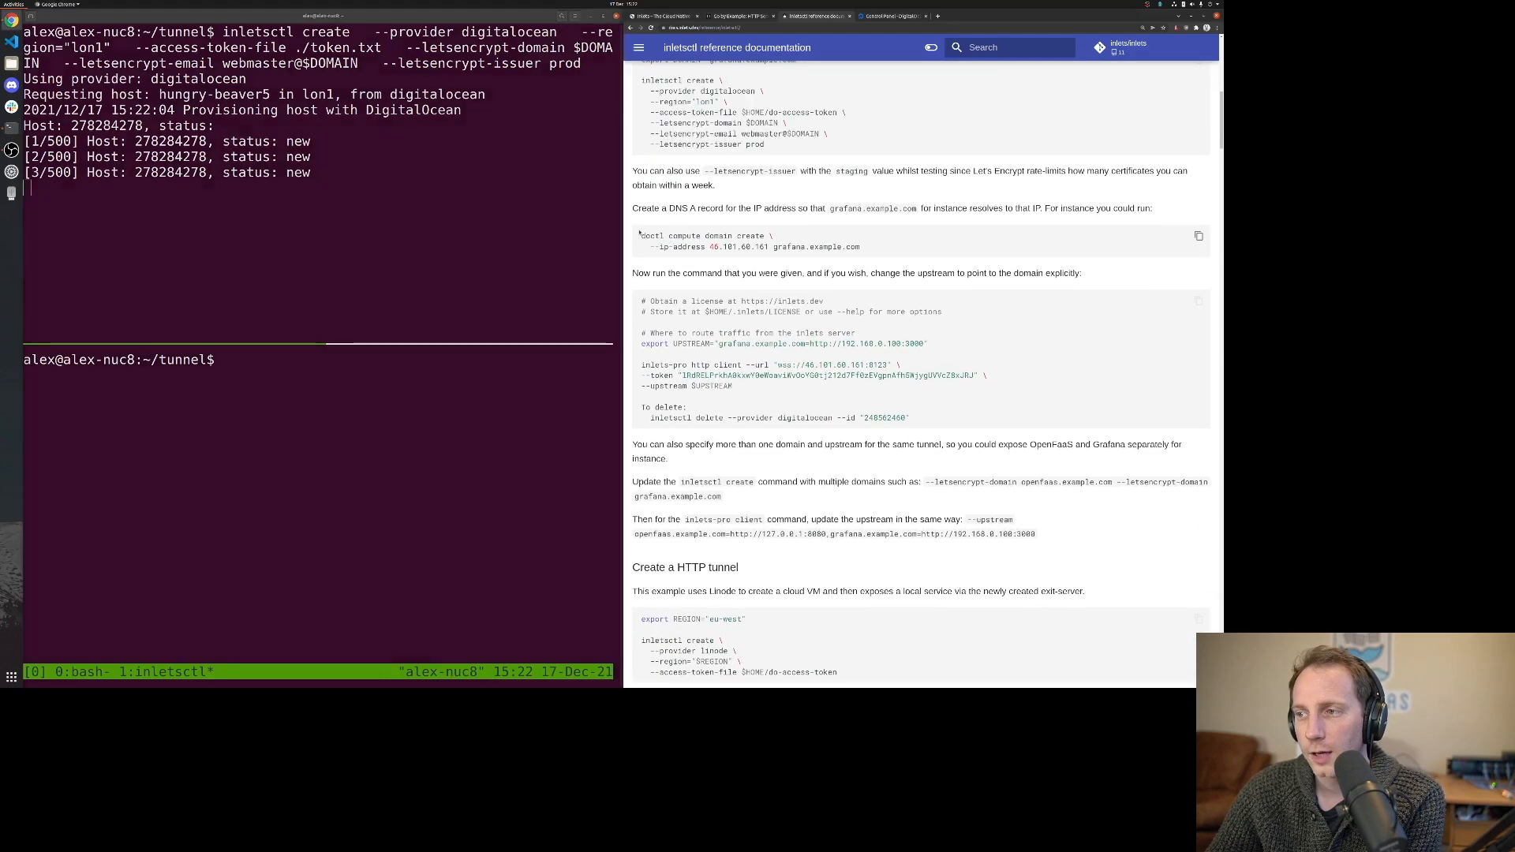
pyautogui.doubleClick(686, 235)
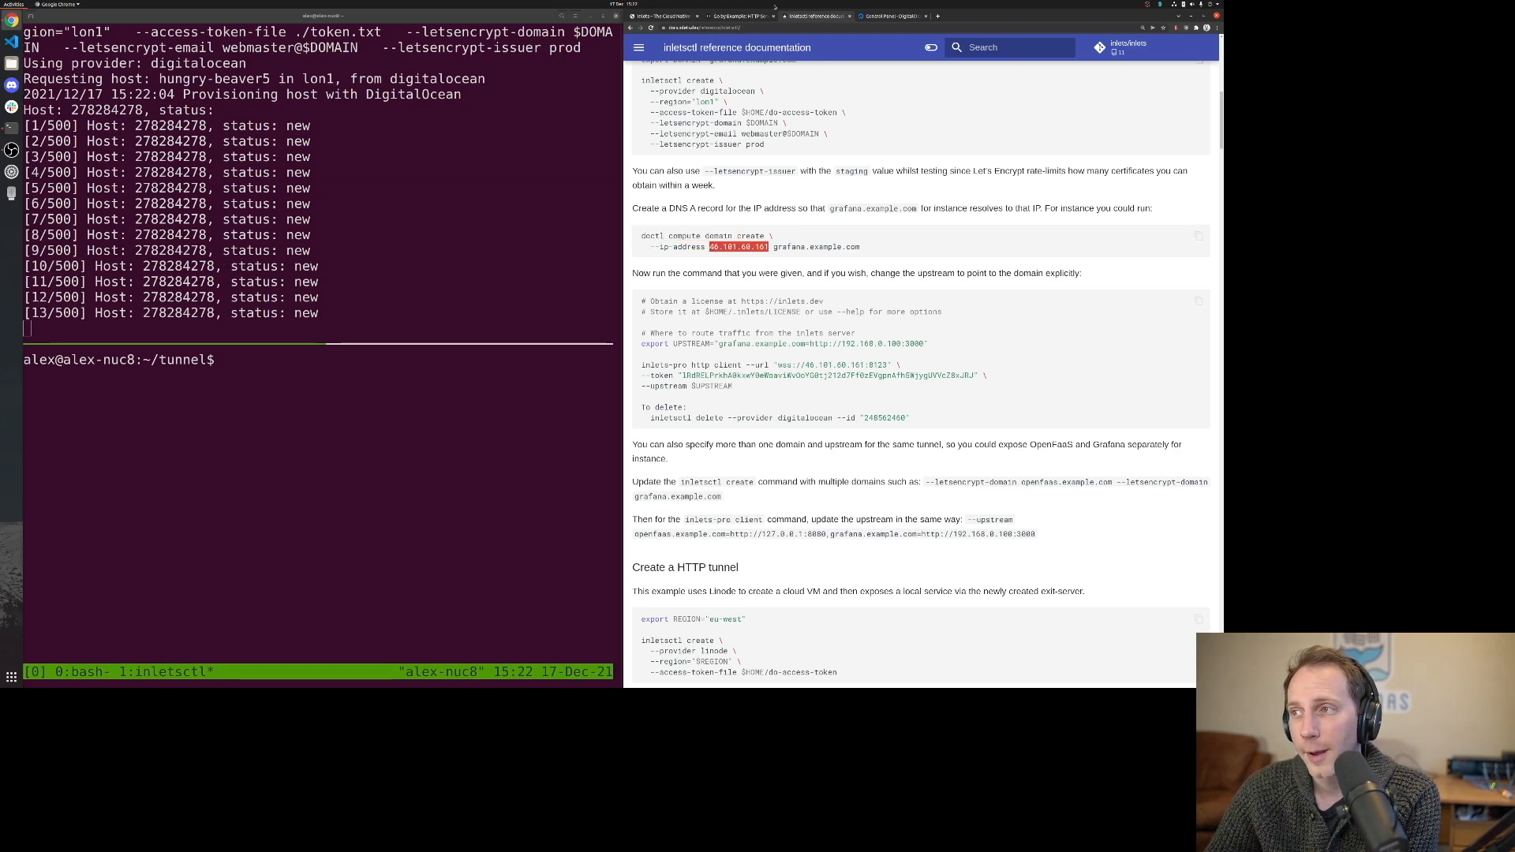
# Create the tunnel.o6s.io A record pointing at the exit server IP 165.227.234.180
pyautogui.click(879, 16)
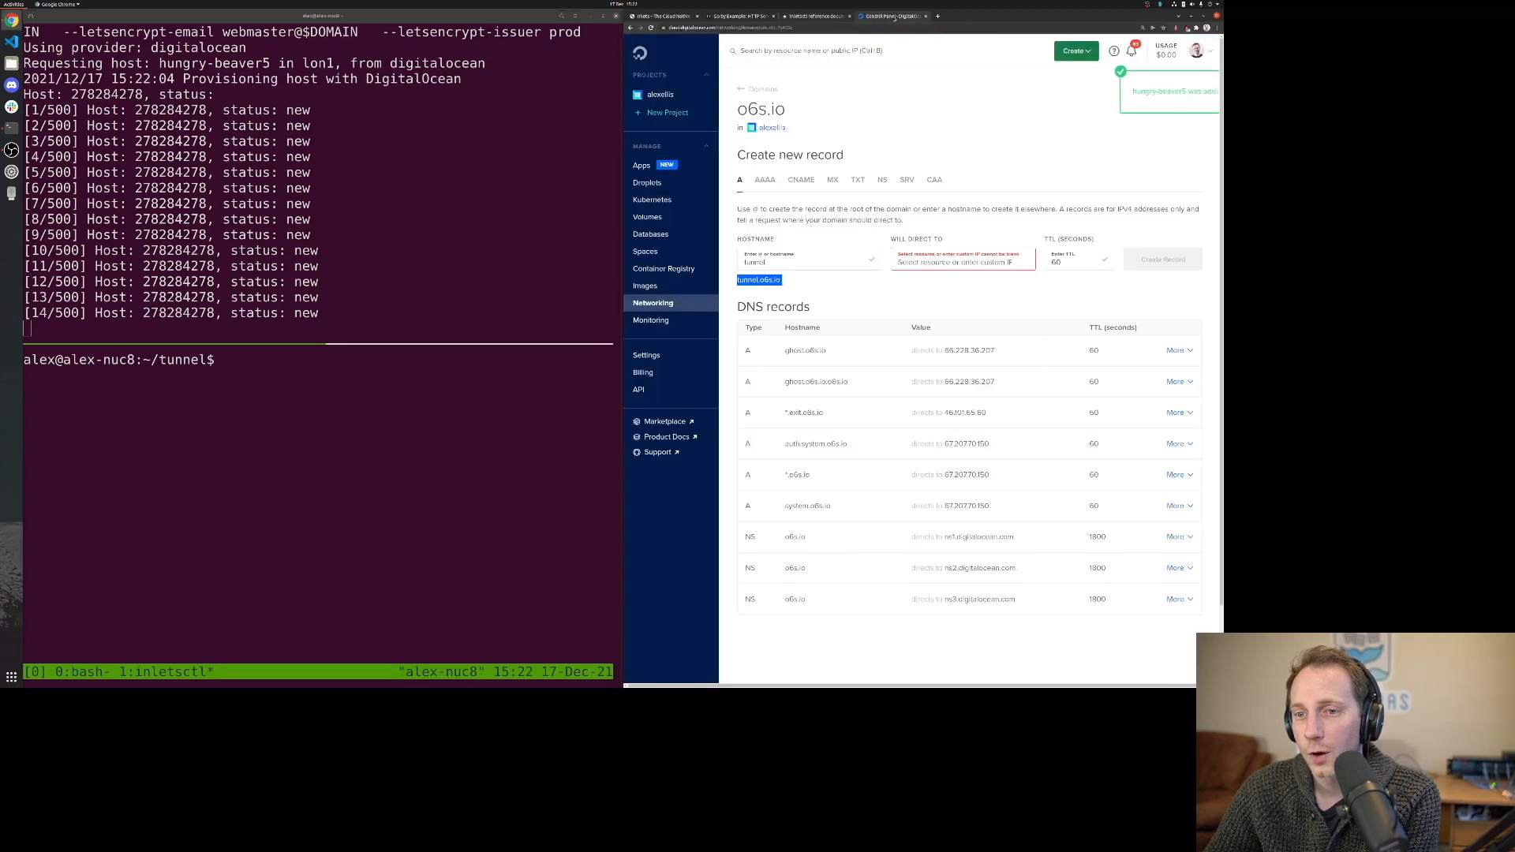
pyautogui.click(961, 262)
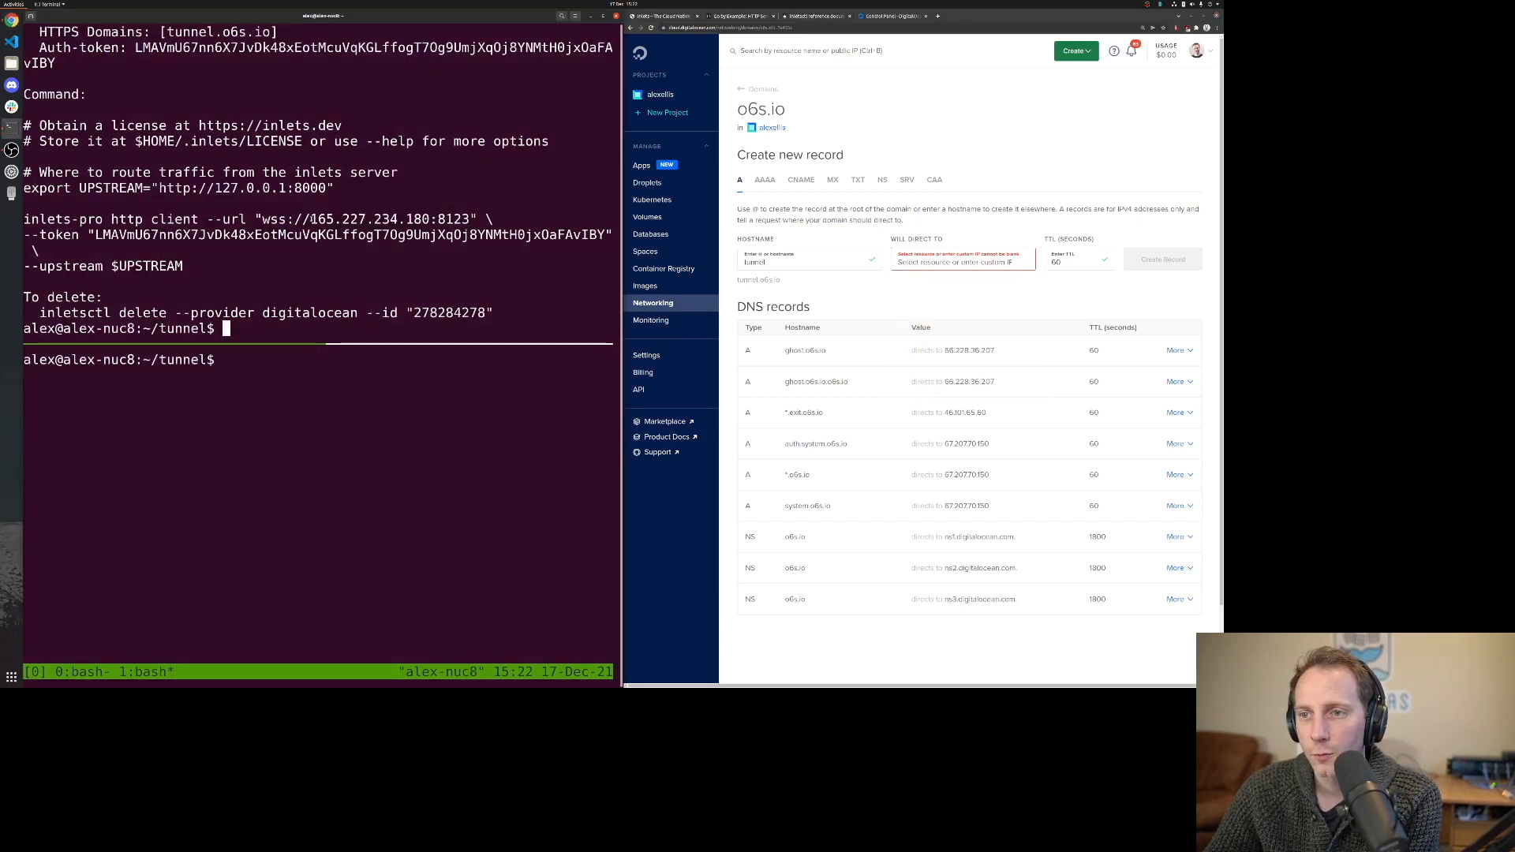
pyautogui.doubleClick(369, 218)
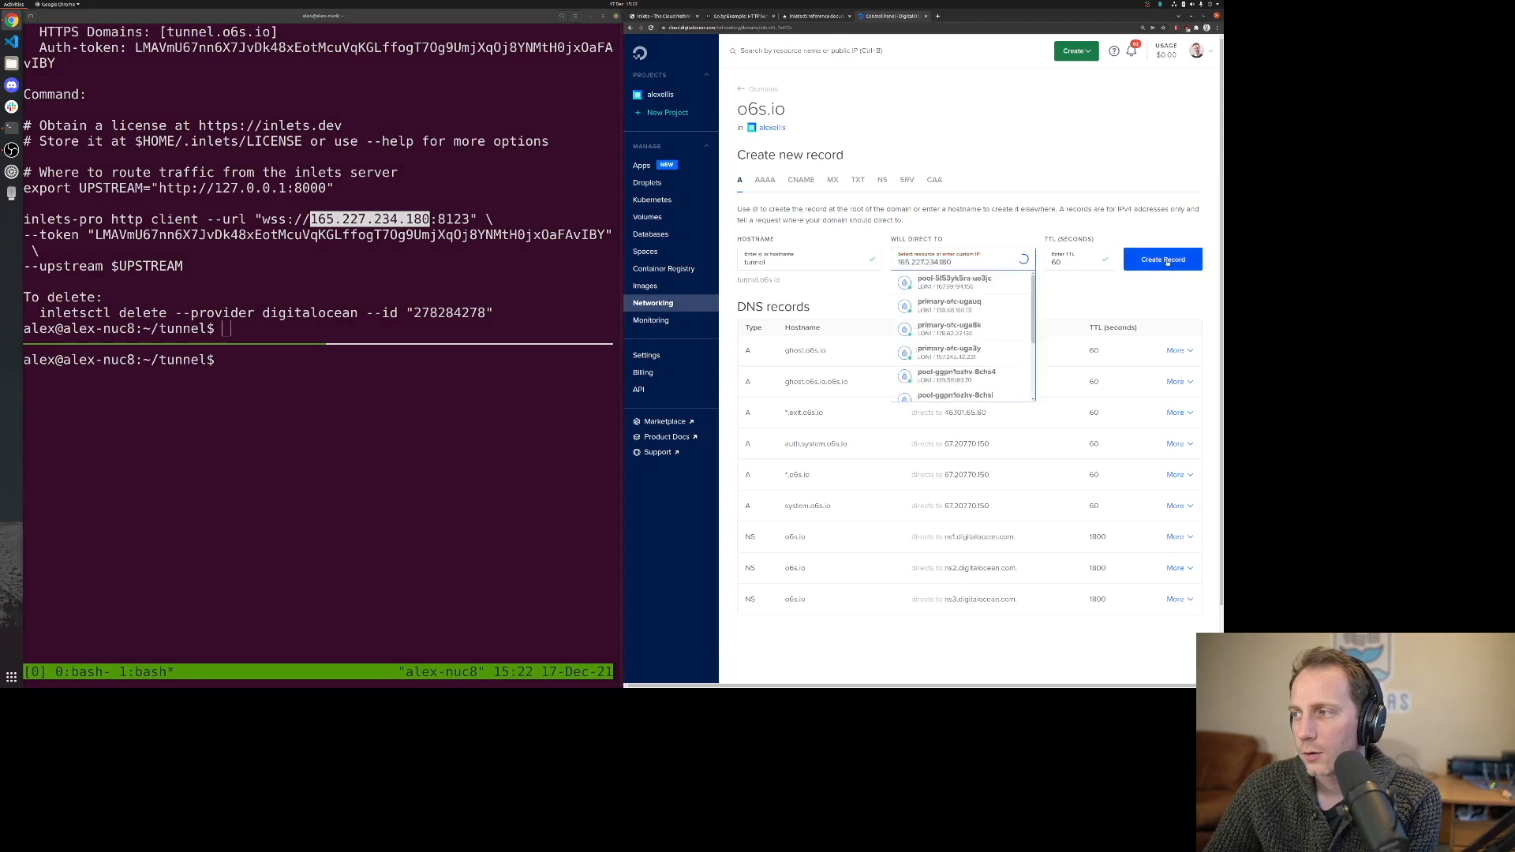
pyautogui.click(1163, 258)
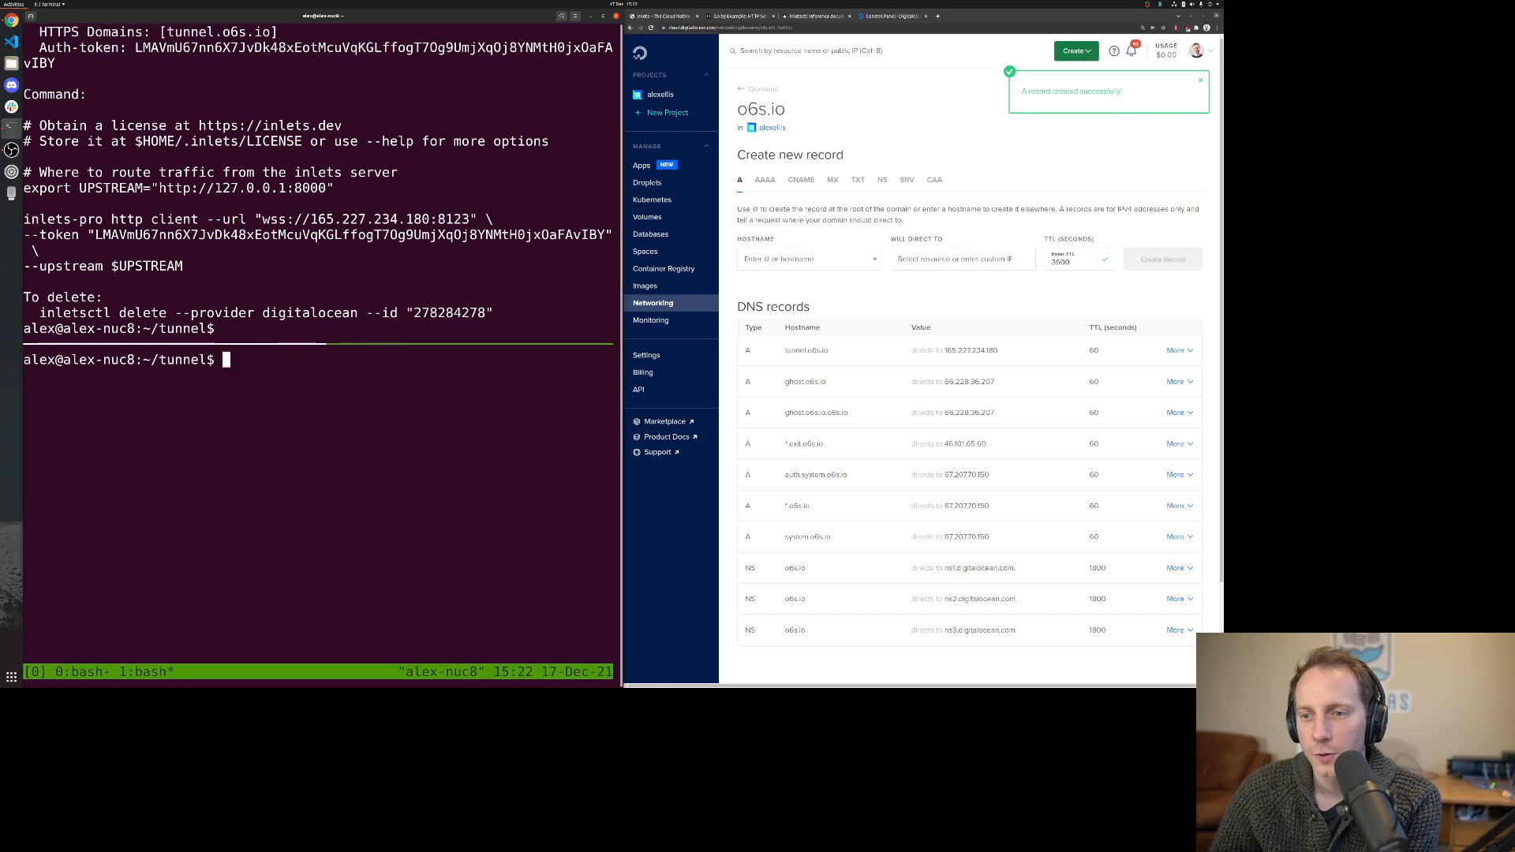
# Verify resolution with ping -c 1 tunnel.o6s.io
pyautogui.write('ping -c')
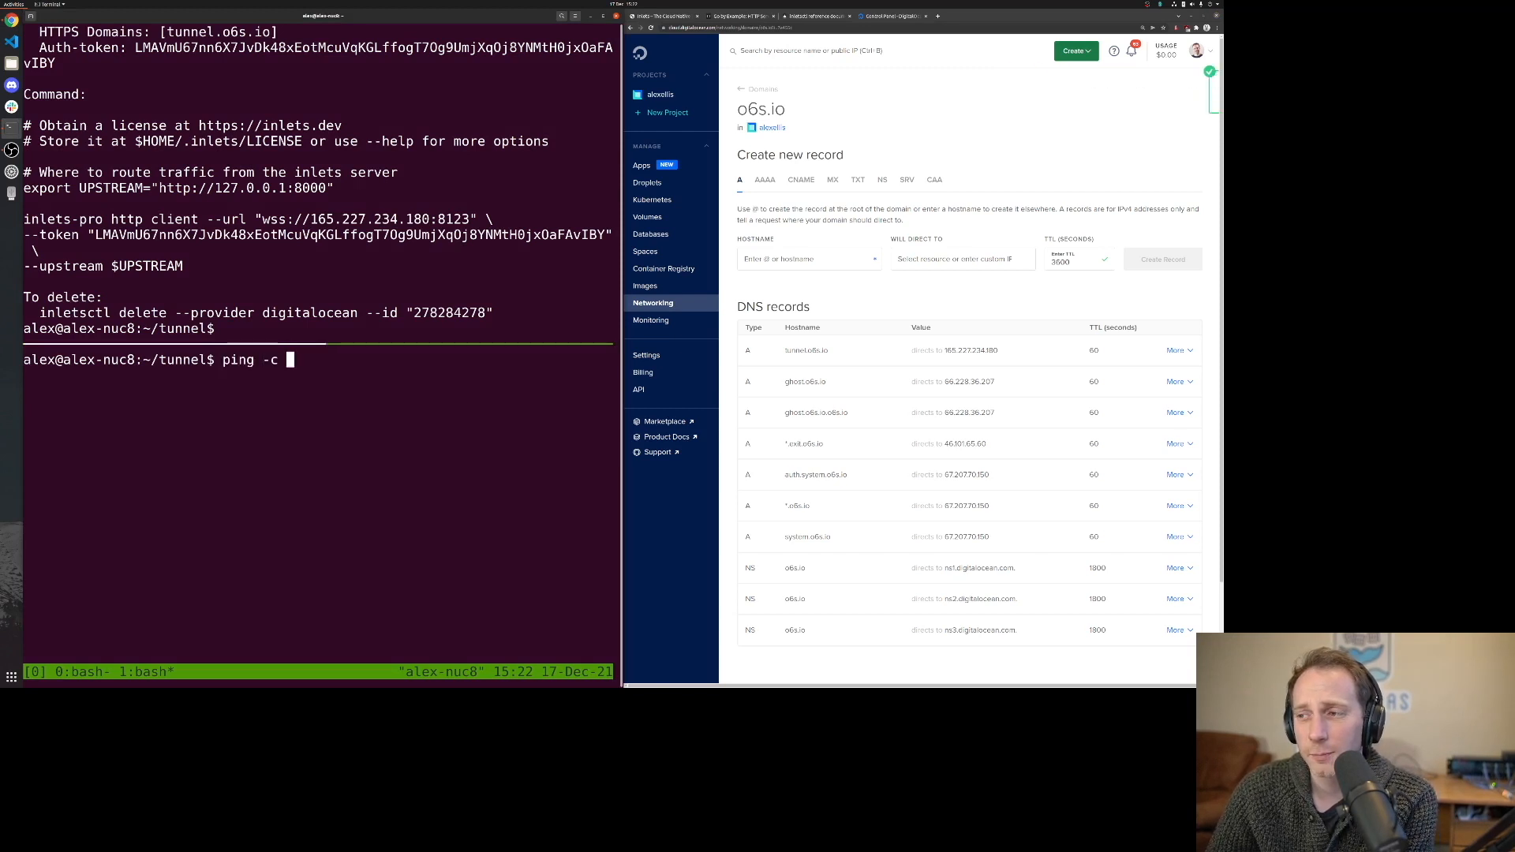
pyautogui.write('1 tunnel')
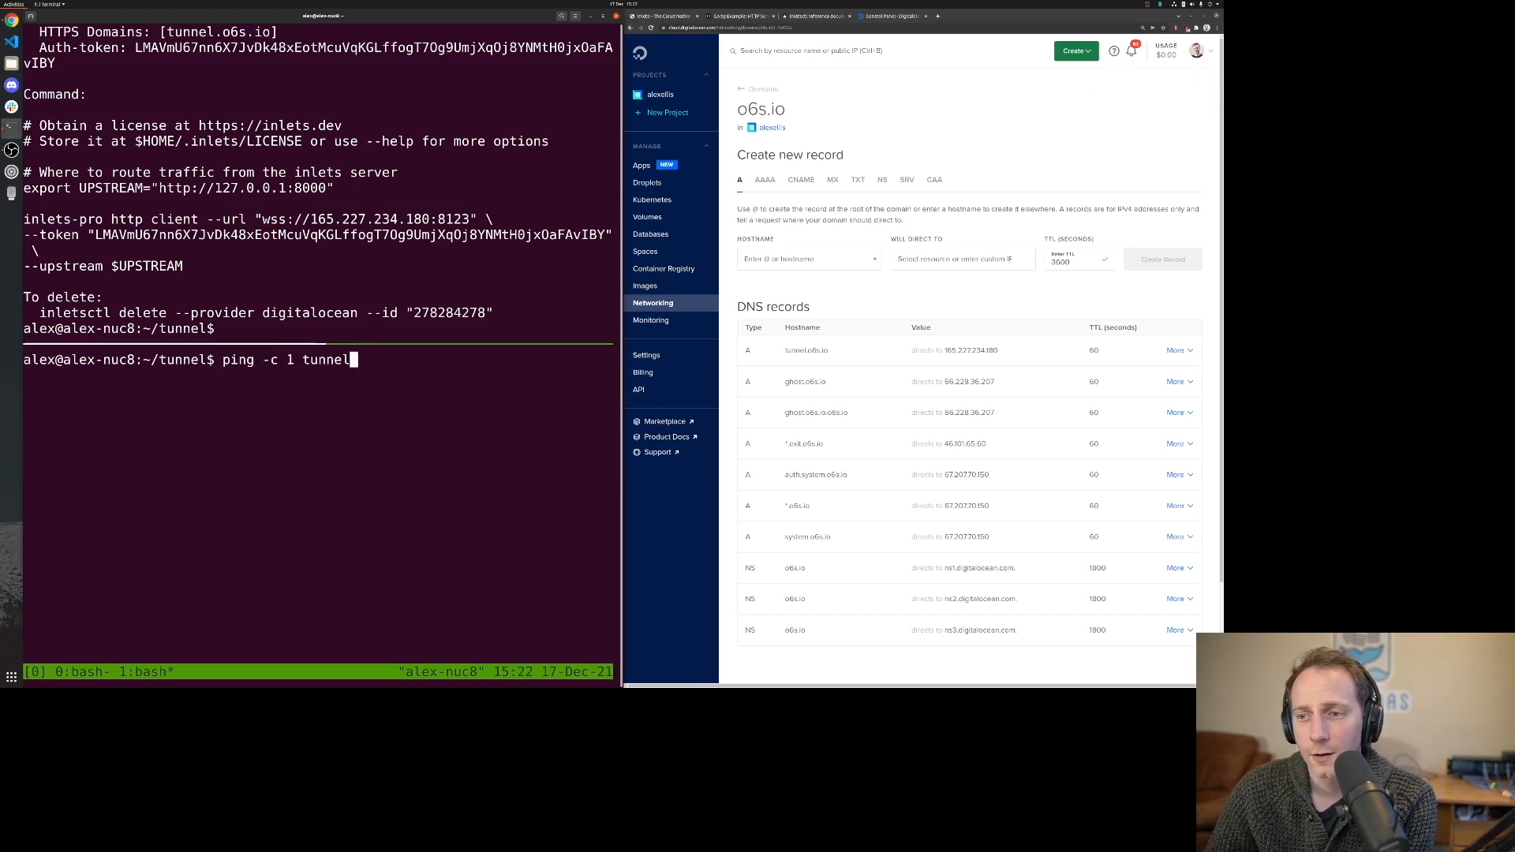
pyautogui.press('Return')
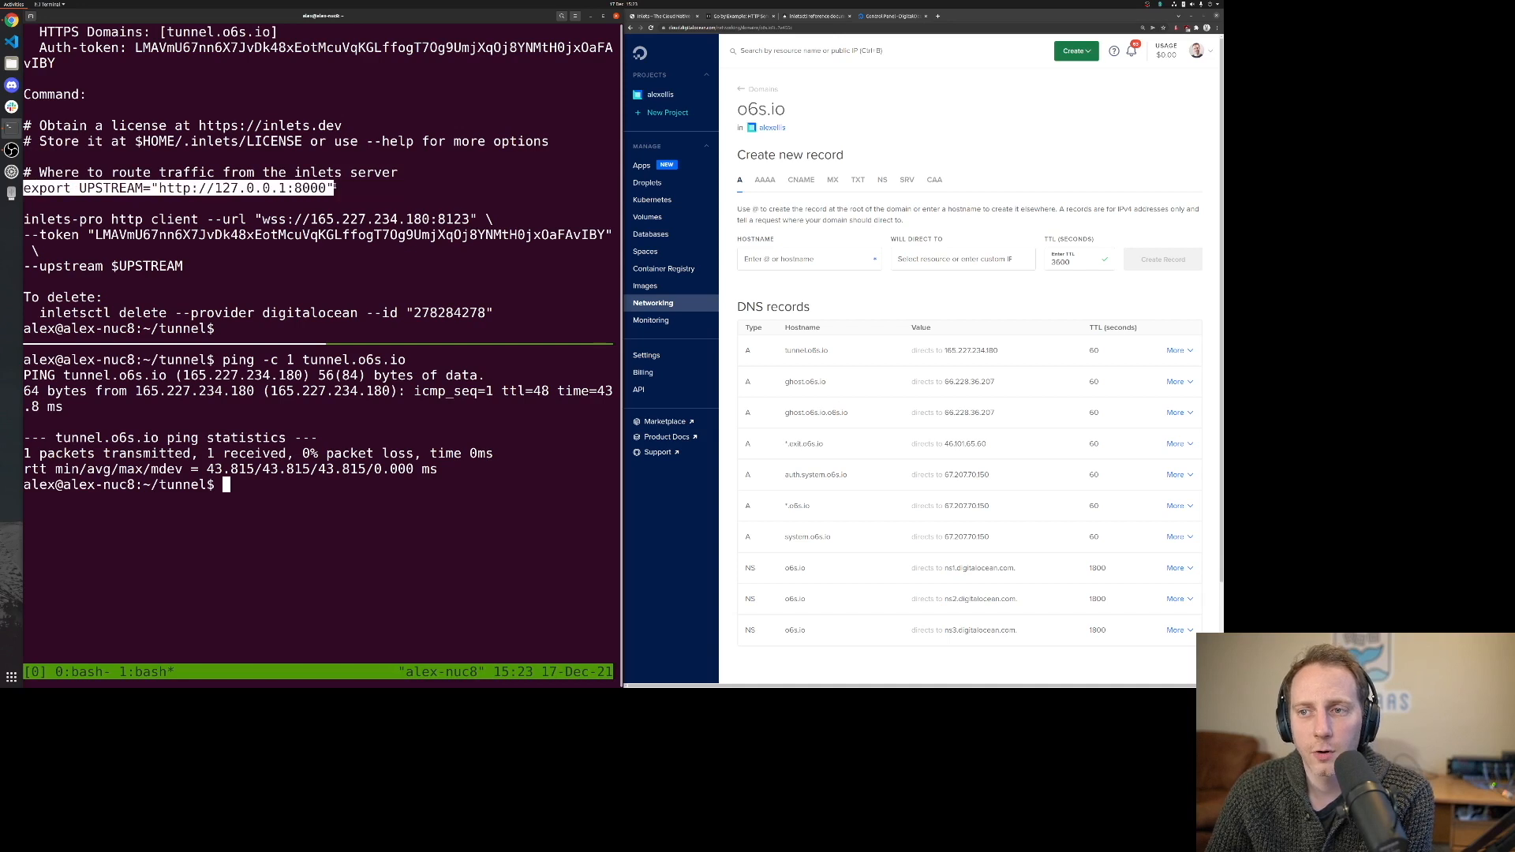
# Draft the UPSTREAM export, check port 8090 in the Go by Example code and start go run main.go
pyautogui.write('export UPSTREAM="http://127.0.0.1:8000"')
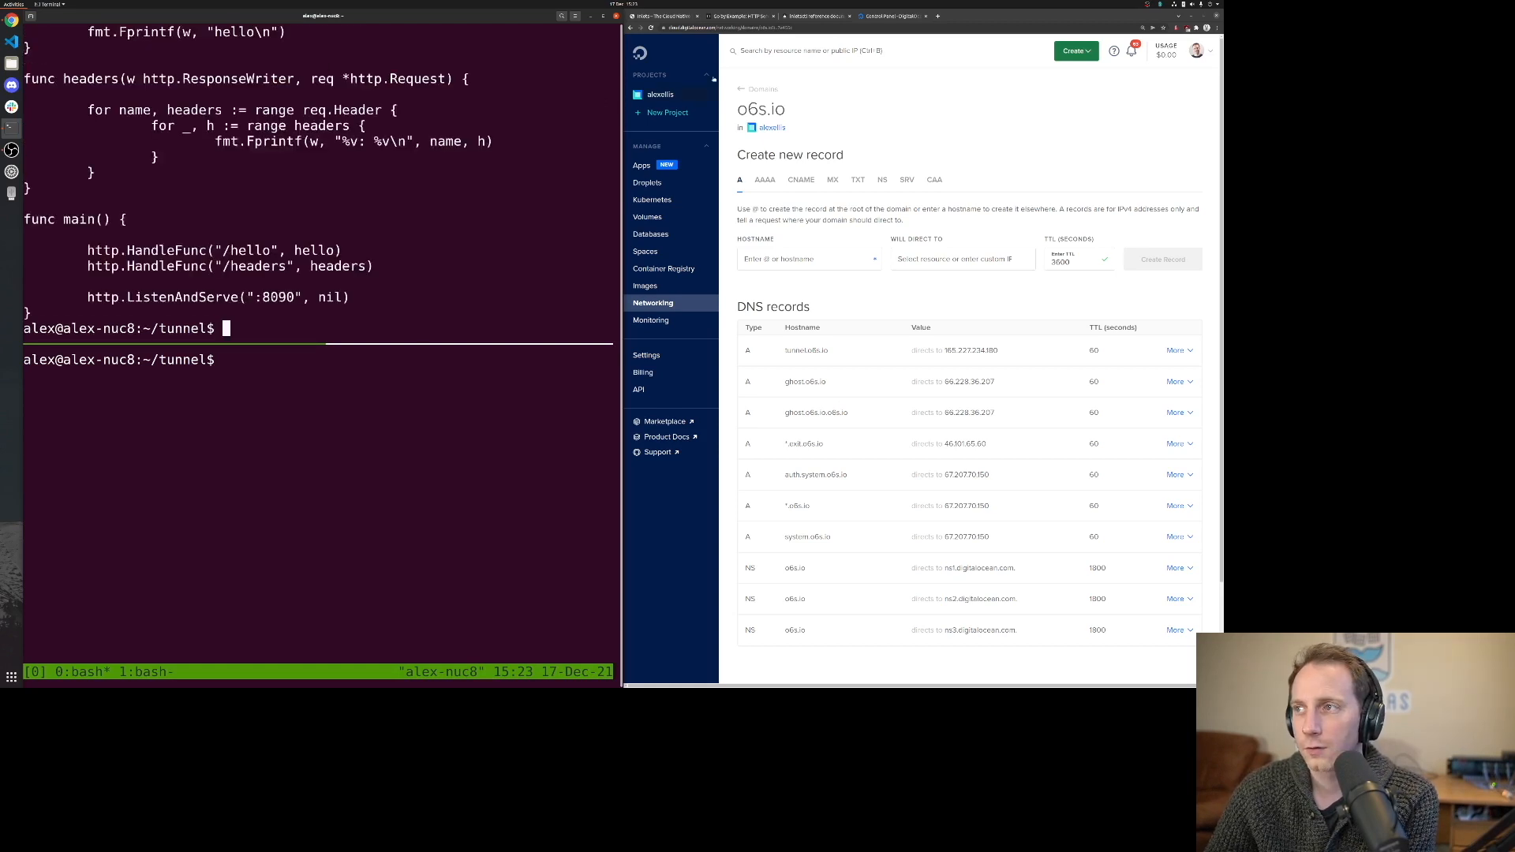
pyautogui.click(738, 16)
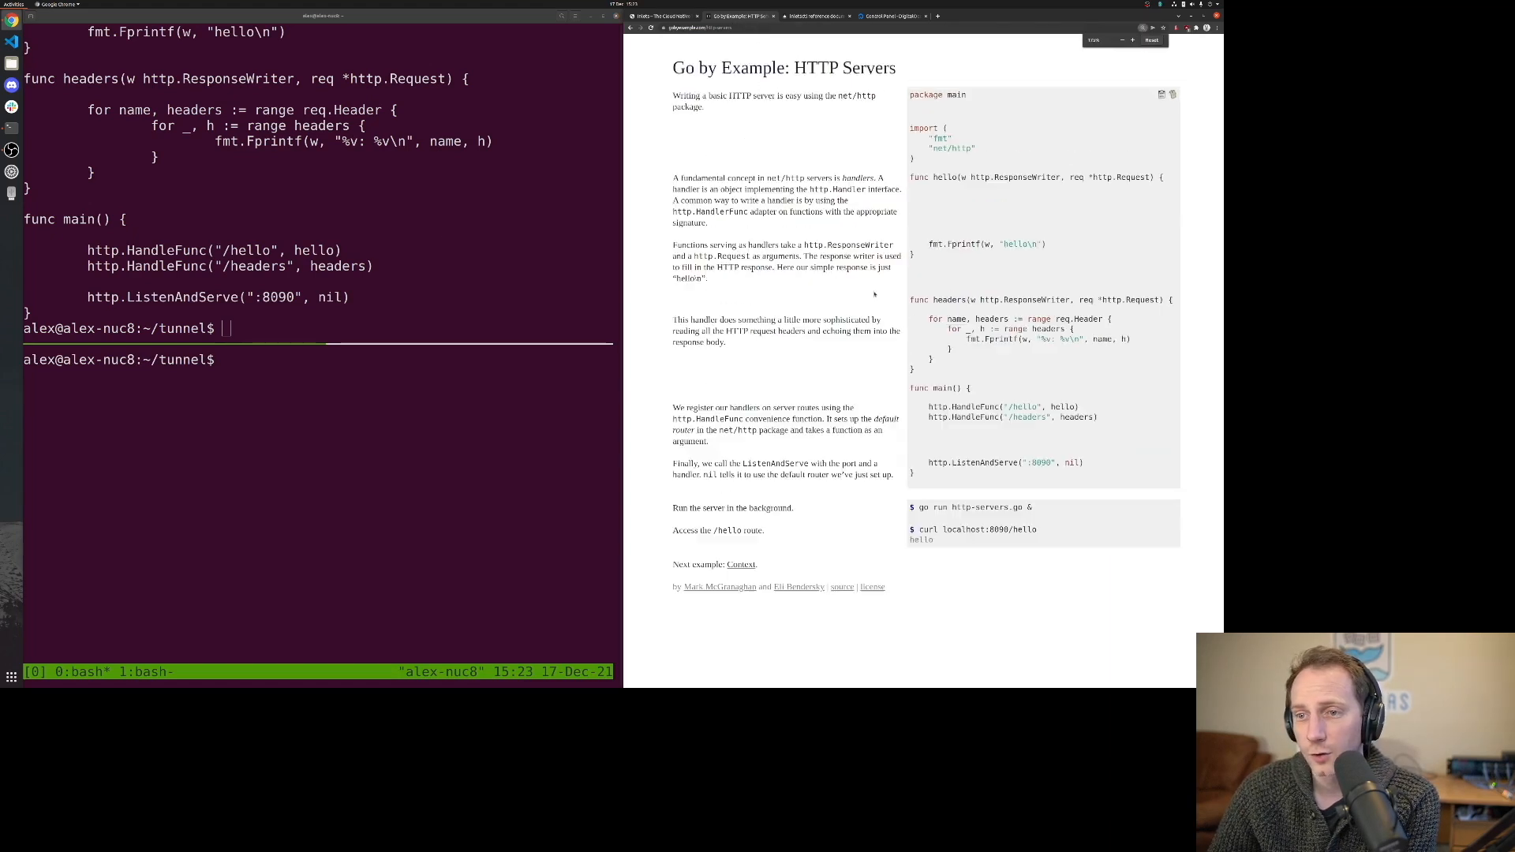
pyautogui.doubleClick(278, 297)
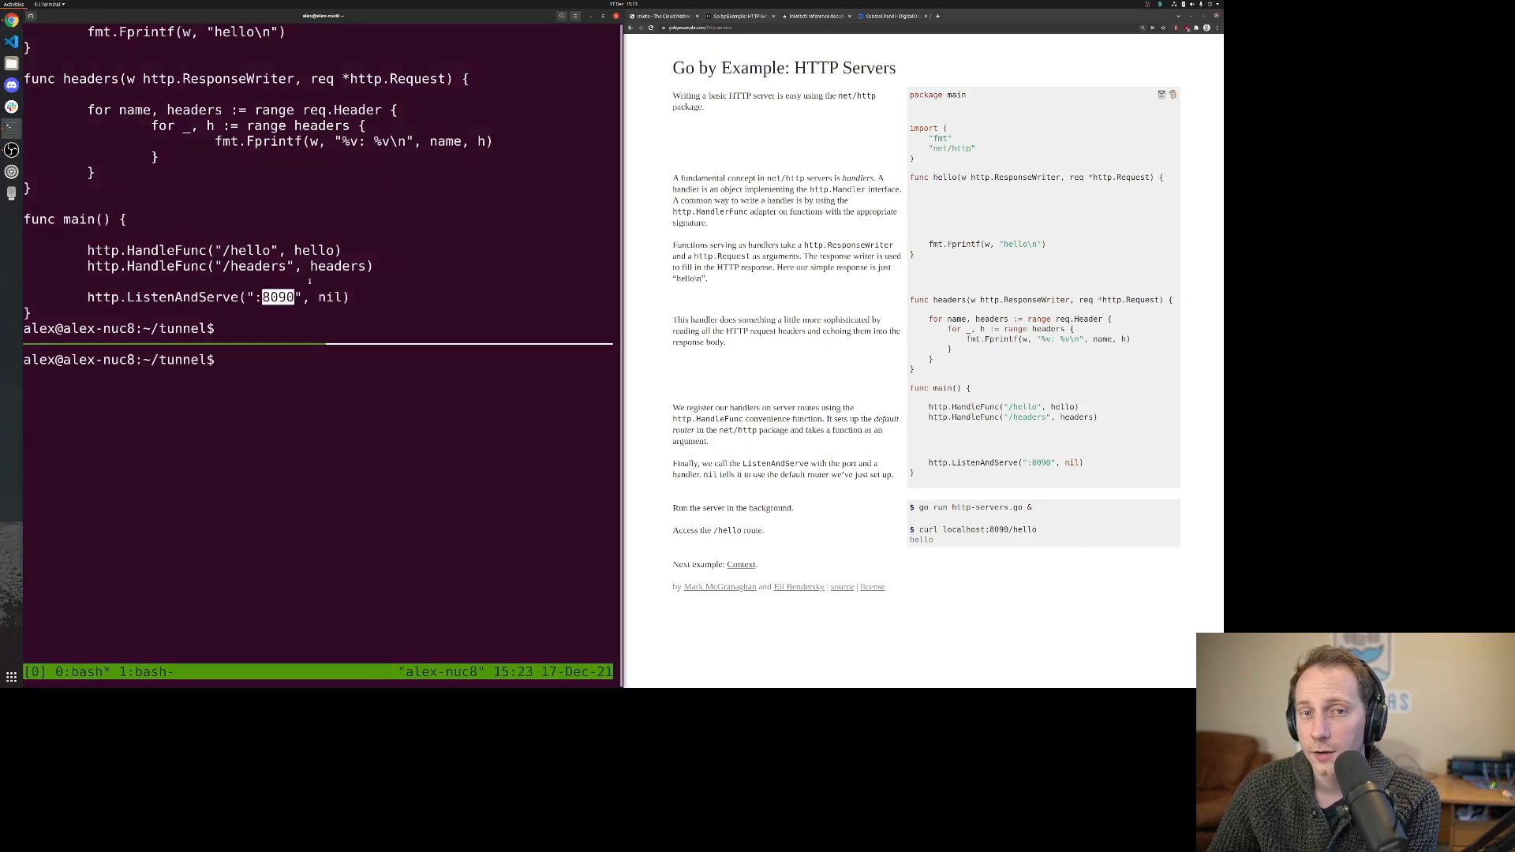
pyautogui.write('go run main.go')
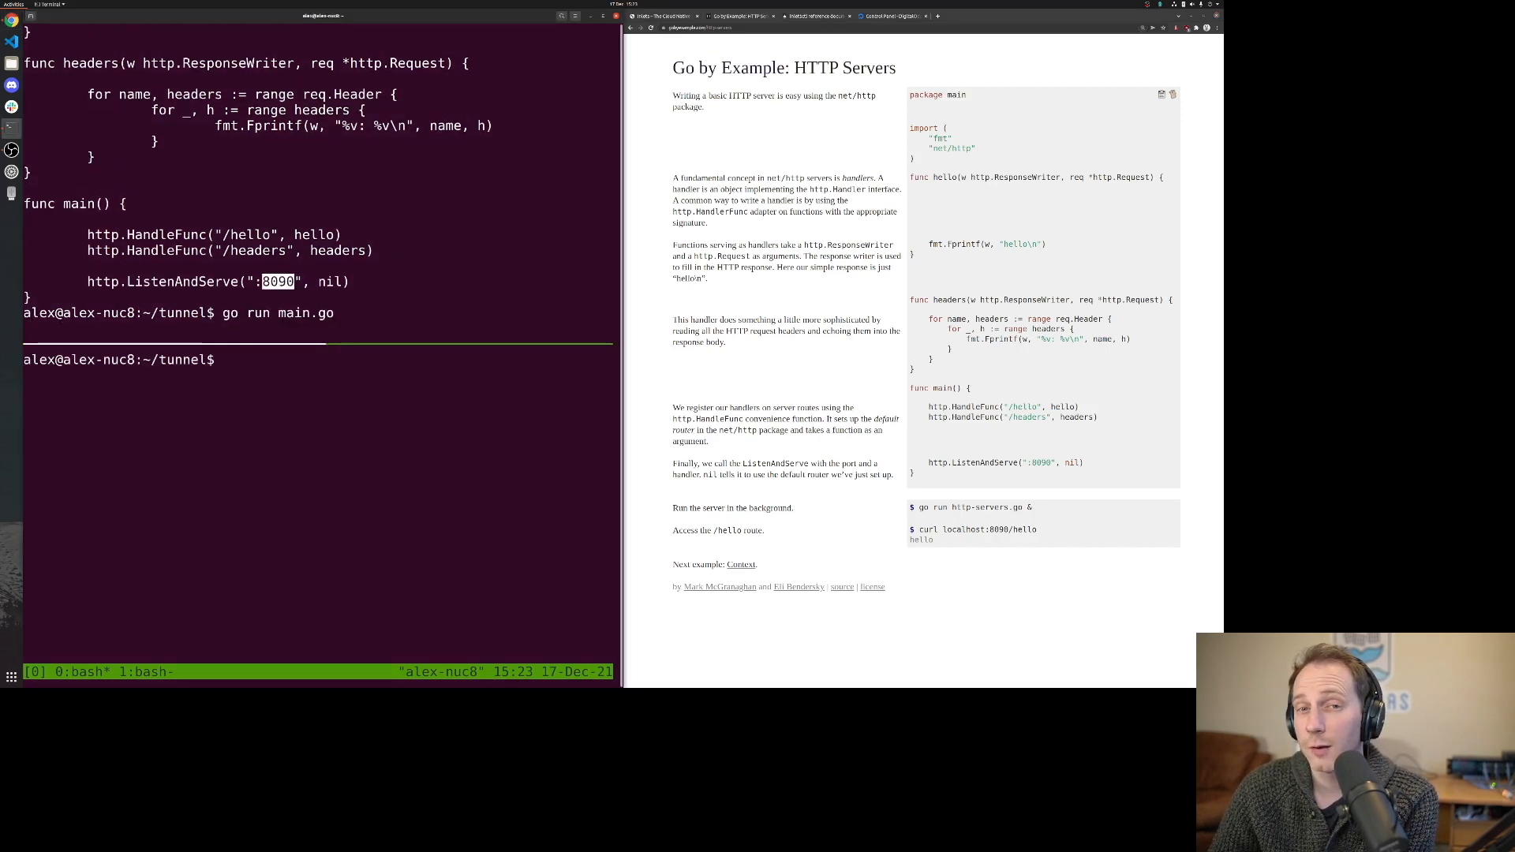
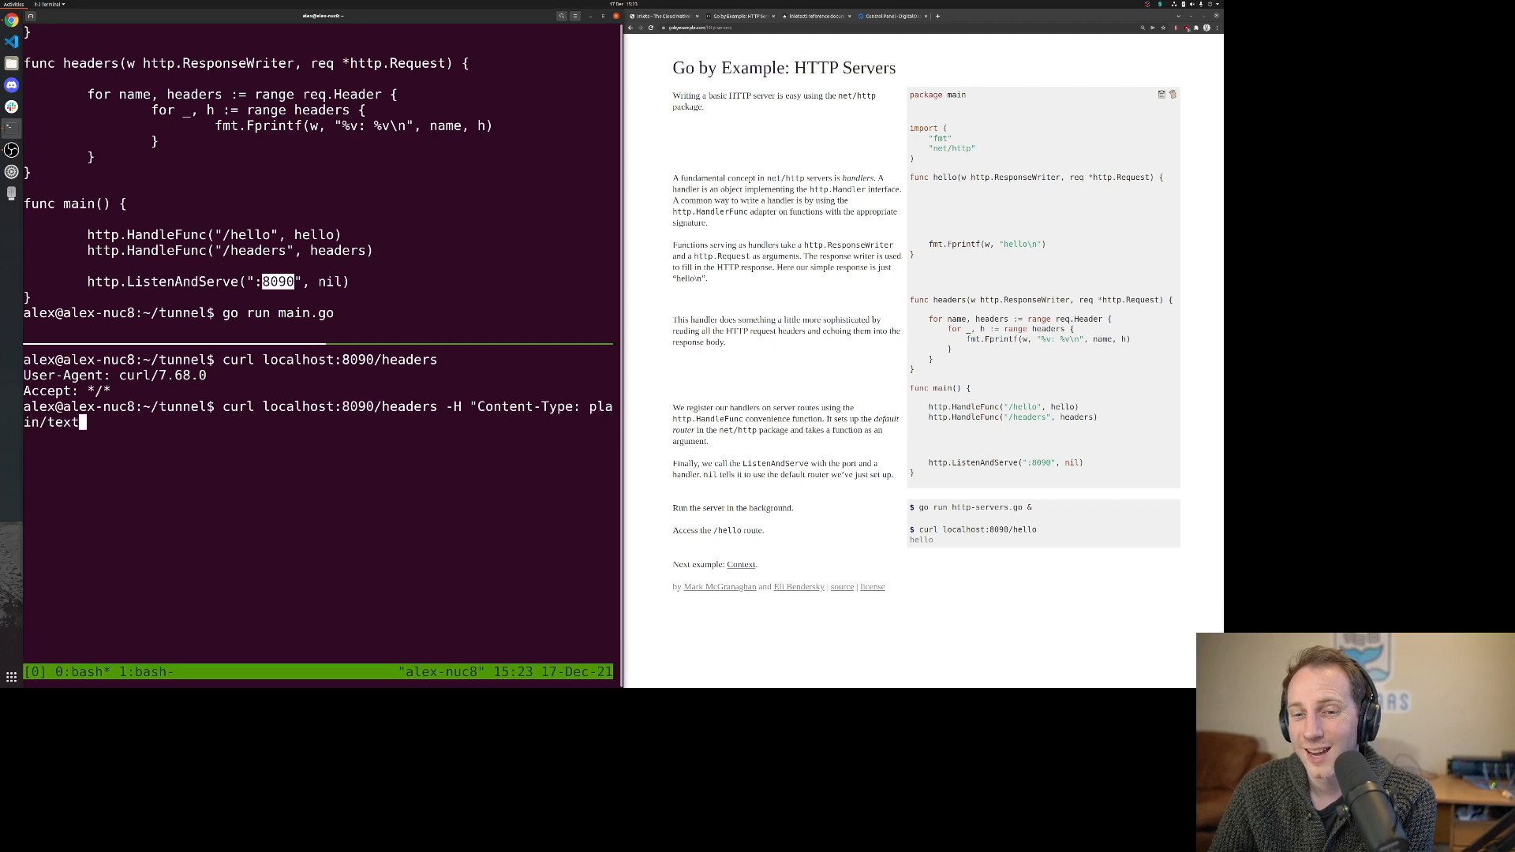
# Curl localhost:8090/headers plainly and with -H "Content-Type: plain/text" to see headers echoed
pyautogui.press('Return')
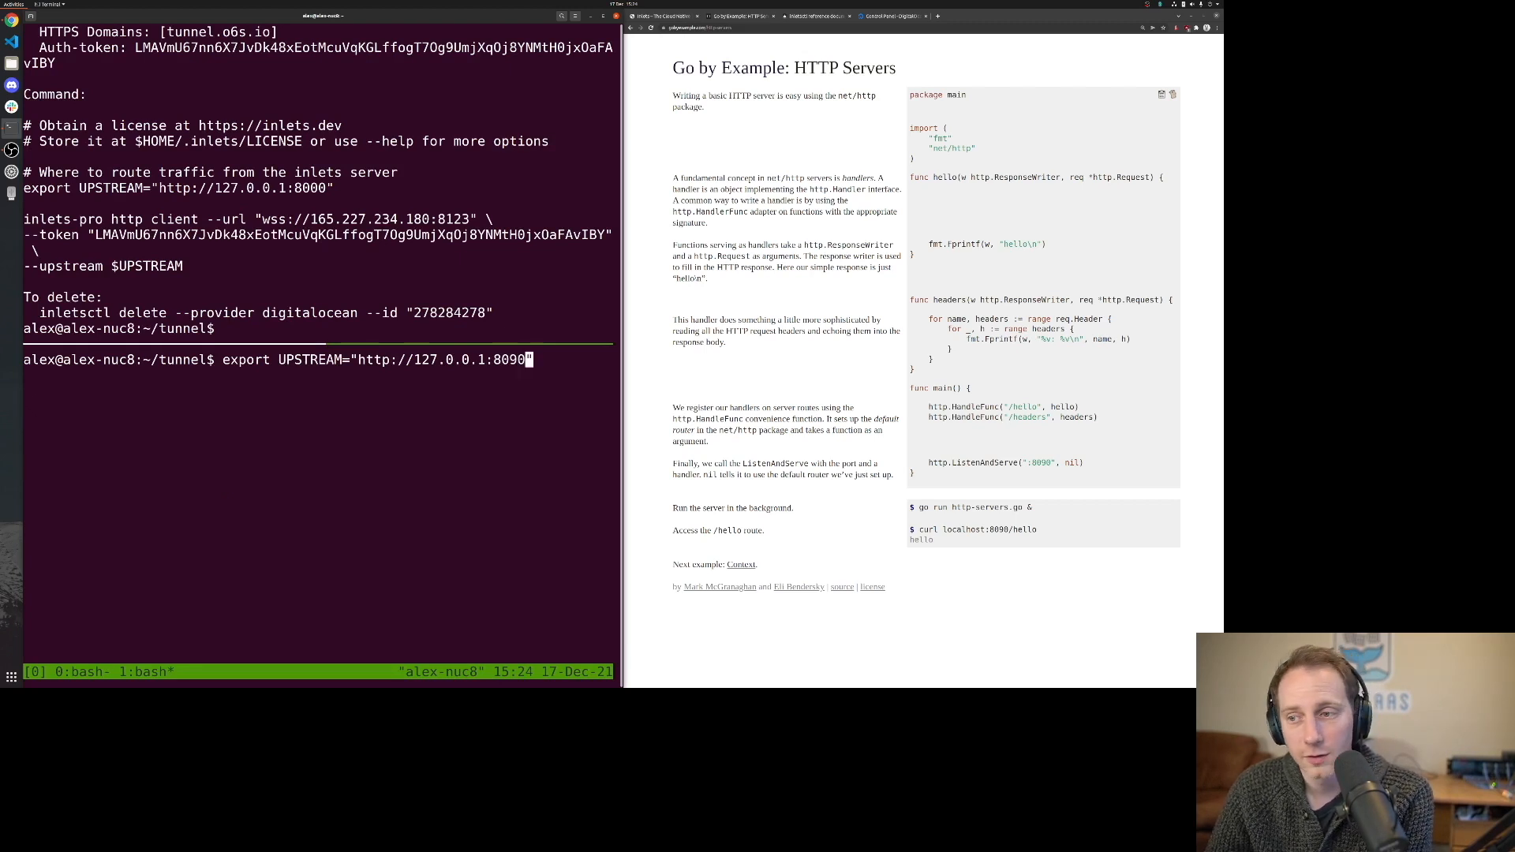
pyautogui.press('Return')
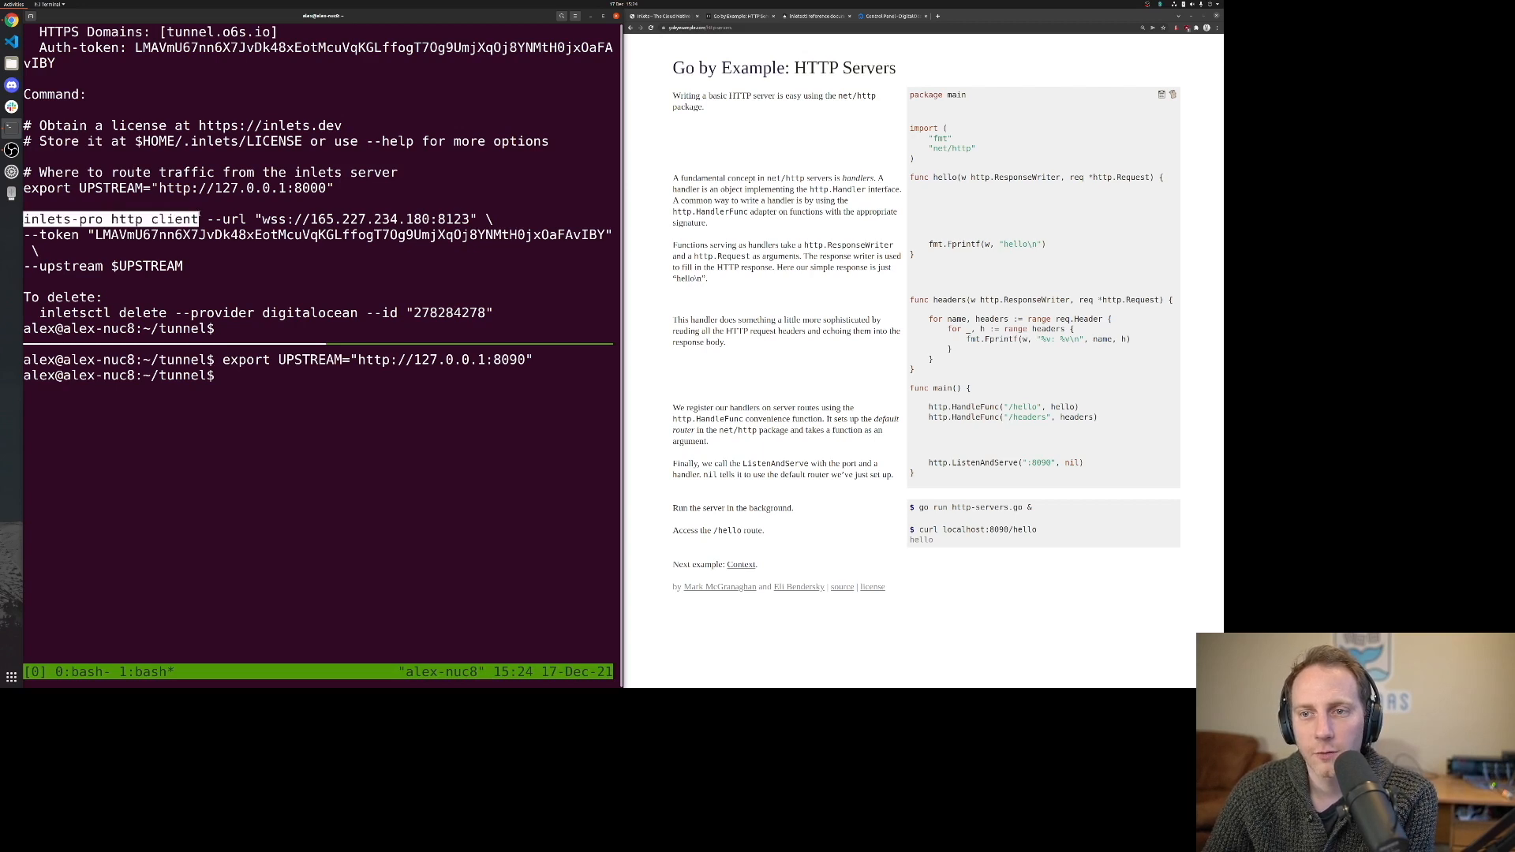
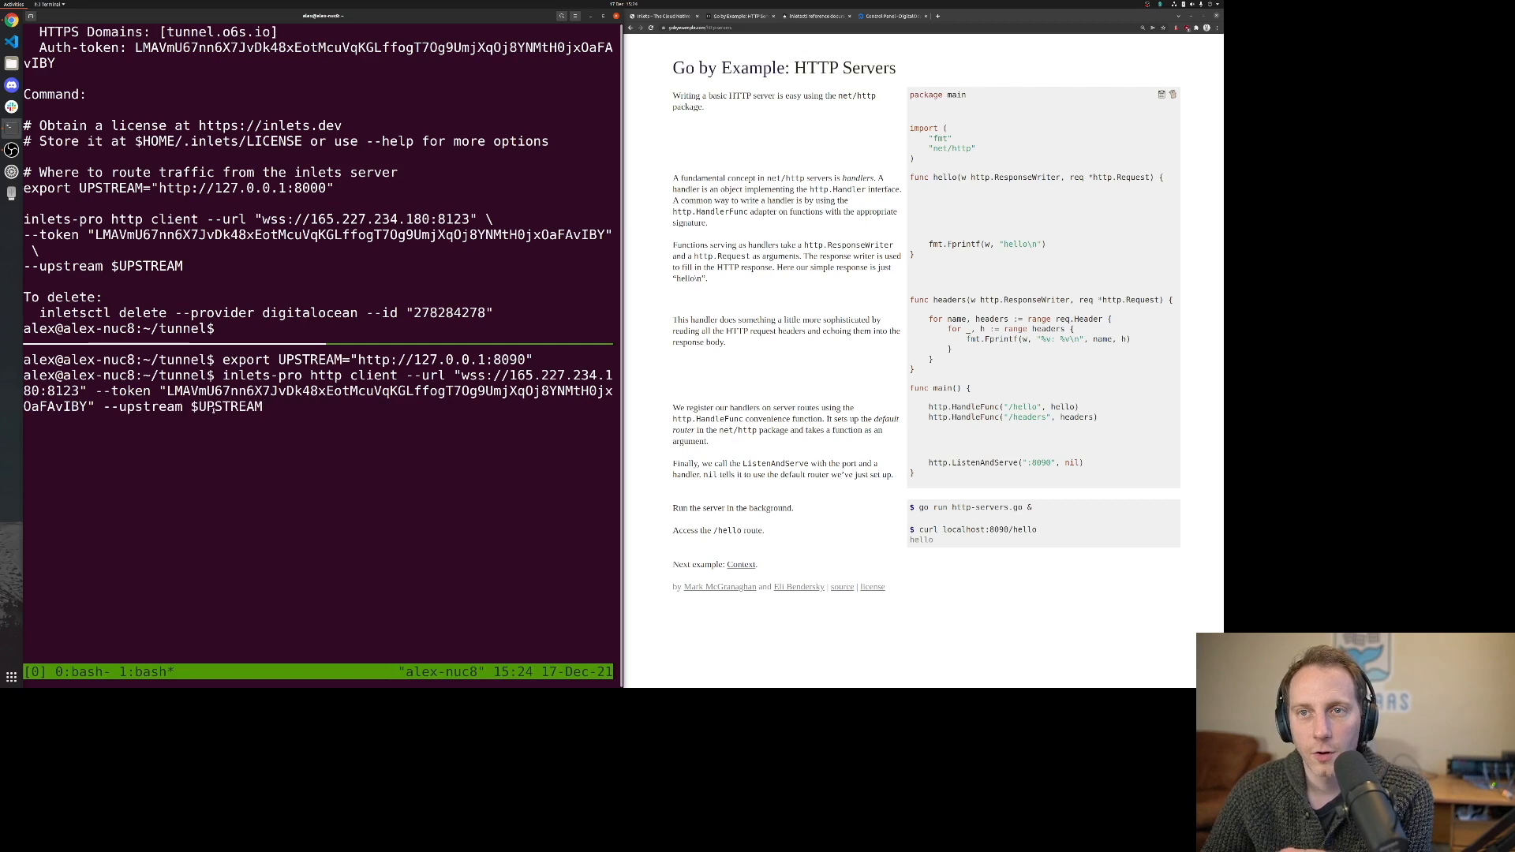
pyautogui.press('Return')
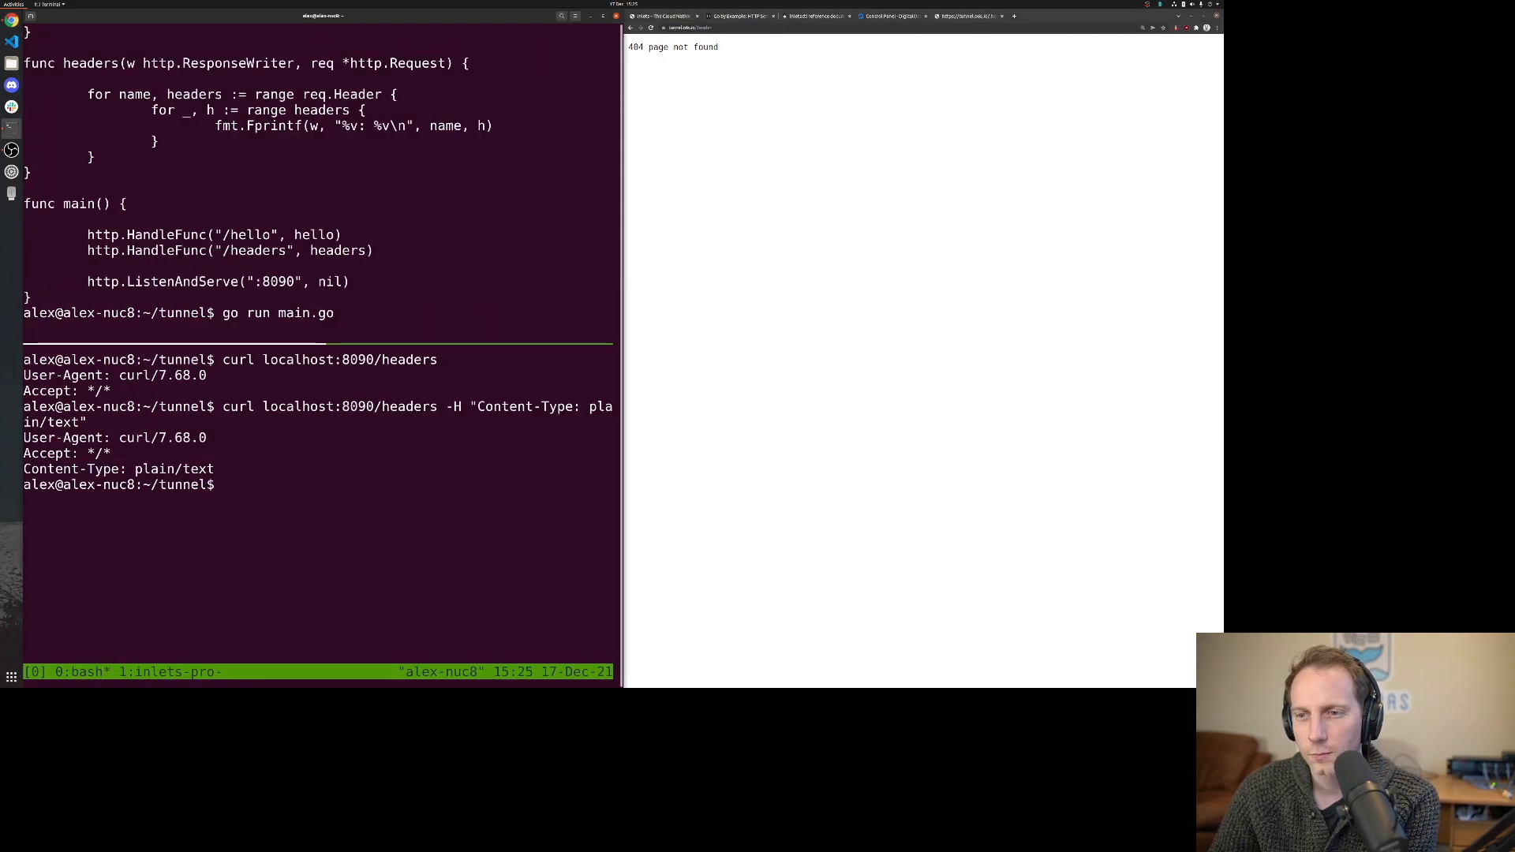
# After the connection-refused error in Chrome, reopen main.go in vi and quit with :q unchanged
pyautogui.doubleClick(387, 360)
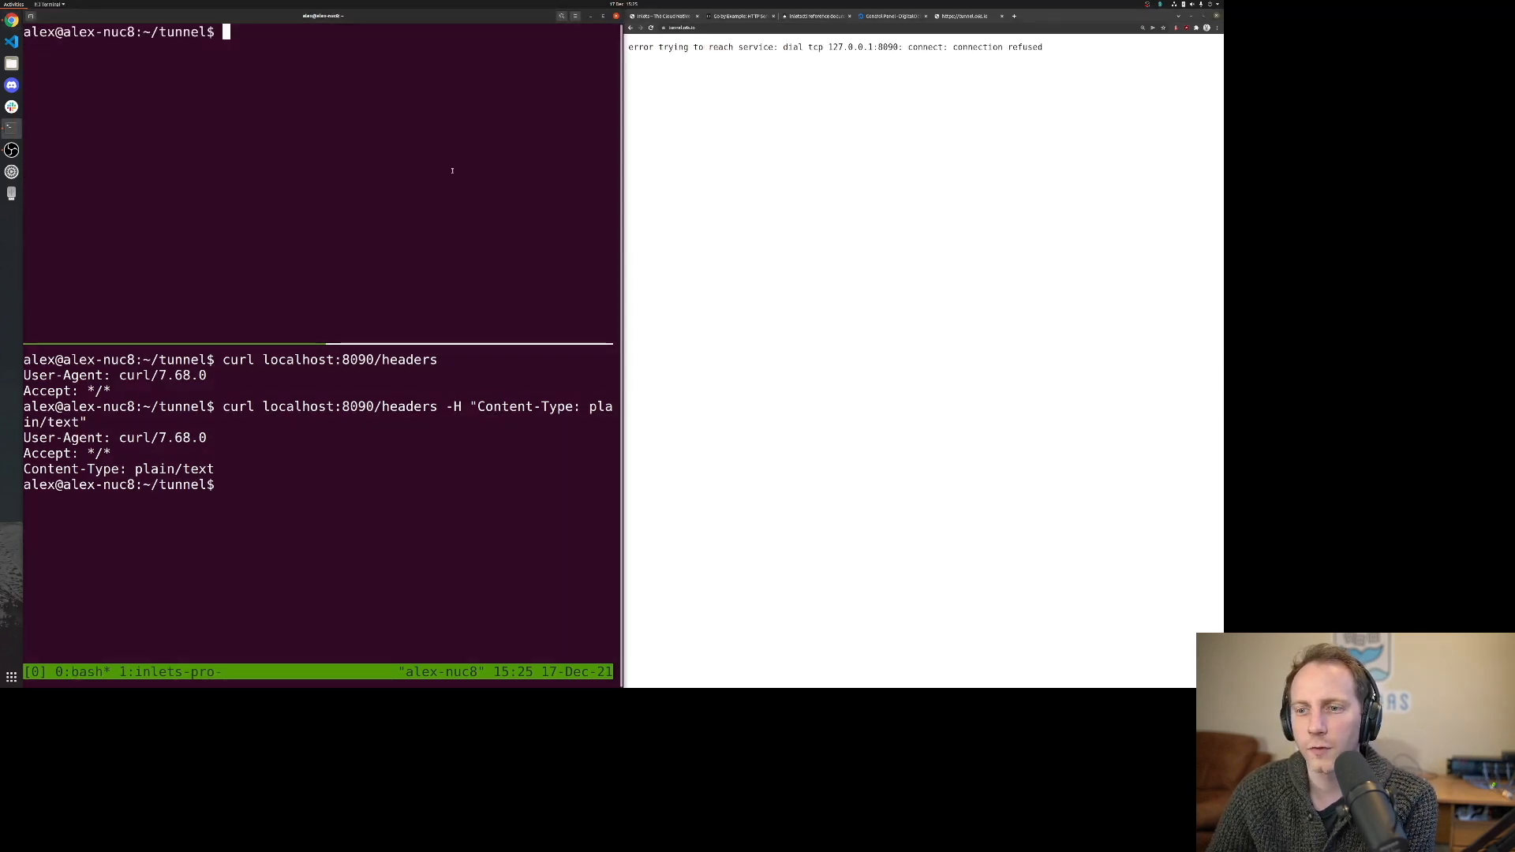
pyautogui.write('vi')
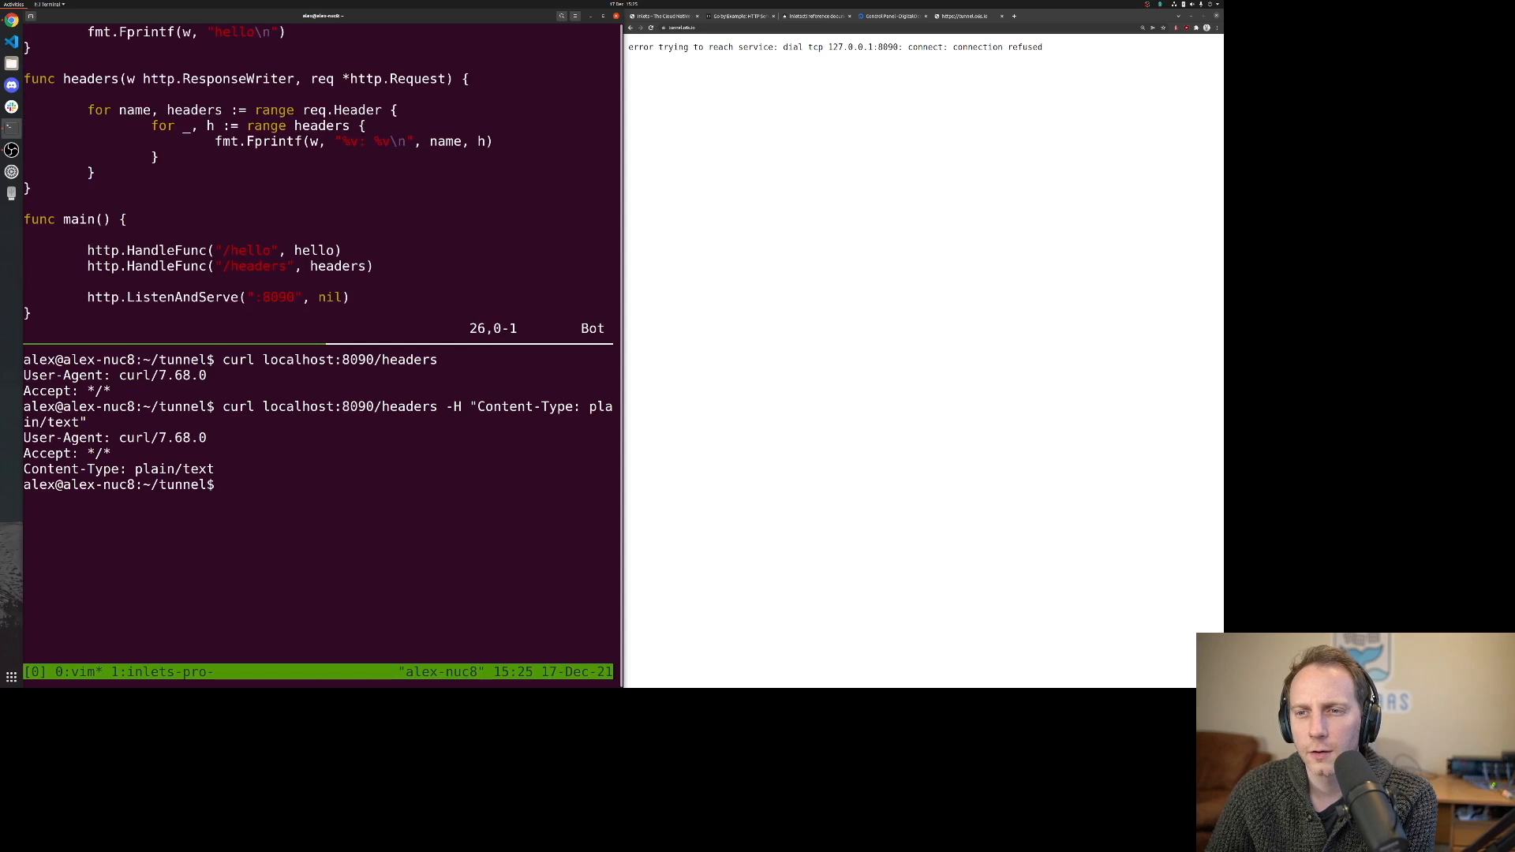
pyautogui.write(':q')
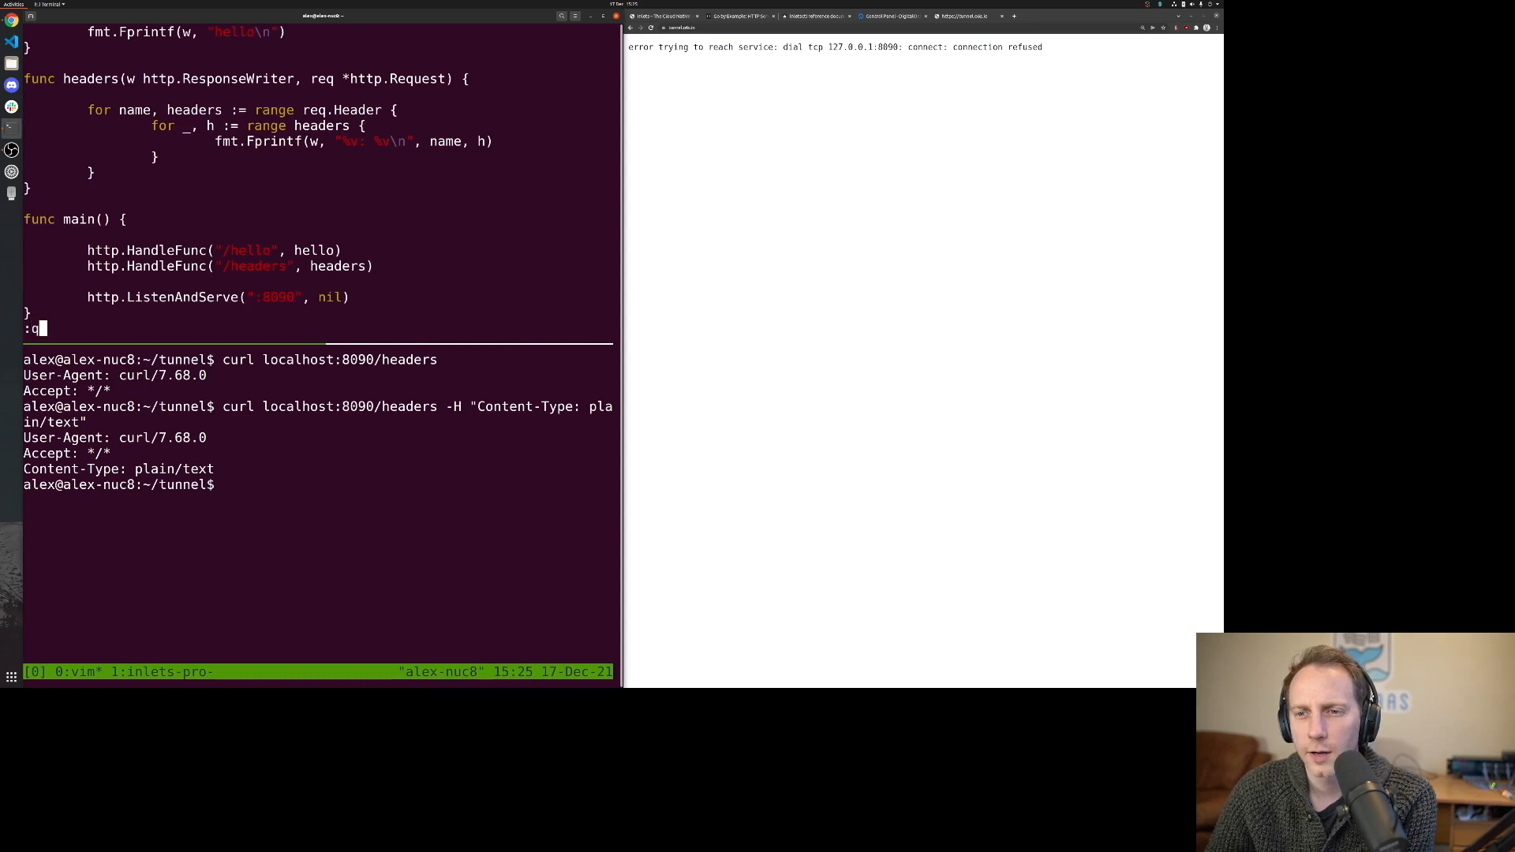
pyautogui.press('Return')
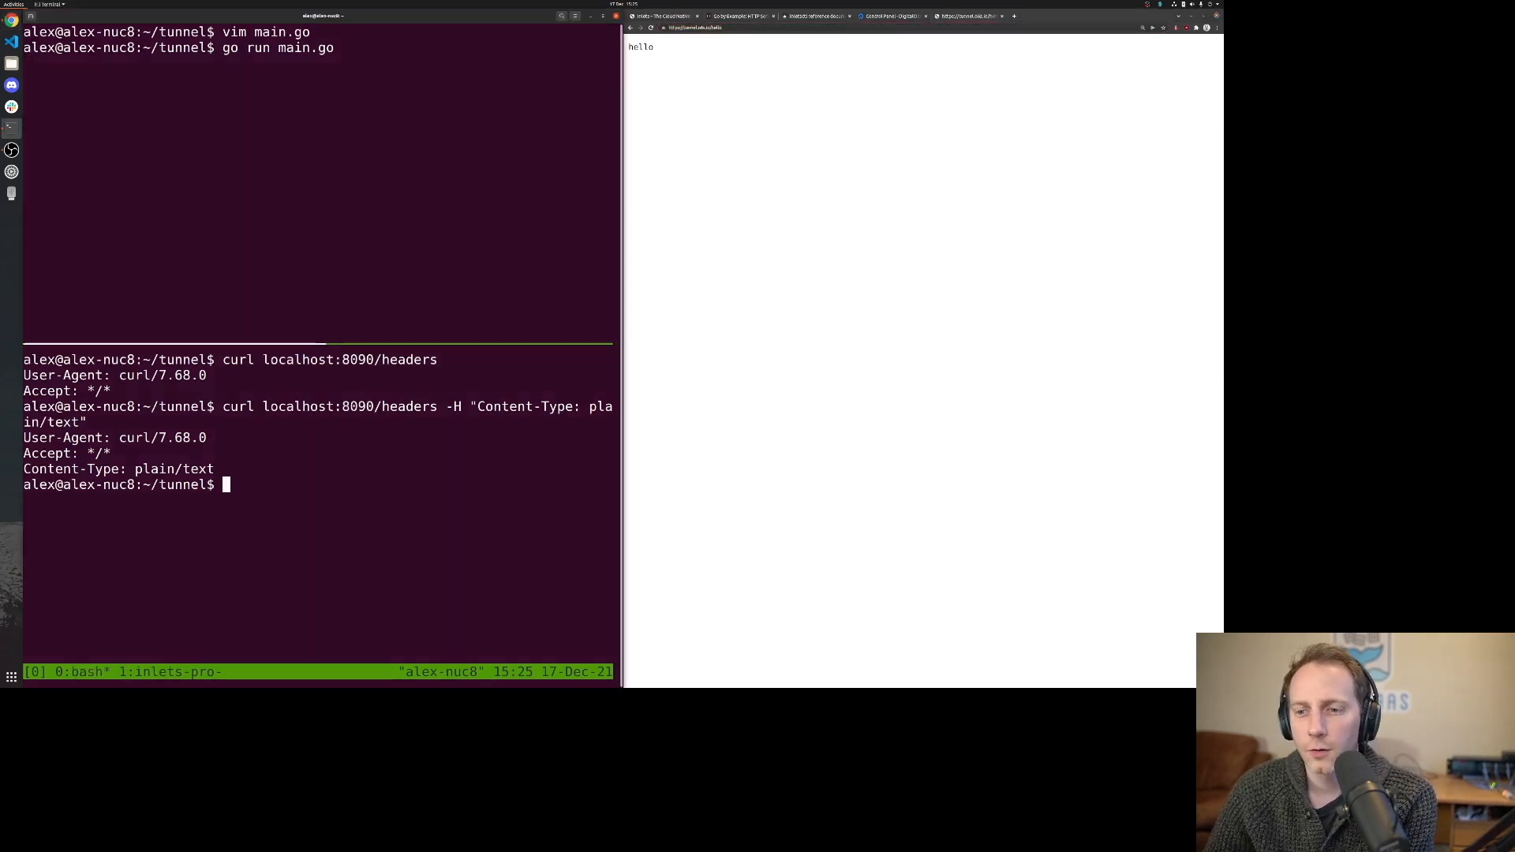
pyautogui.write('curl https://tunnel.o6s.io/hello')
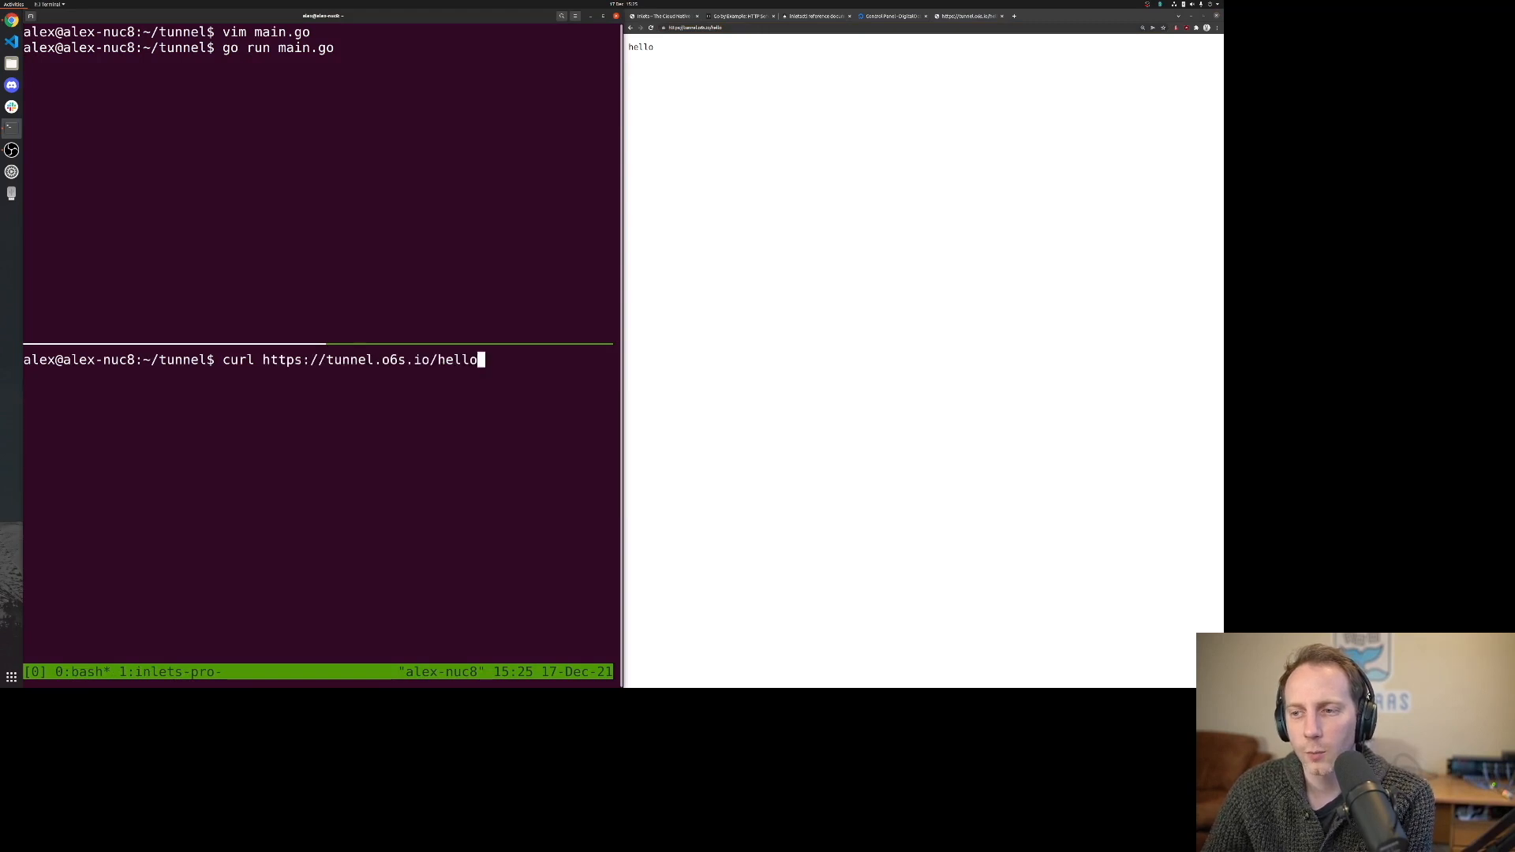
pyautogui.press('Return')
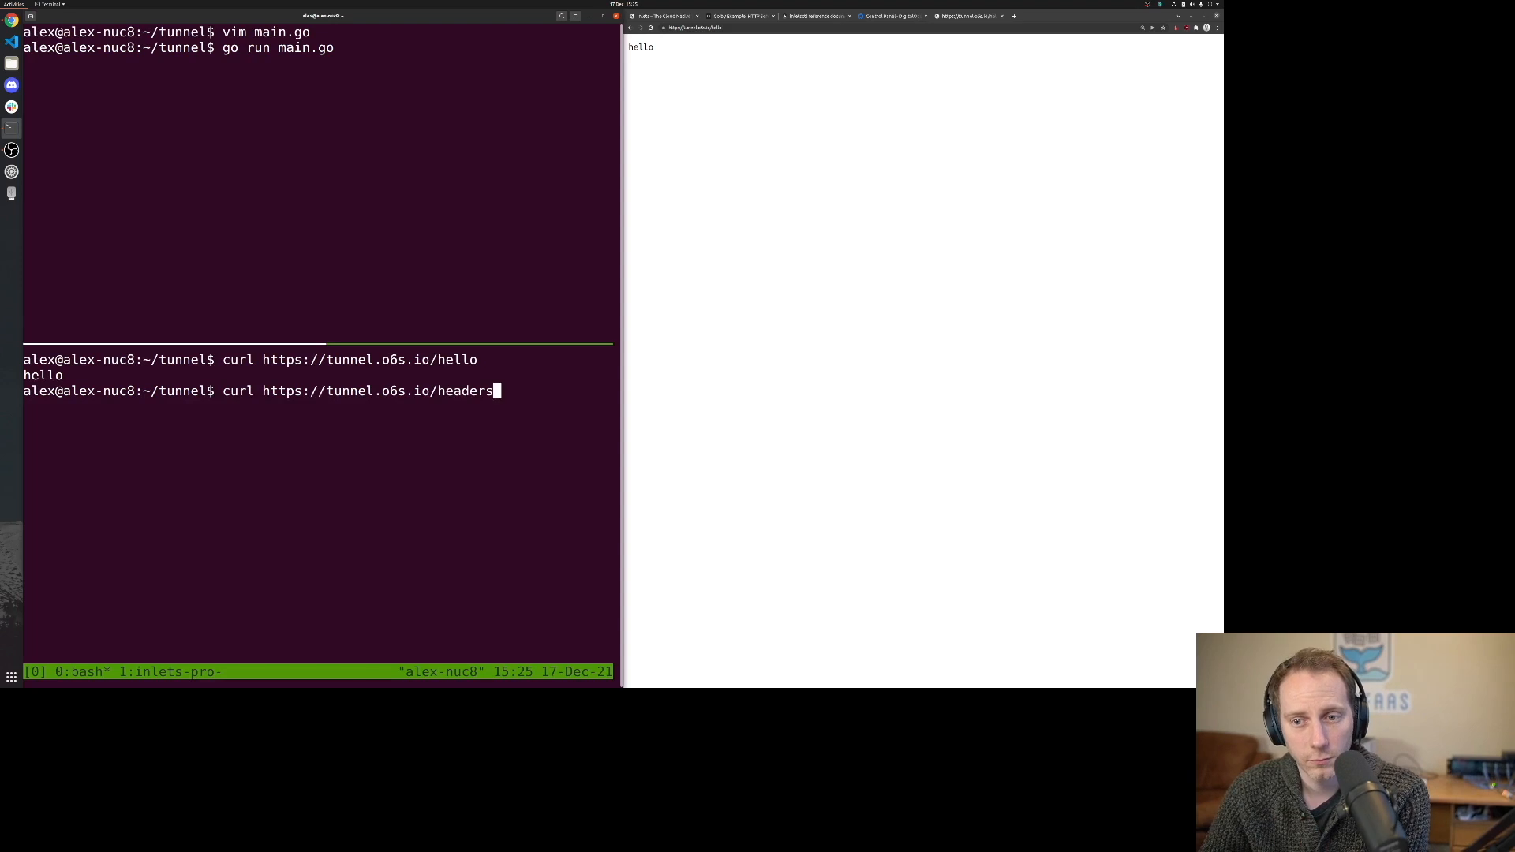
pyautogui.press('Return')
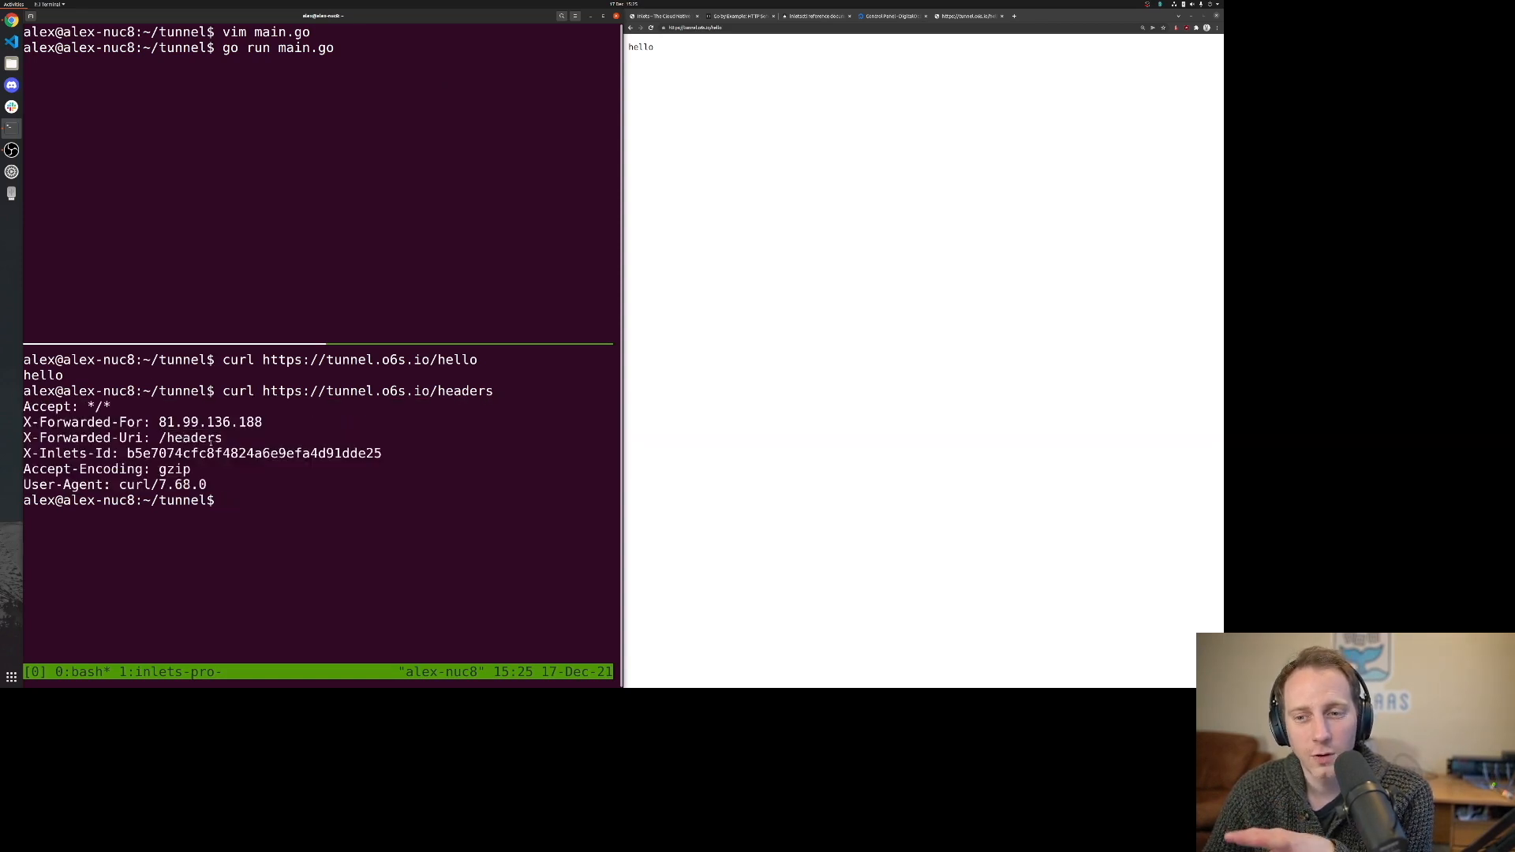
# Select the public headers URL to copy it and switch to another Chrome tab
pyautogui.doubleClick(252, 453)
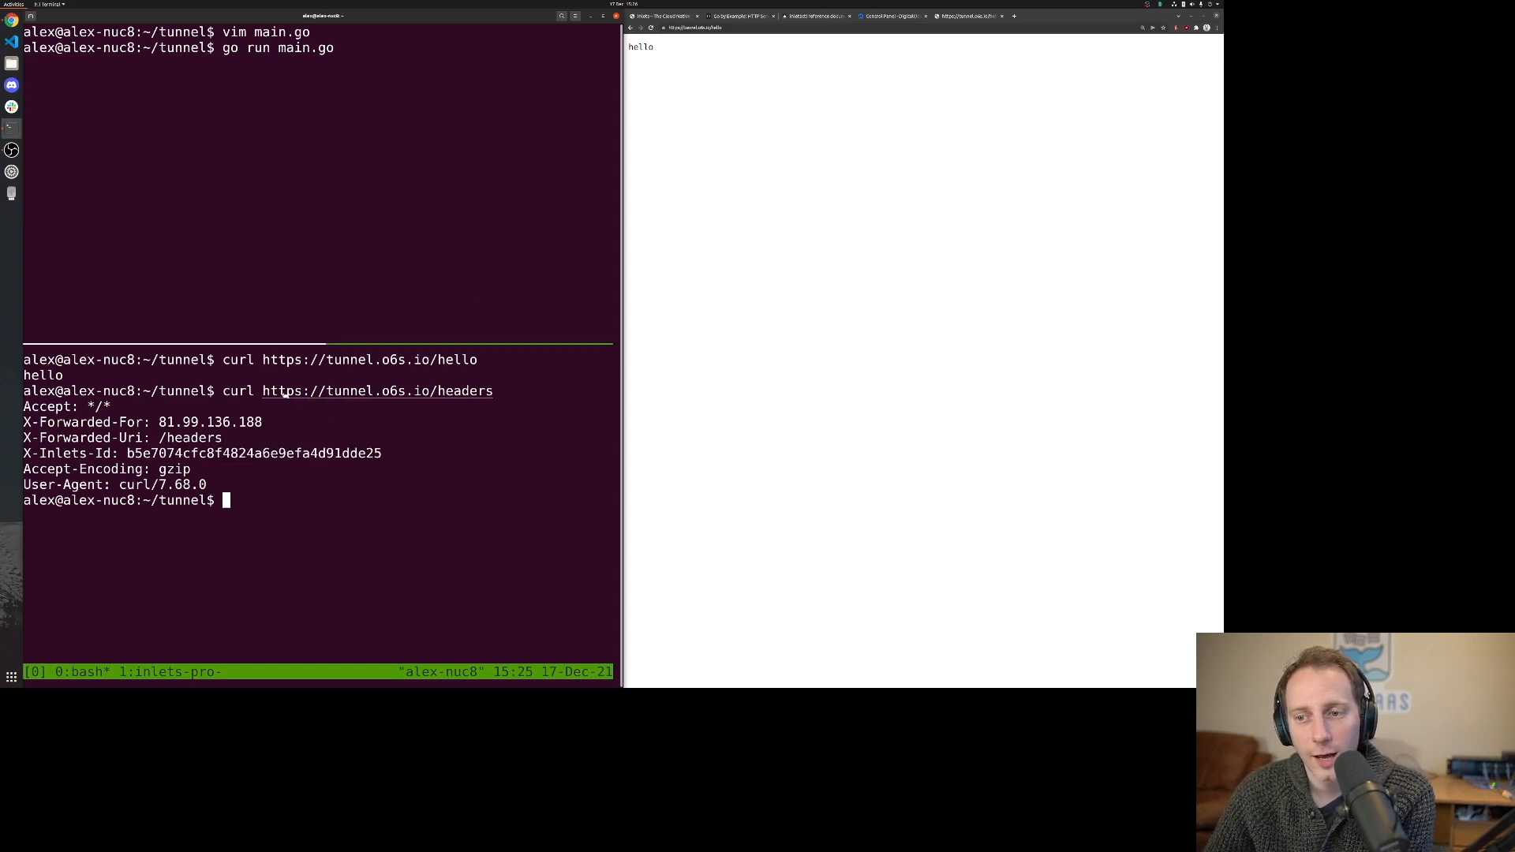
pyautogui.doubleClick(377, 390)
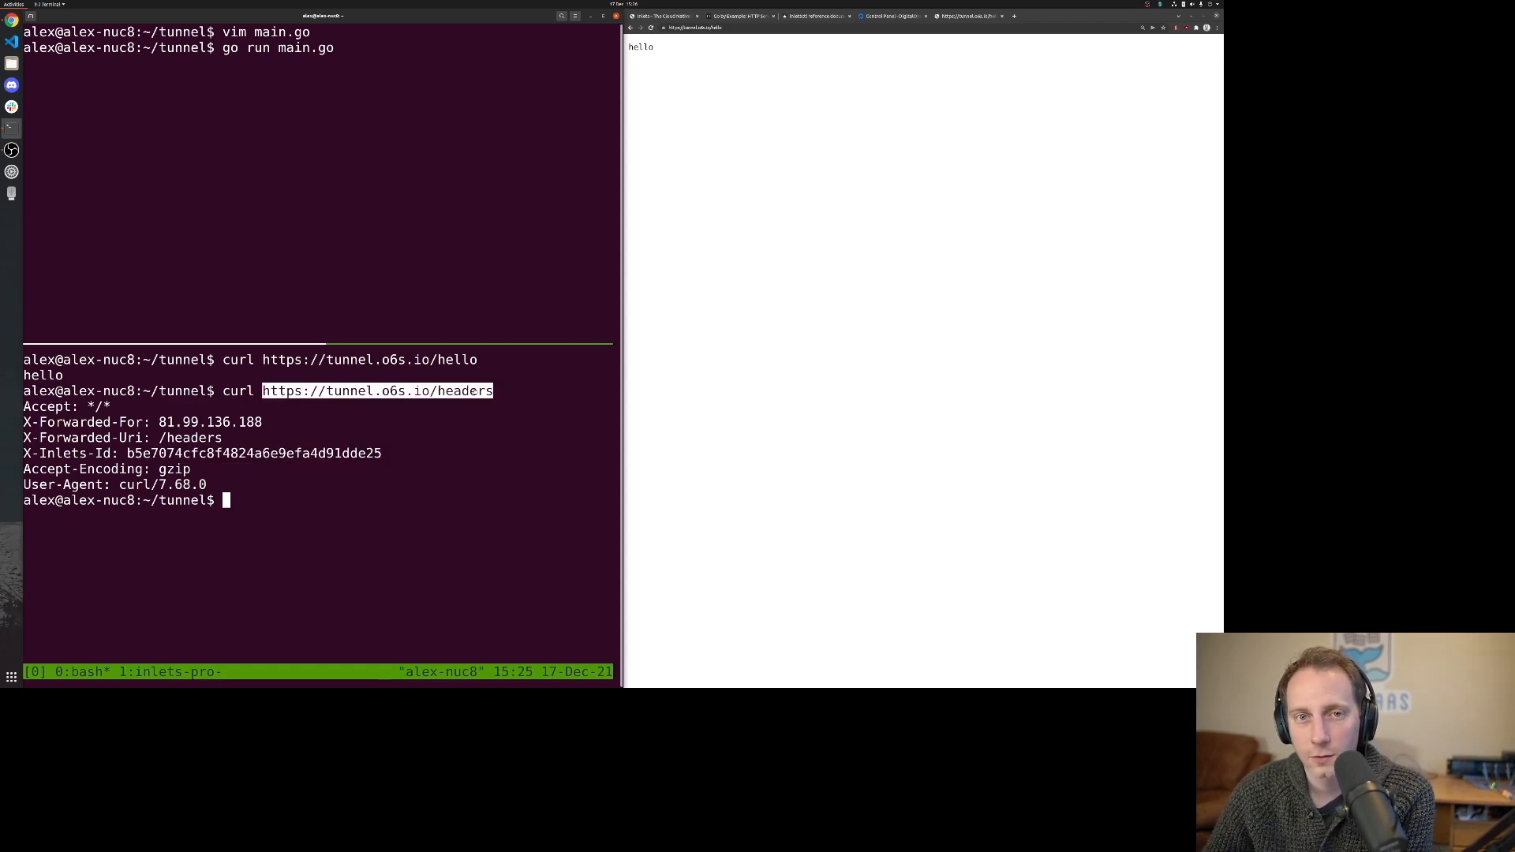
pyautogui.click(1028, 16)
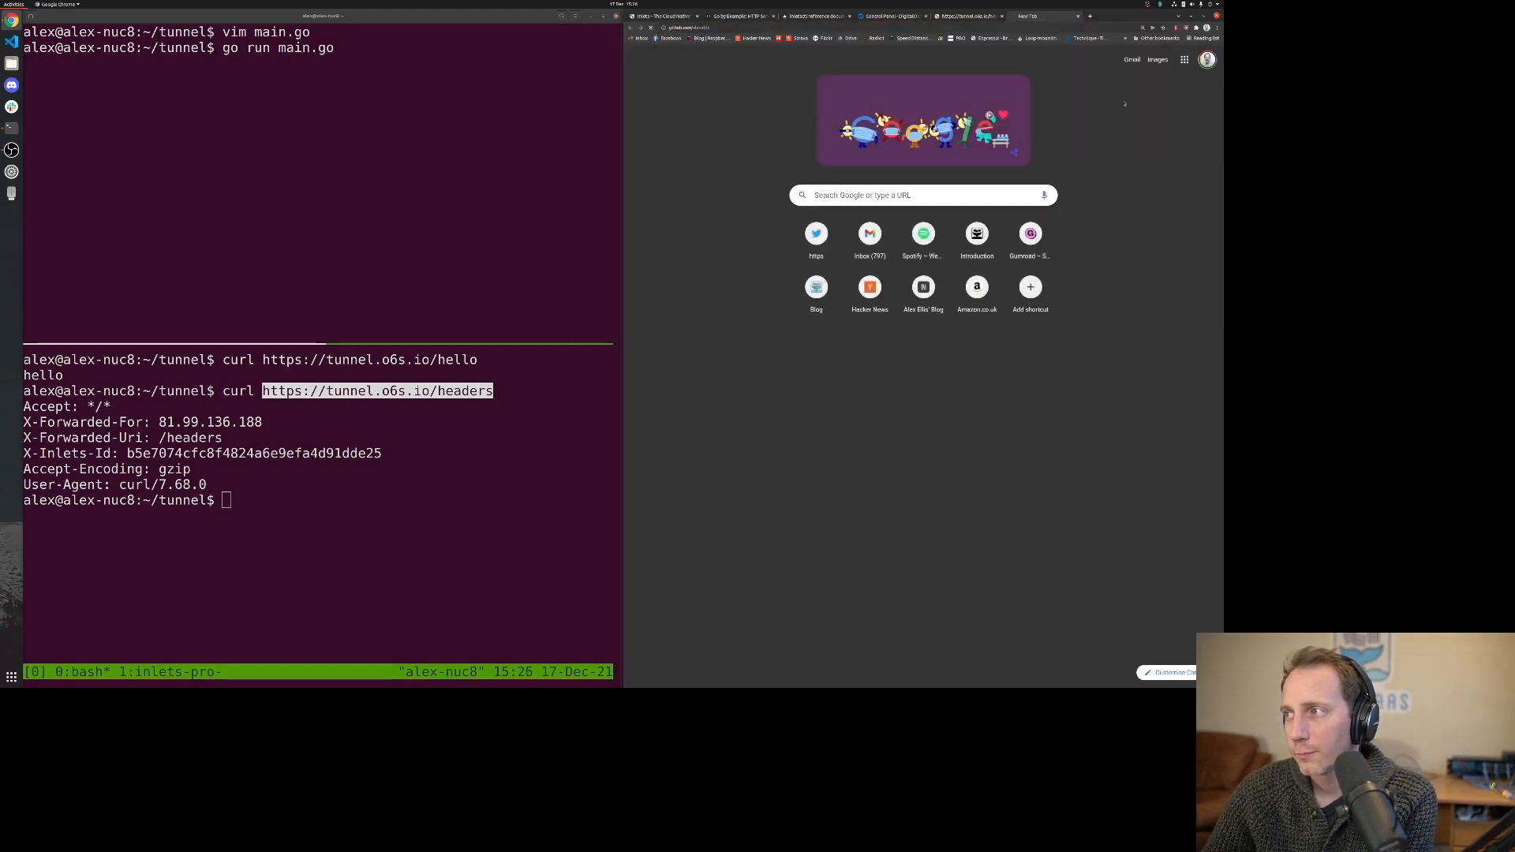
# Create a new GitHub repository using the suggested name didactic-octo-waffle
pyautogui.click(1043, 16)
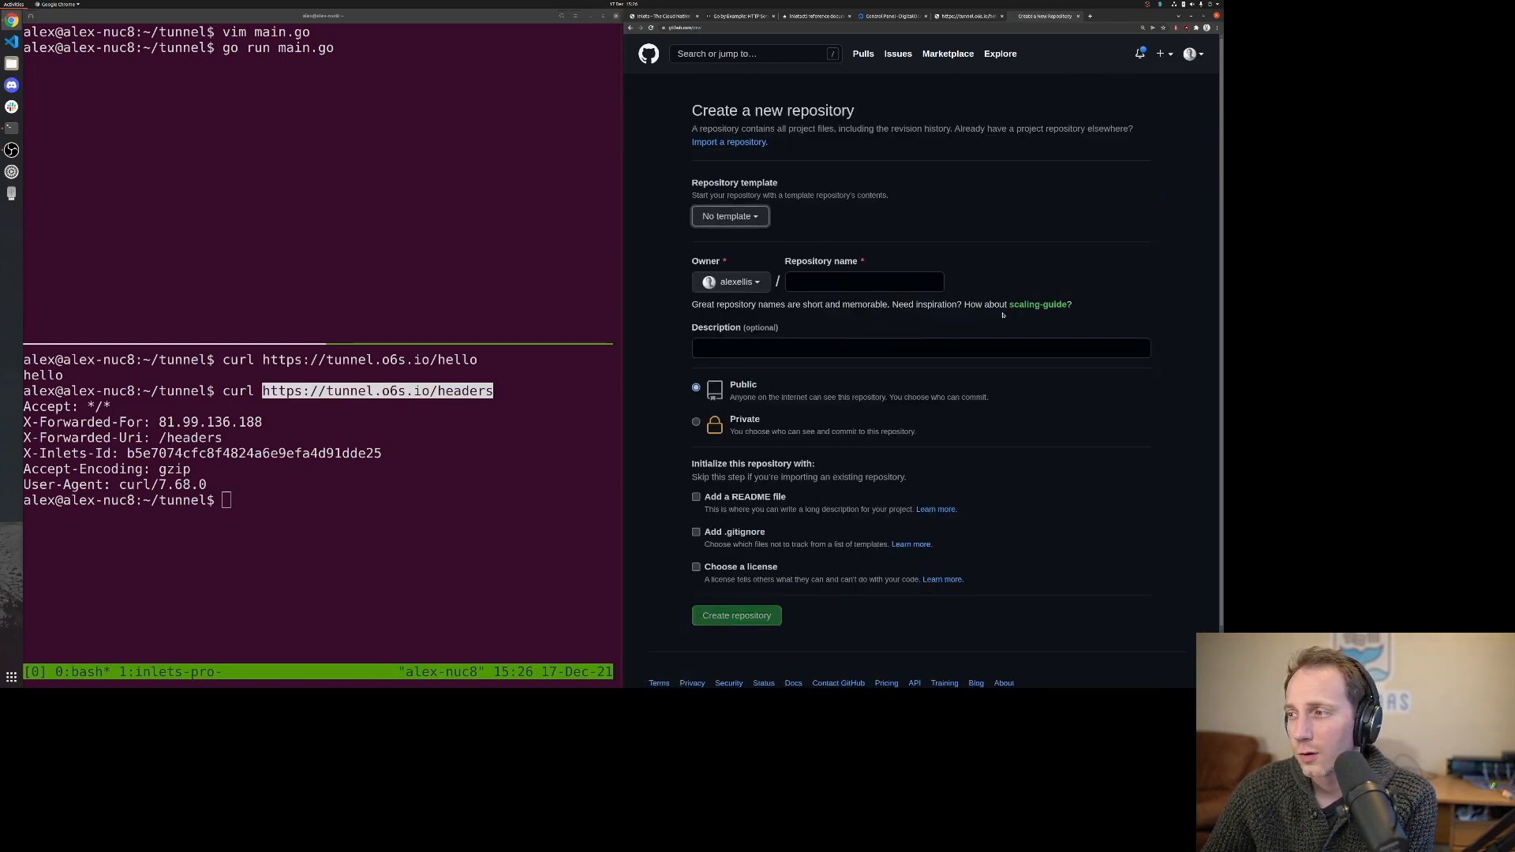
pyautogui.write('scaling-guide')
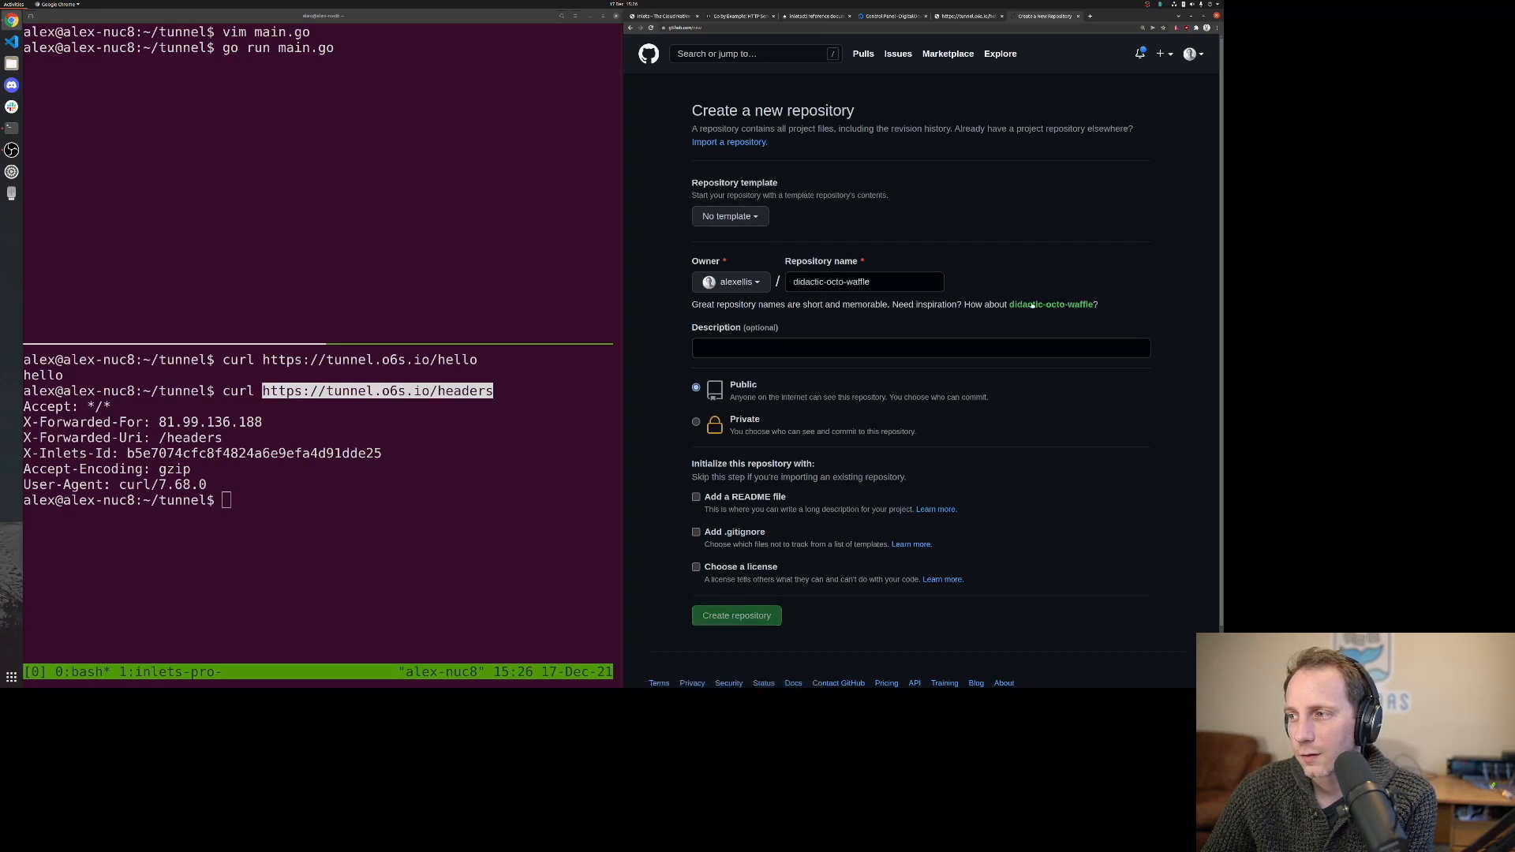
pyautogui.click(735, 616)
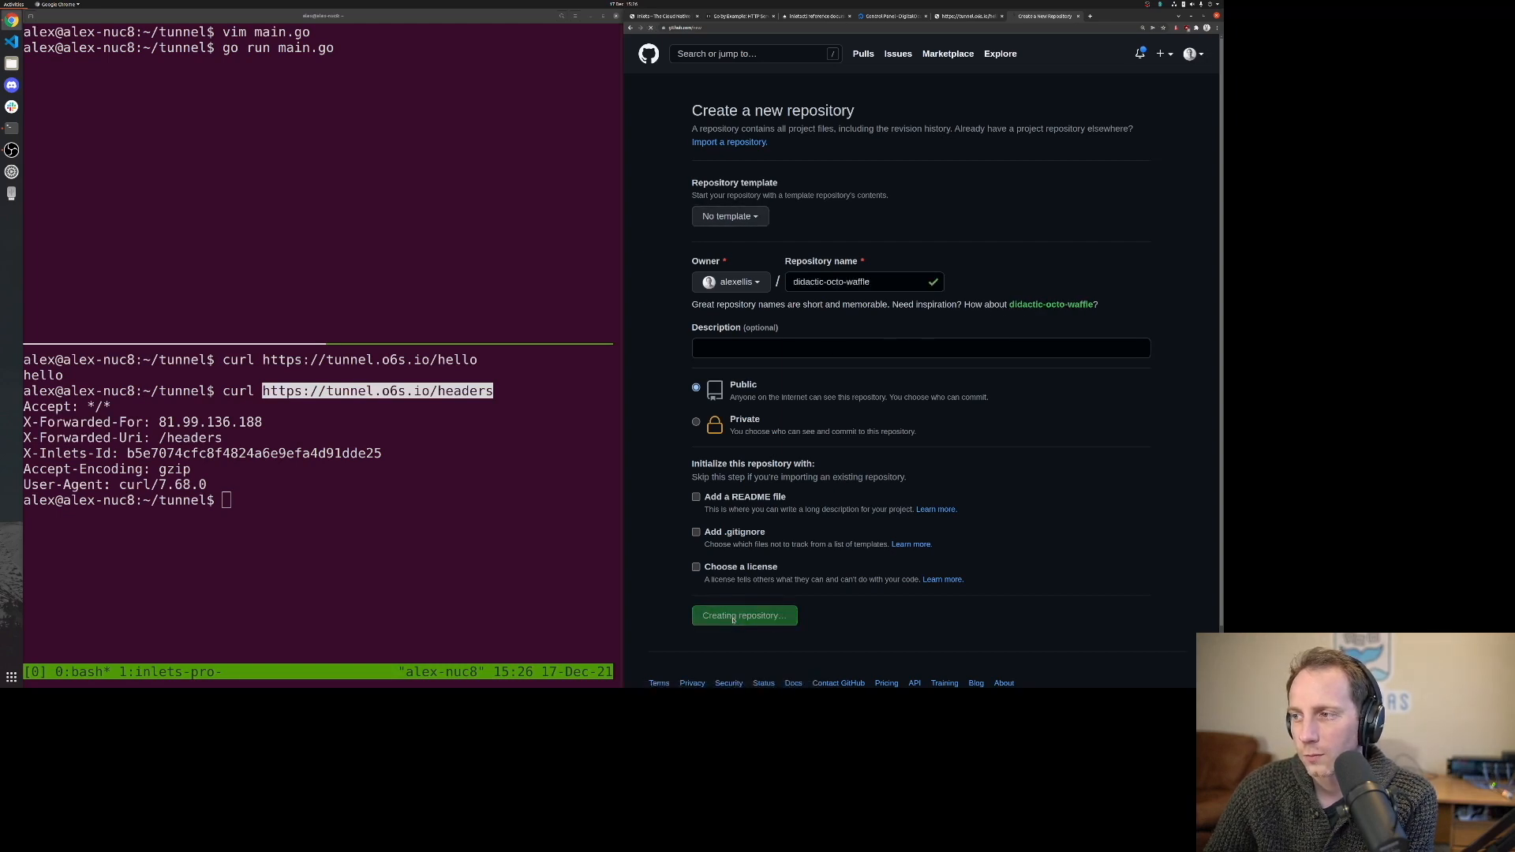
pyautogui.click(743, 616)
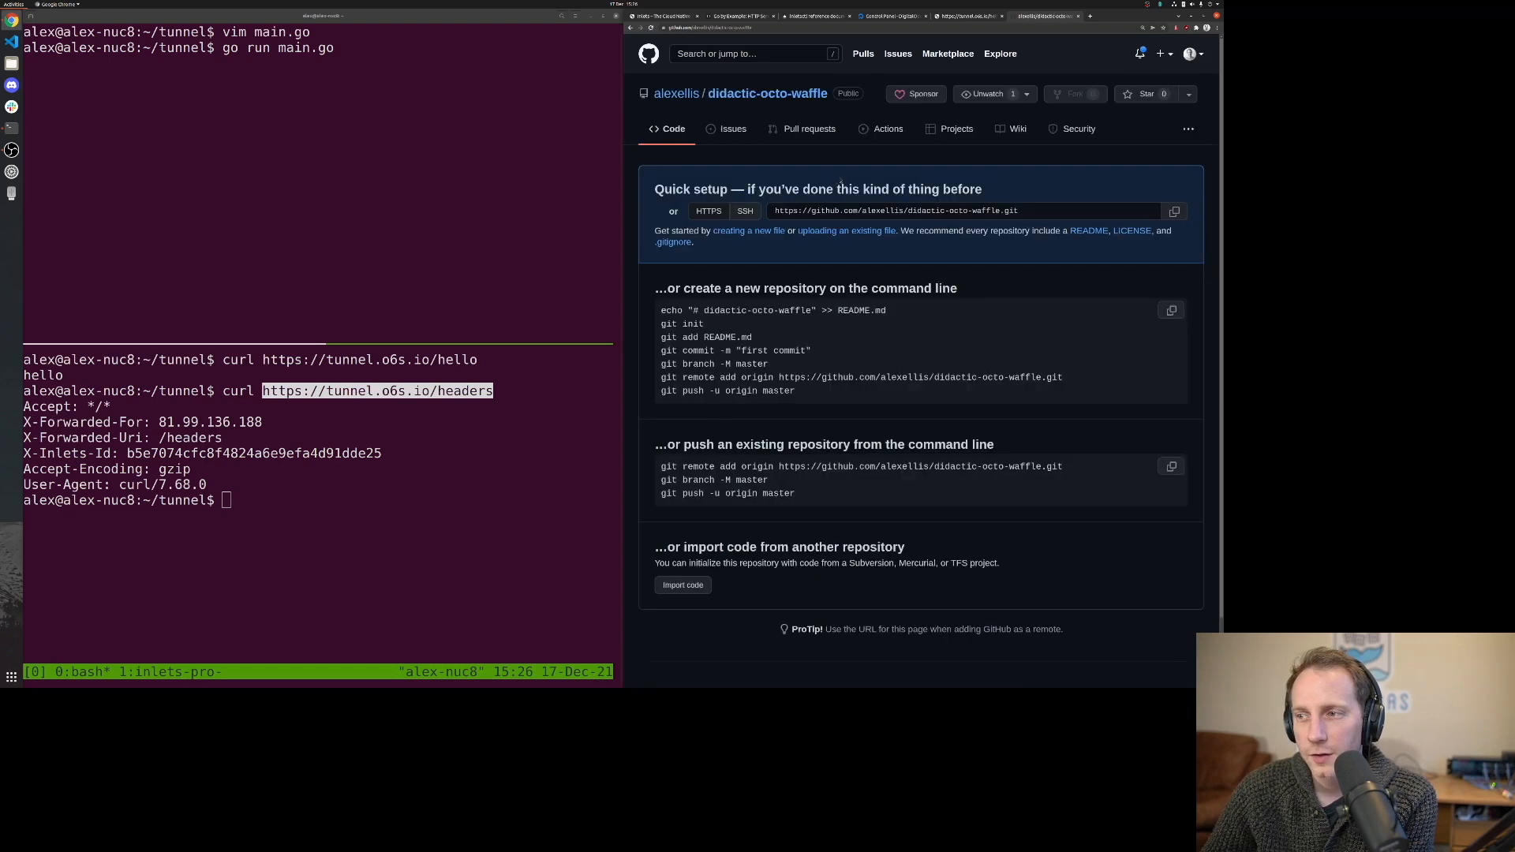
pyautogui.moveTo(887, 128)
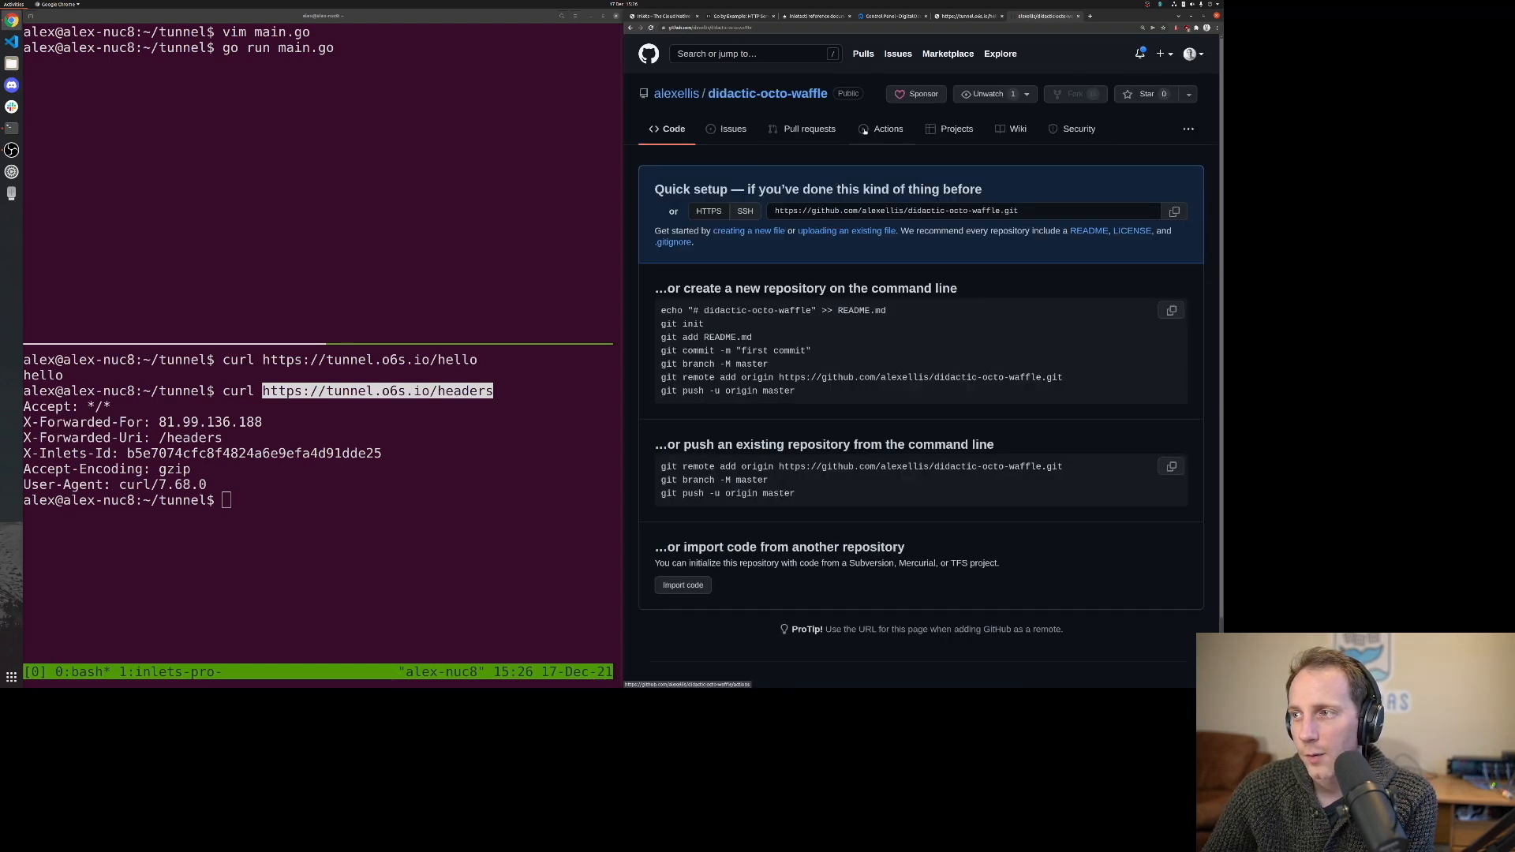
# Reach the repository's Webhooks settings and begin adding a webhook, confirming the account password
pyautogui.click(1187, 128)
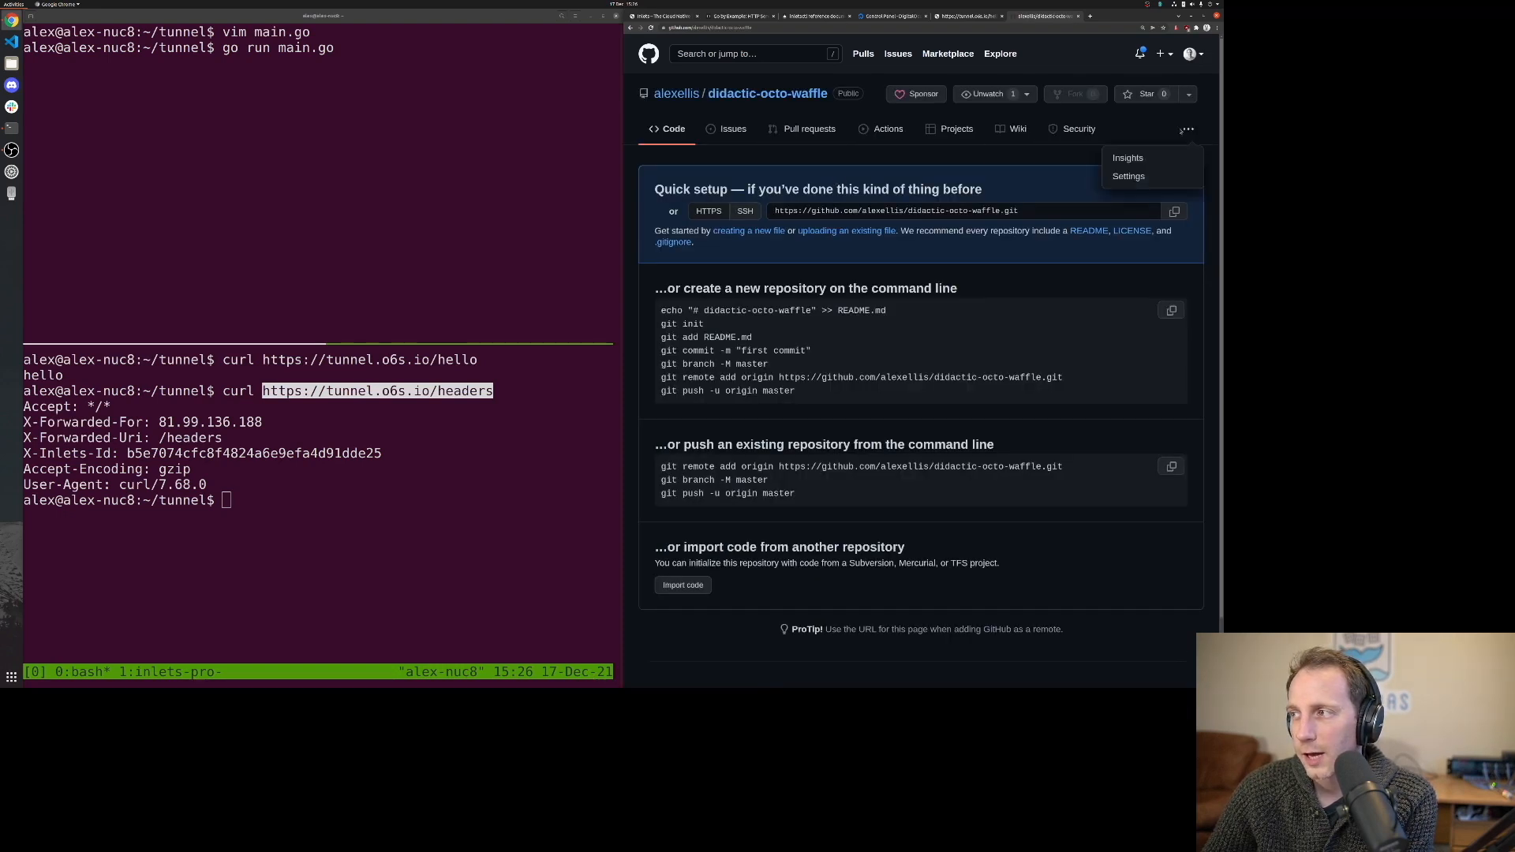
pyautogui.click(1127, 175)
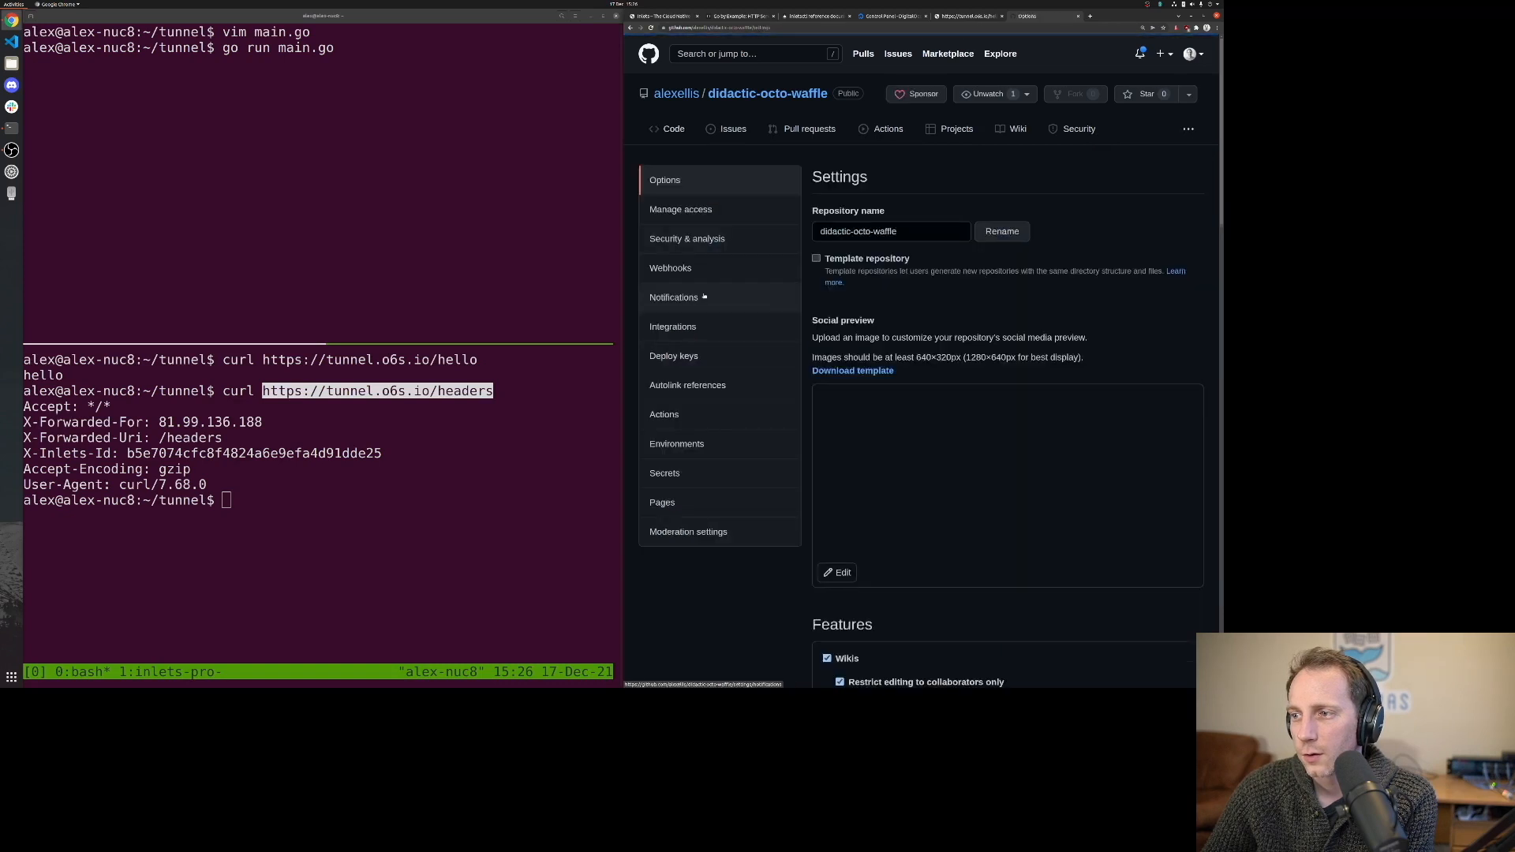
pyautogui.click(669, 268)
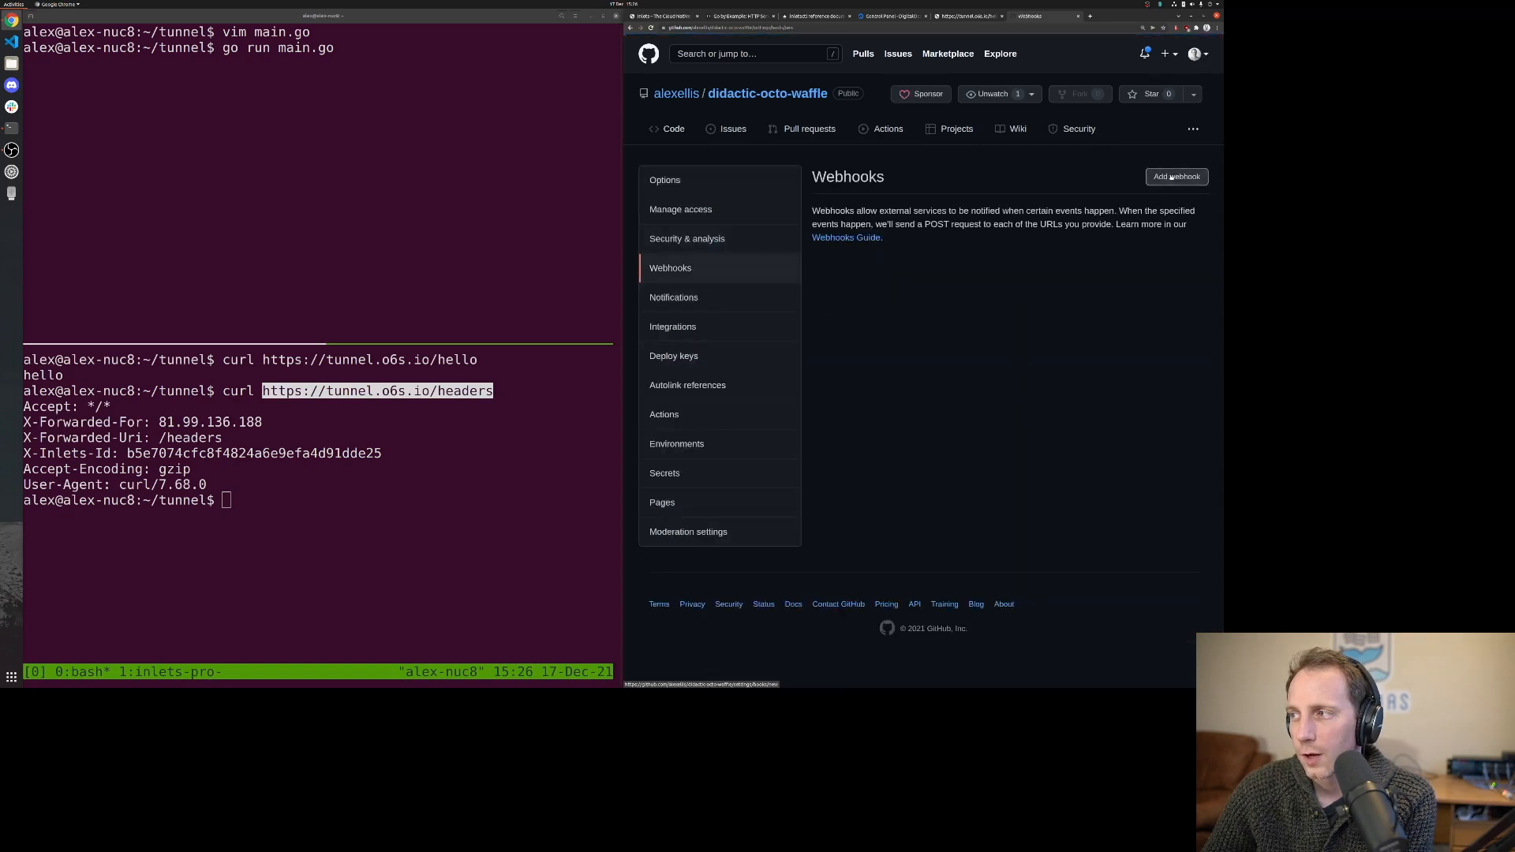
pyautogui.click(1176, 175)
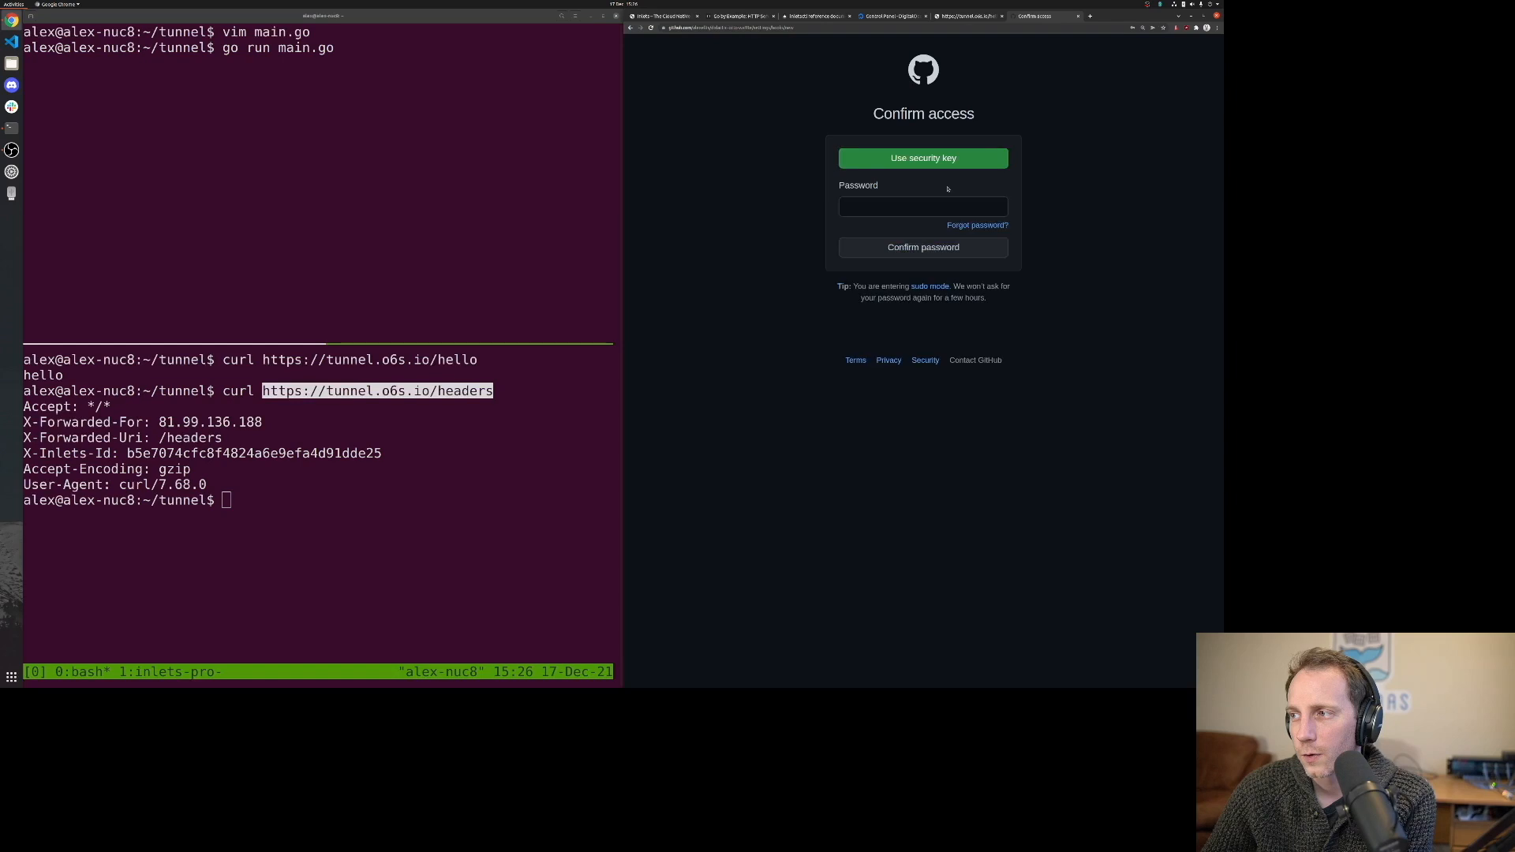
pyautogui.write('password')
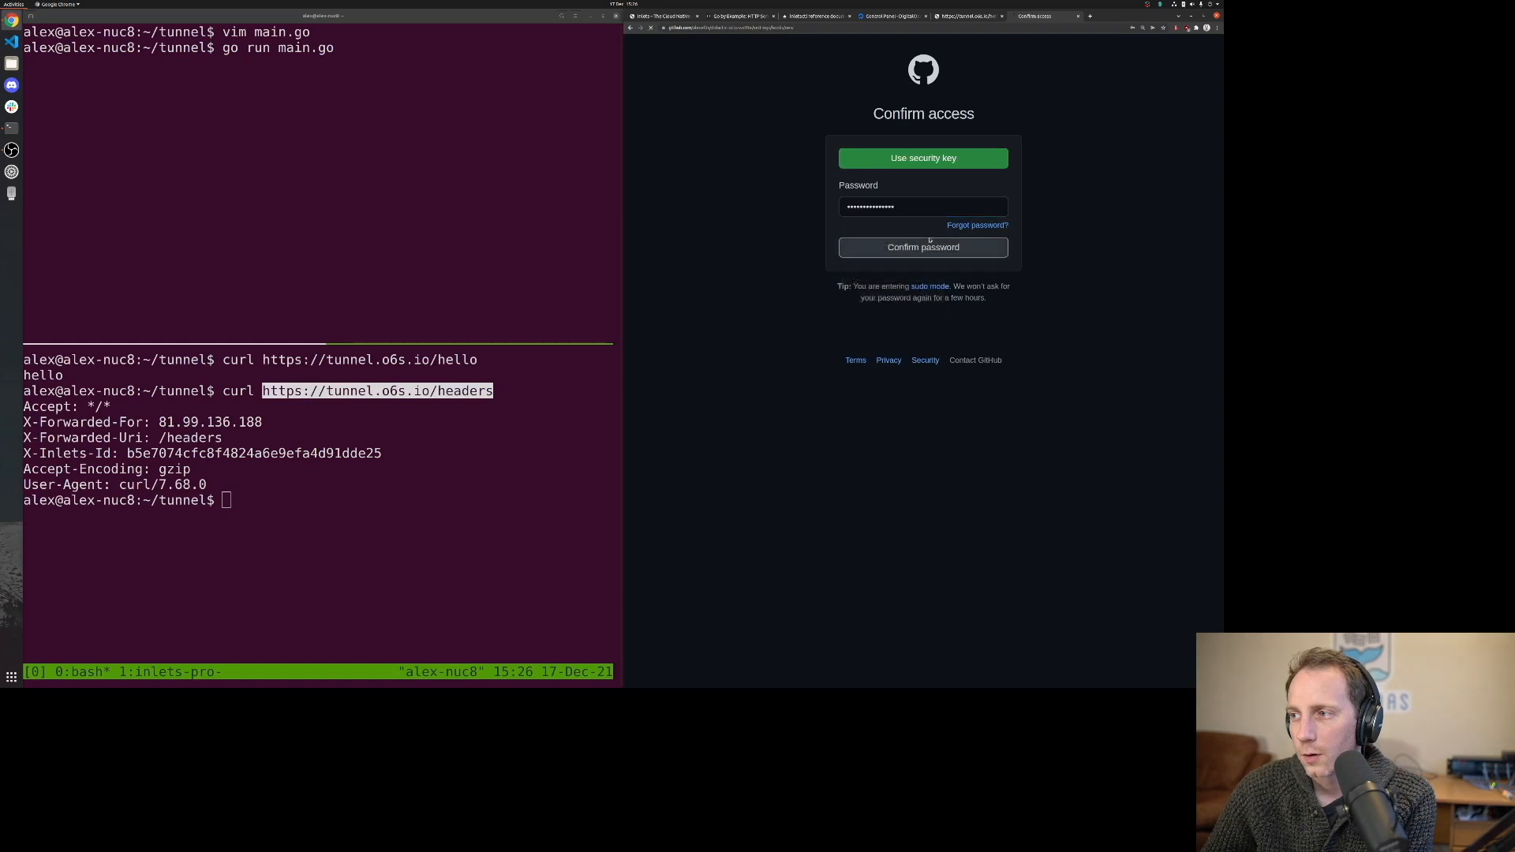
pyautogui.click(921, 246)
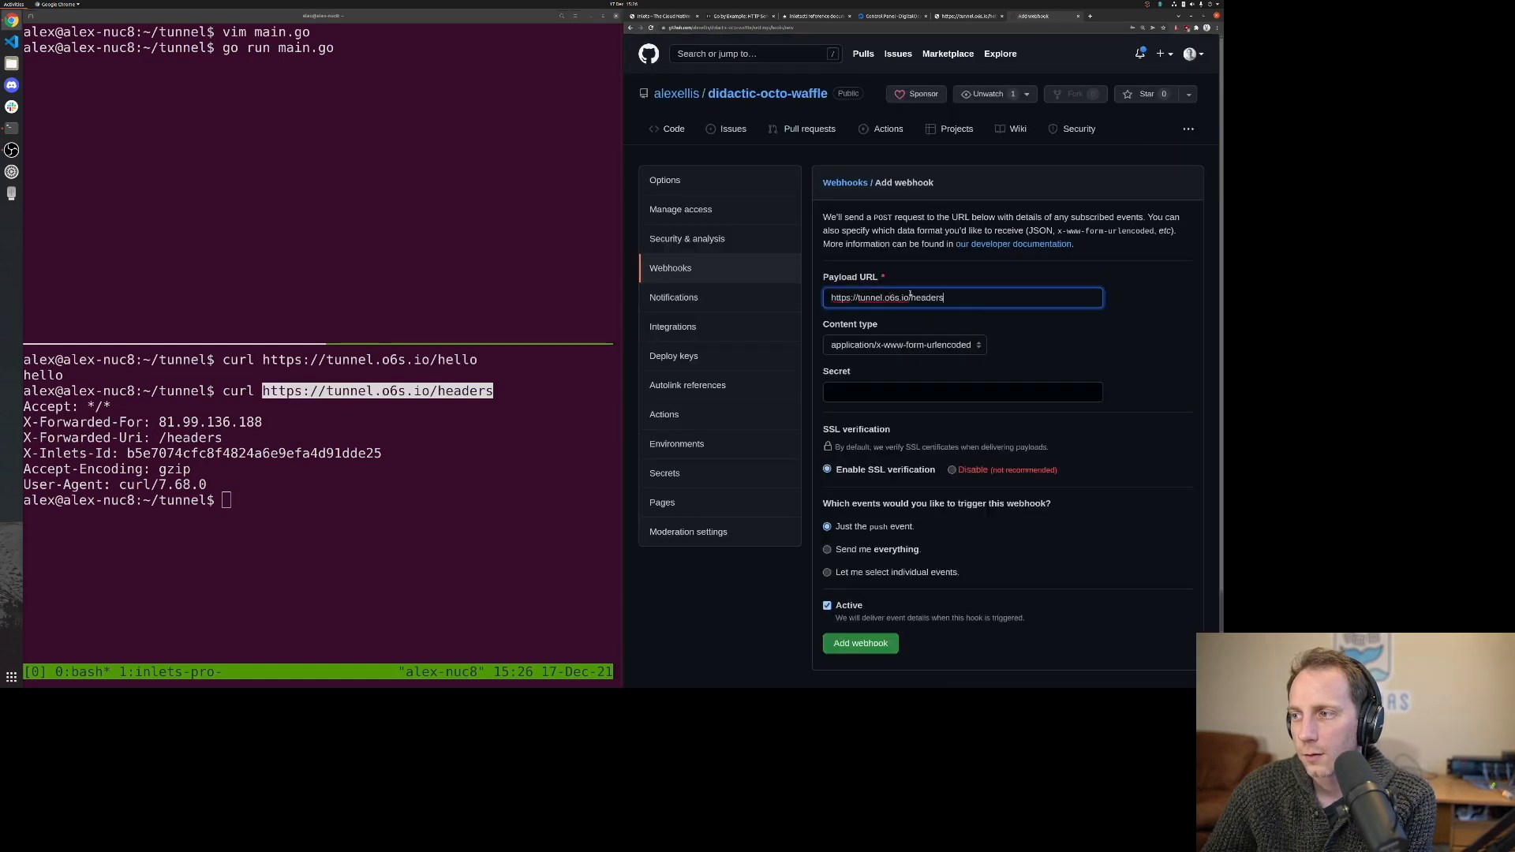
# Add the webhook for tunnel.o6s.io/headers with application/json payloads and a secret
pyautogui.click(901, 345)
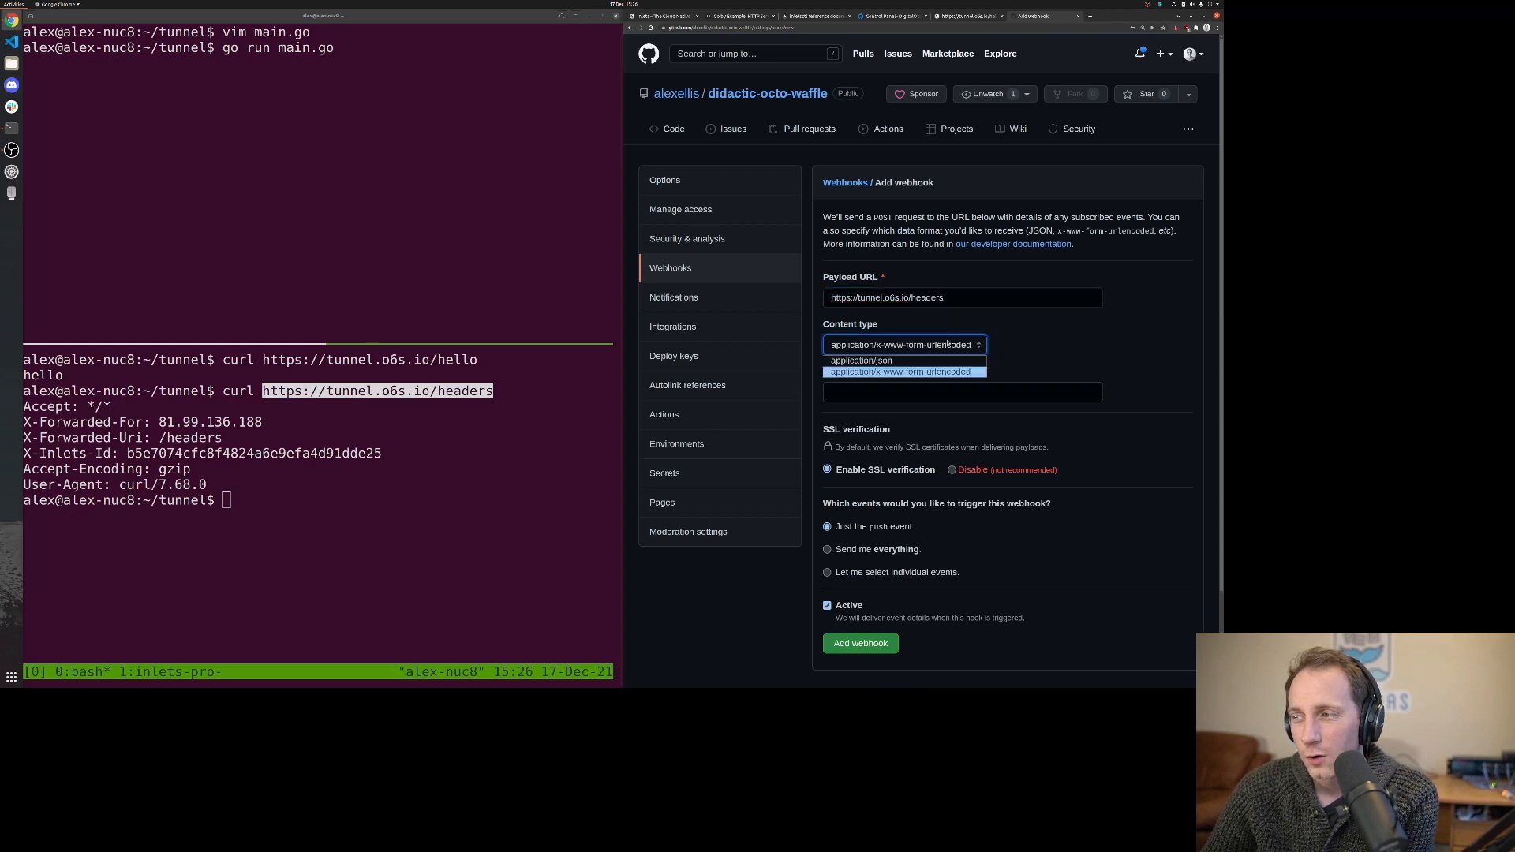
pyautogui.click(860, 360)
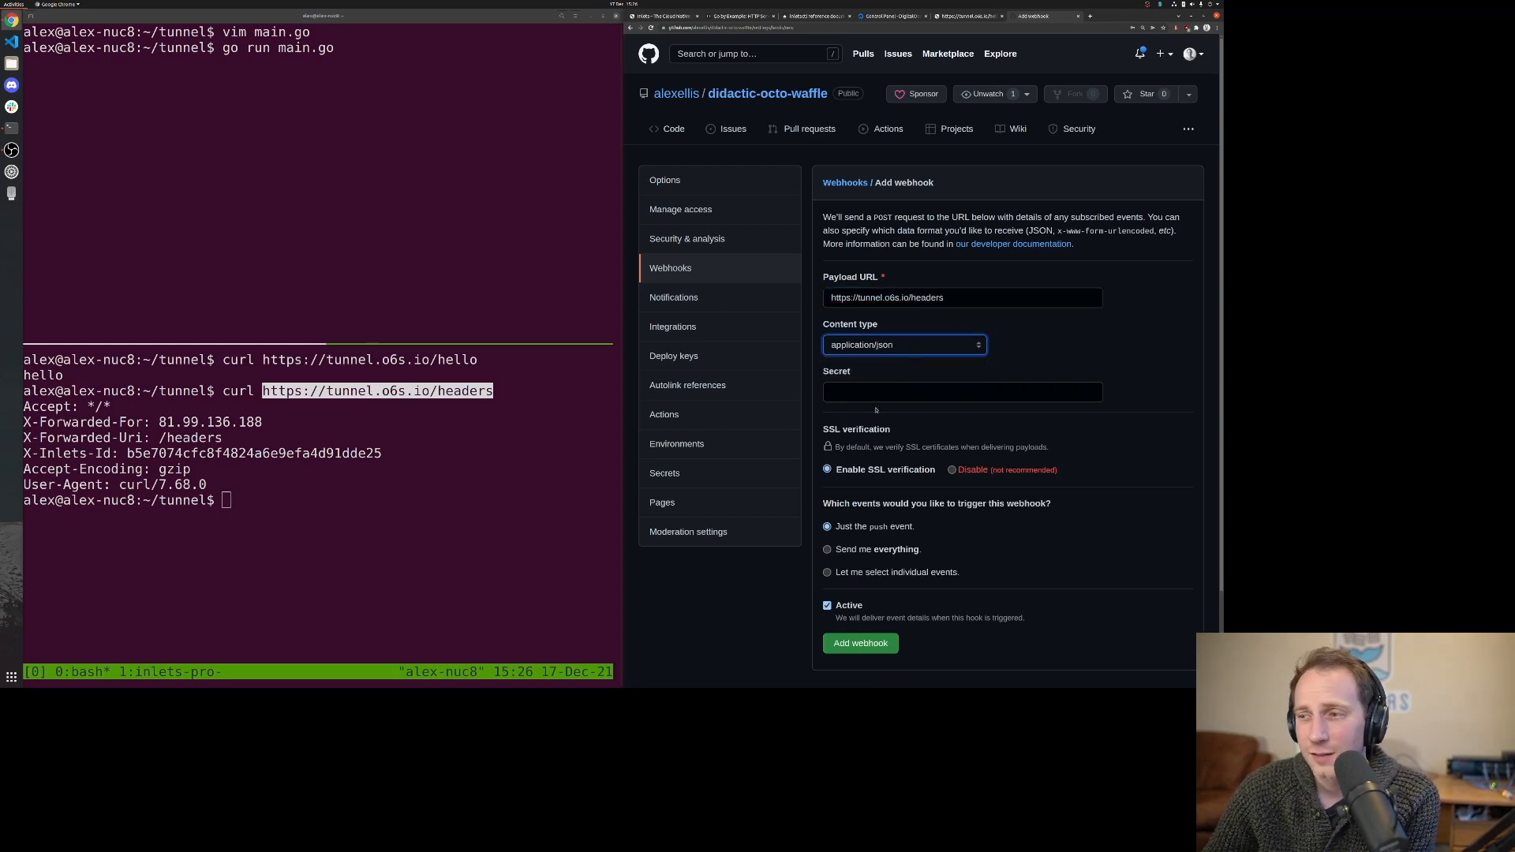
pyautogui.click(961, 392)
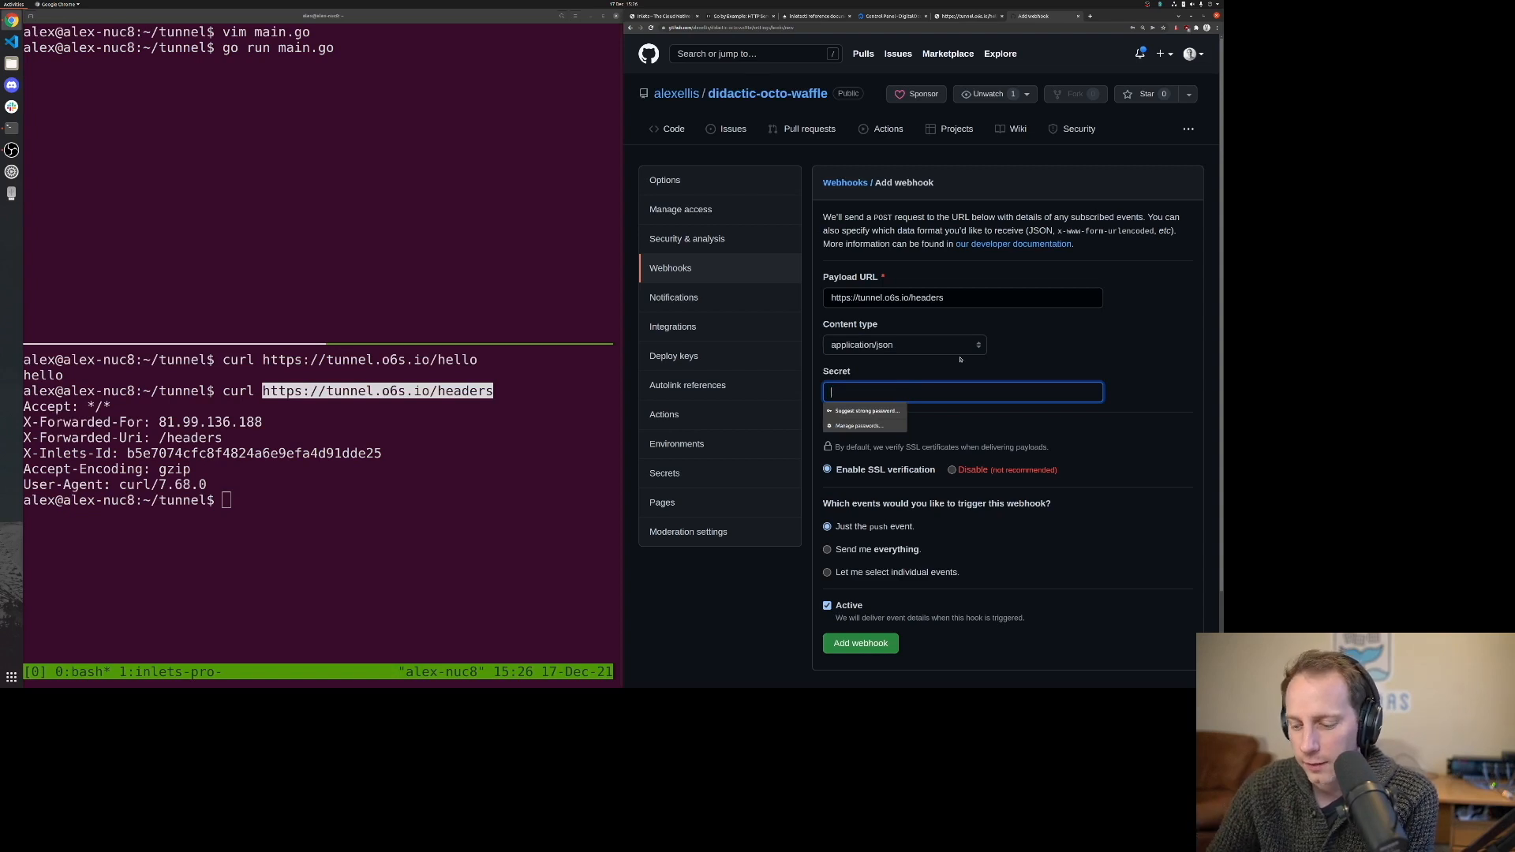
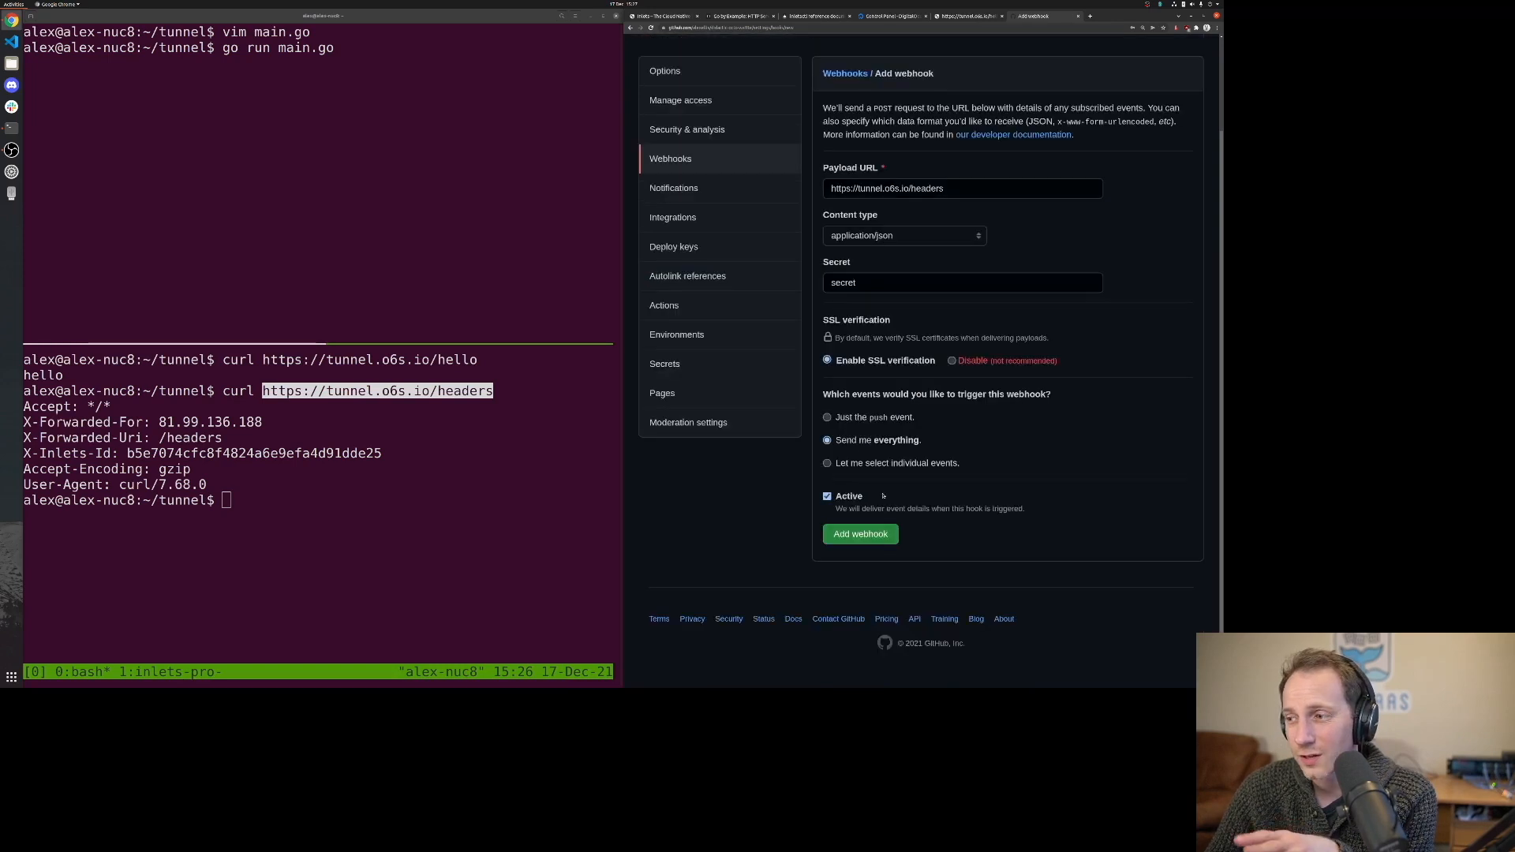
pyautogui.click(859, 534)
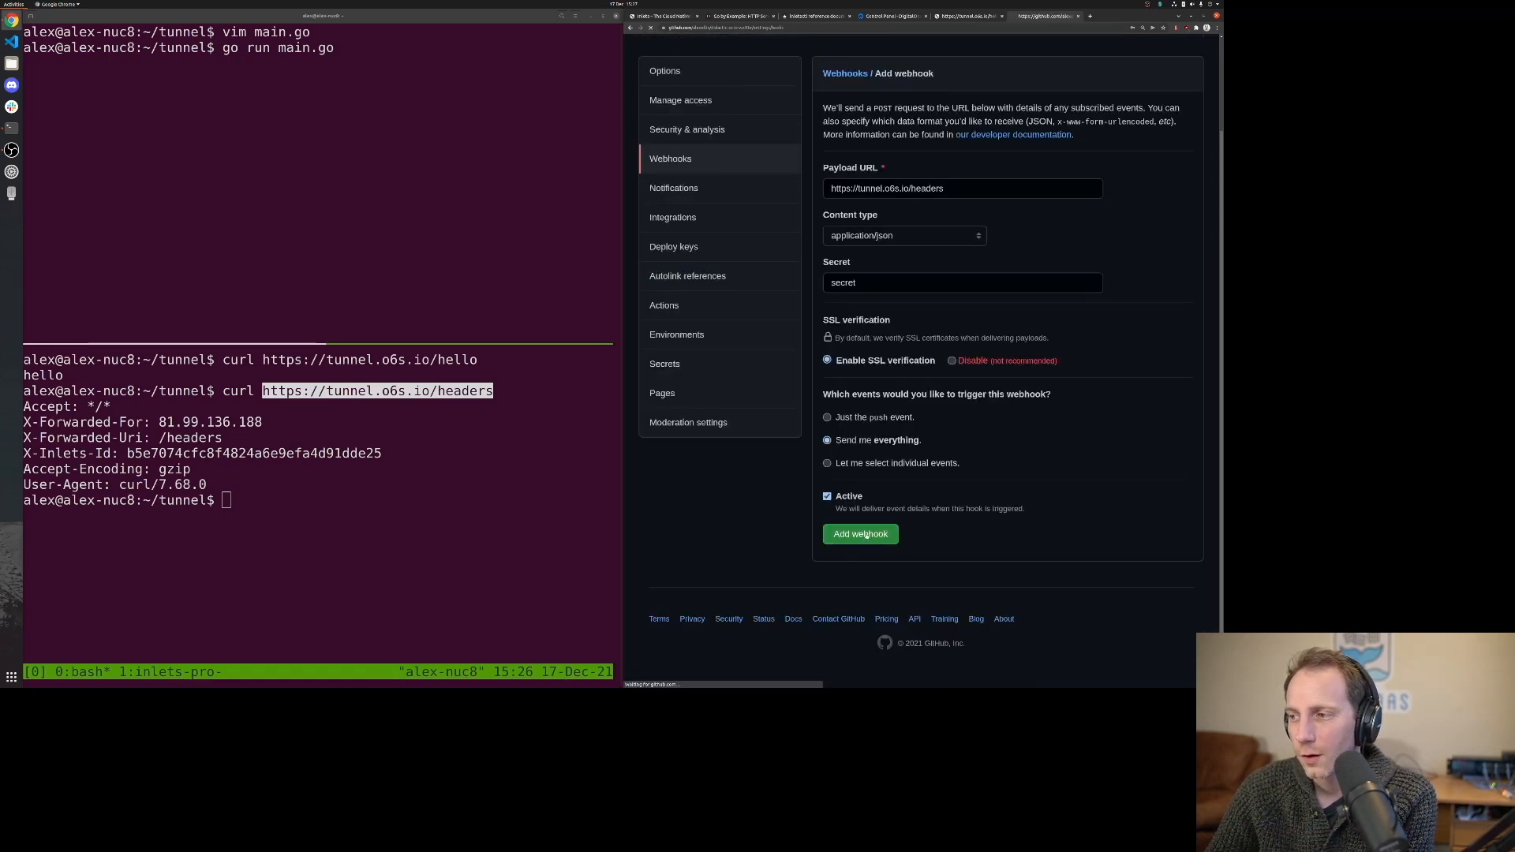
pyautogui.click(858, 533)
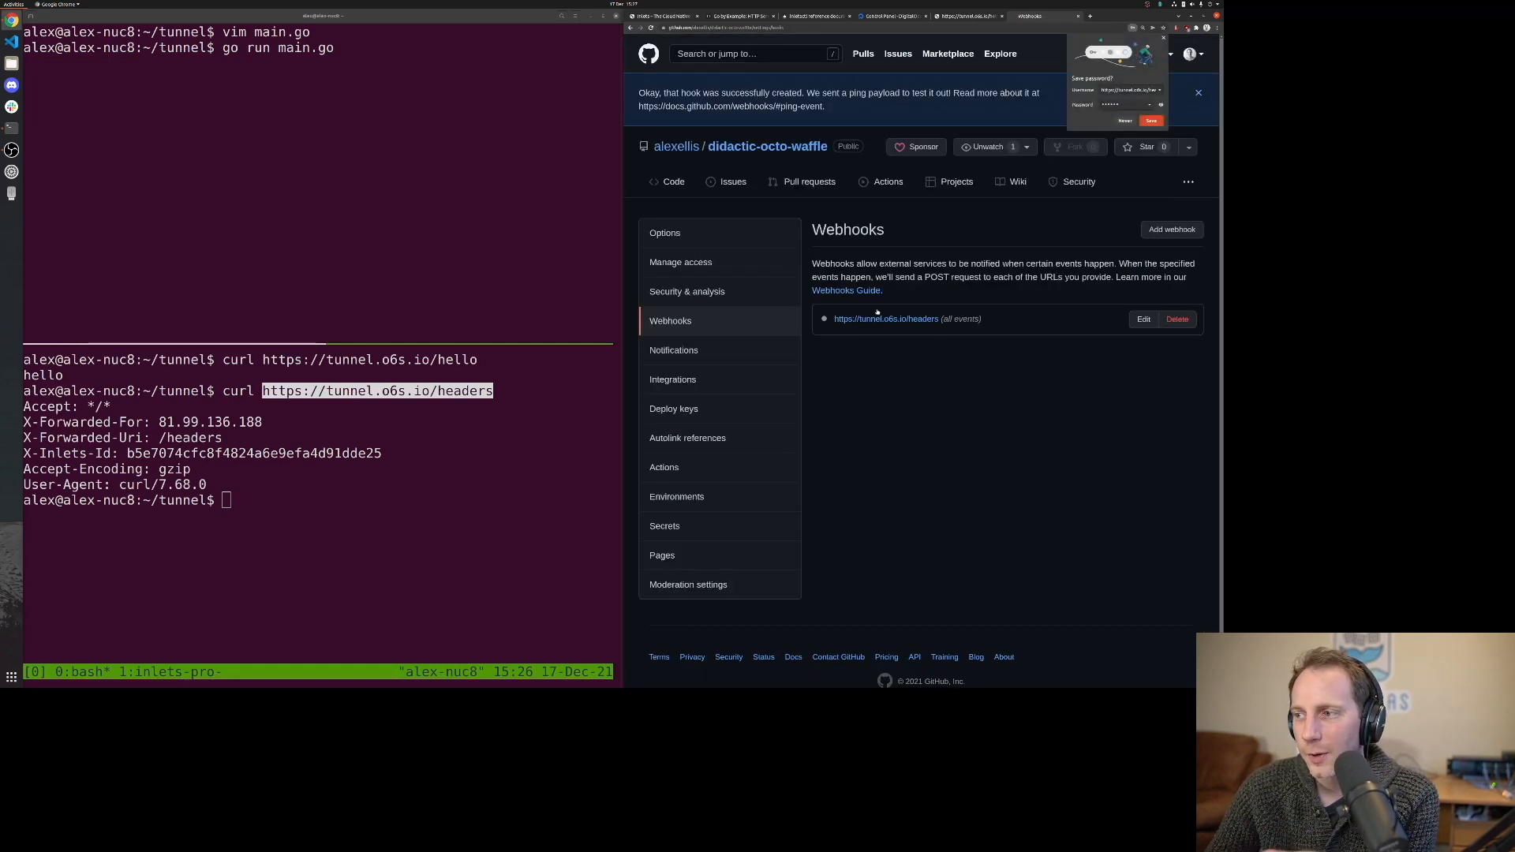
# Inspect the webhook's Recent Deliveries and confirm the ping delivery's headers and 200 response
pyautogui.click(1142, 318)
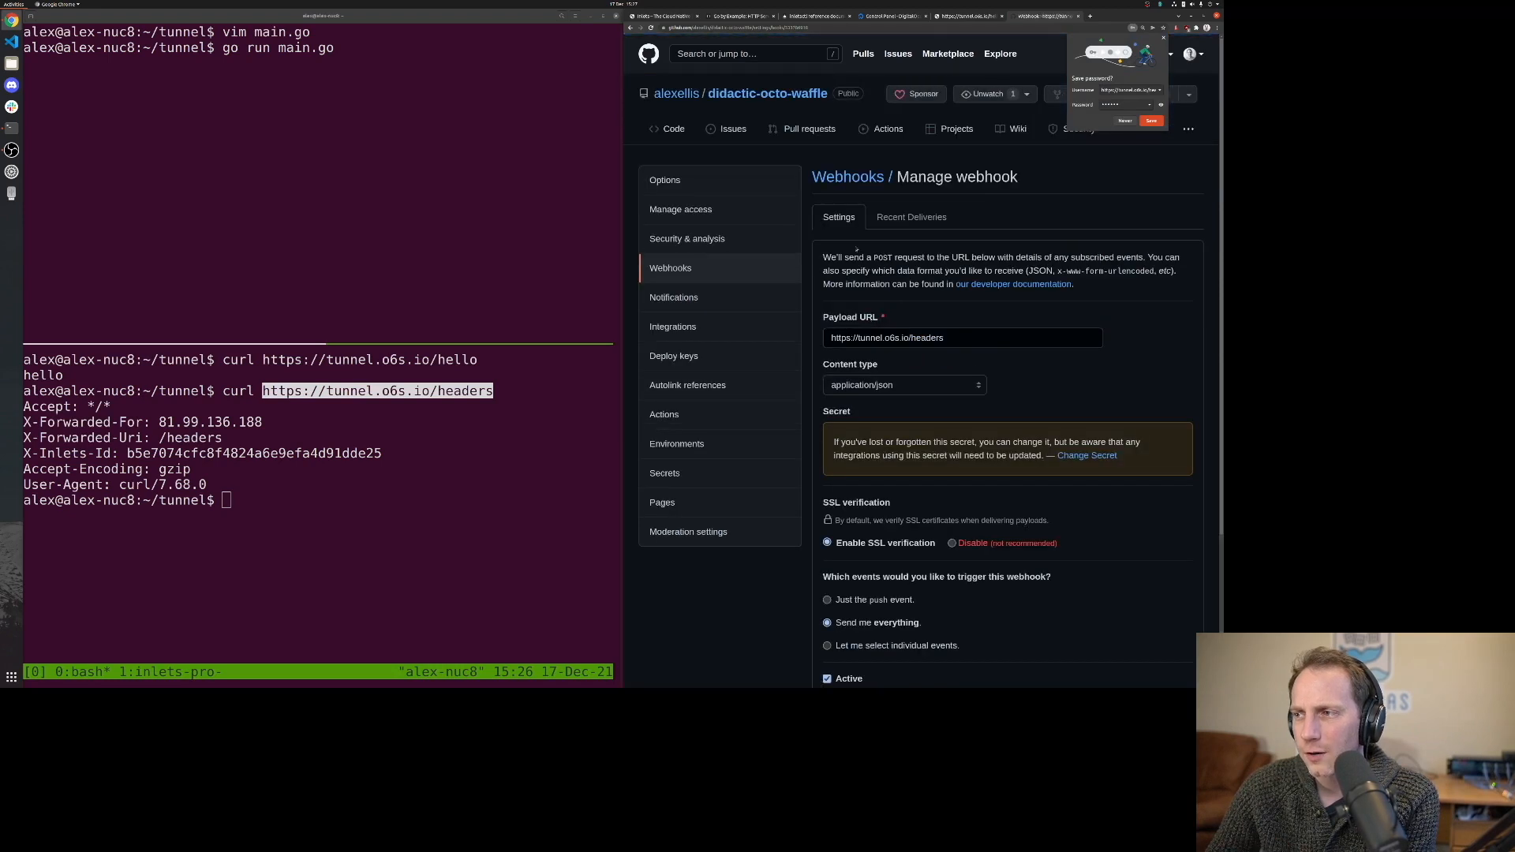
pyautogui.click(910, 217)
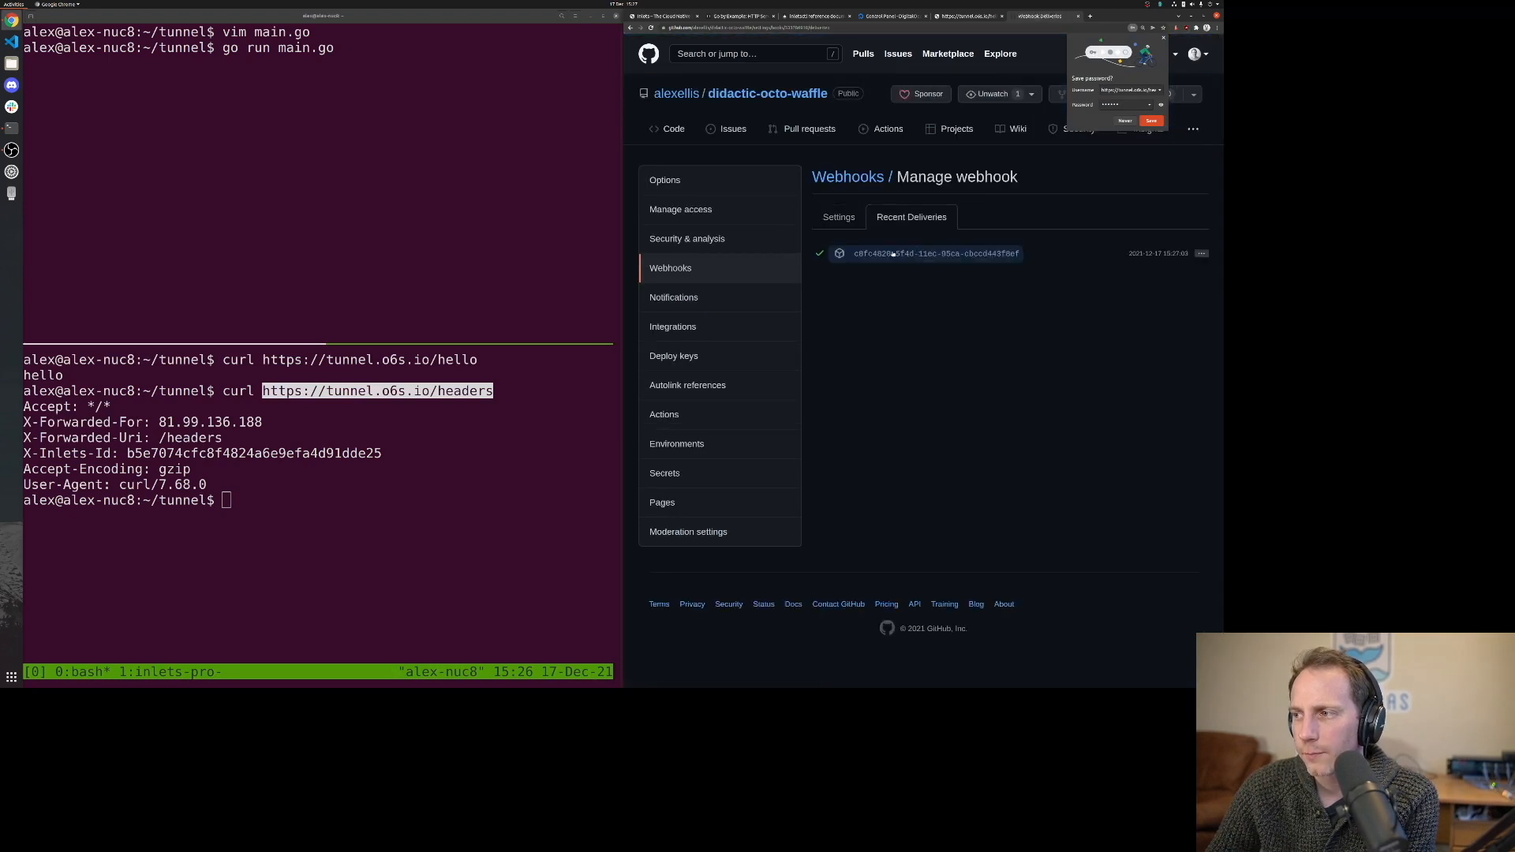
pyautogui.click(934, 253)
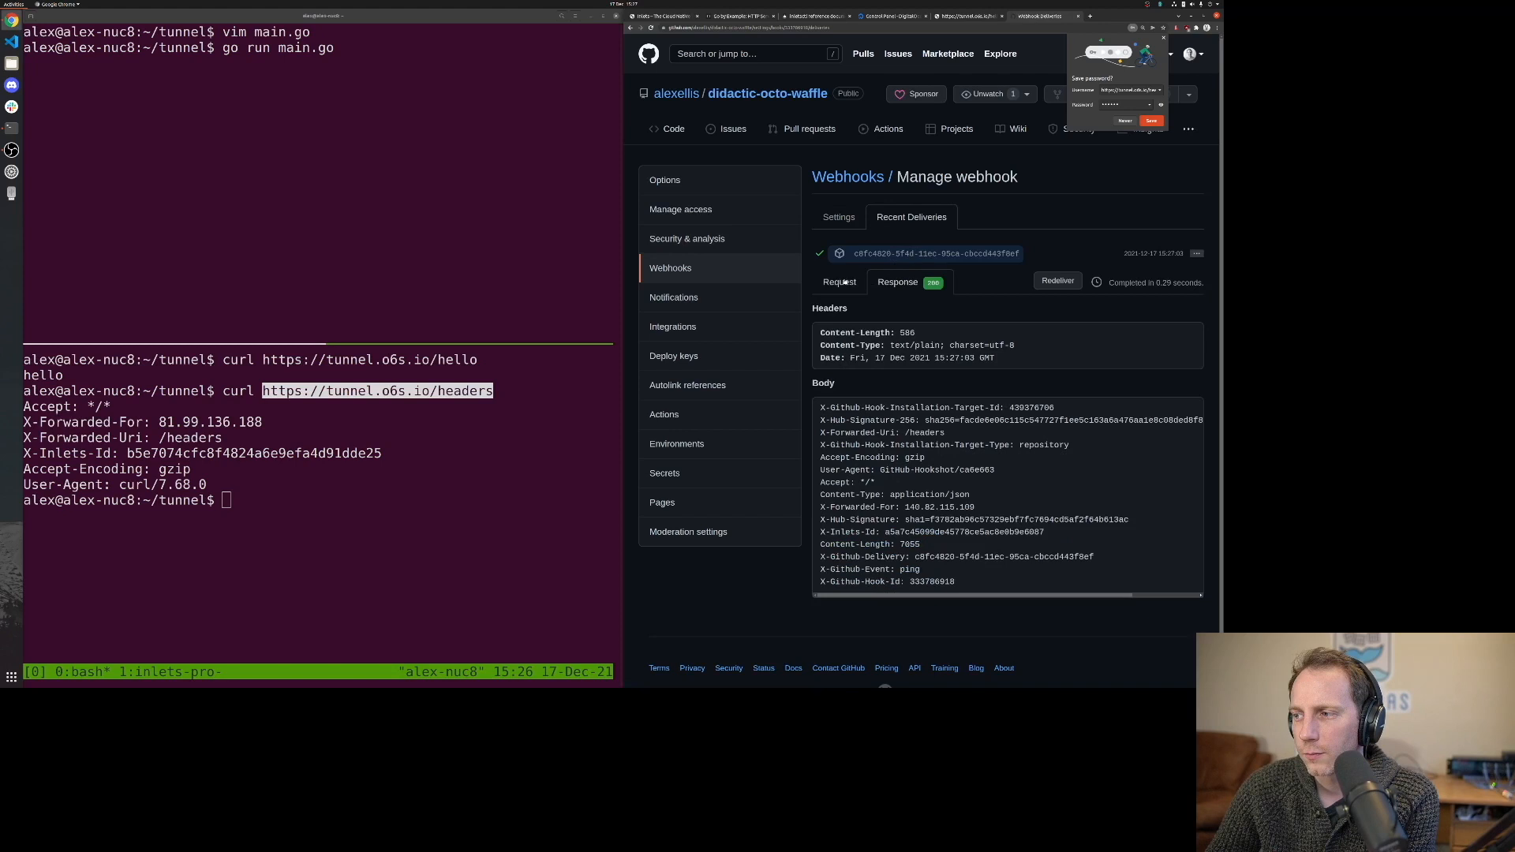
pyautogui.click(838, 281)
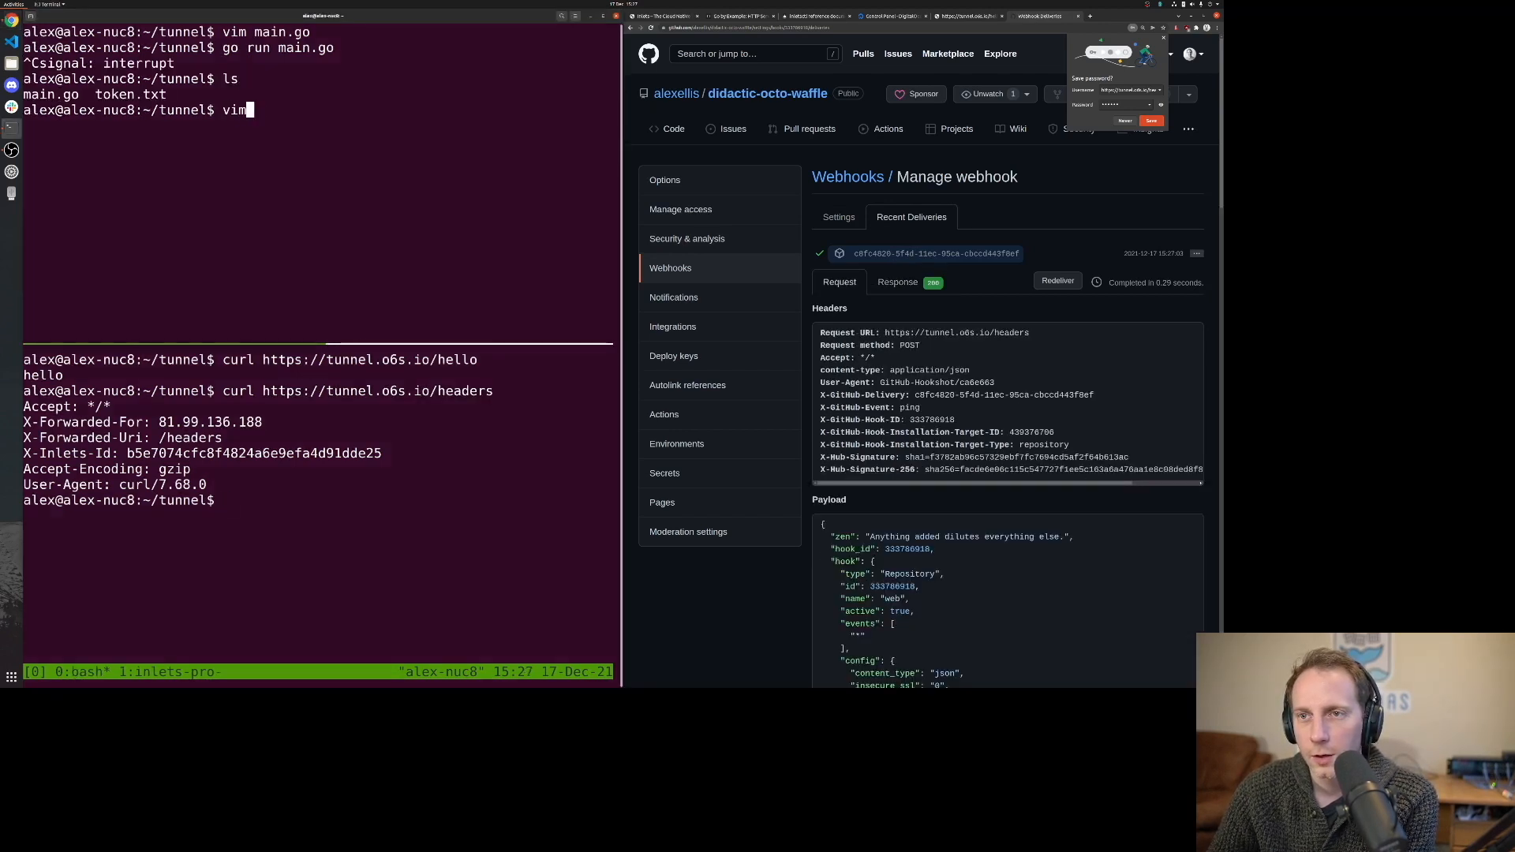
# Edit main.go in vim so the hello handler calls fmt.Println(req.Header), then rerun the server
pyautogui.write('main.go')
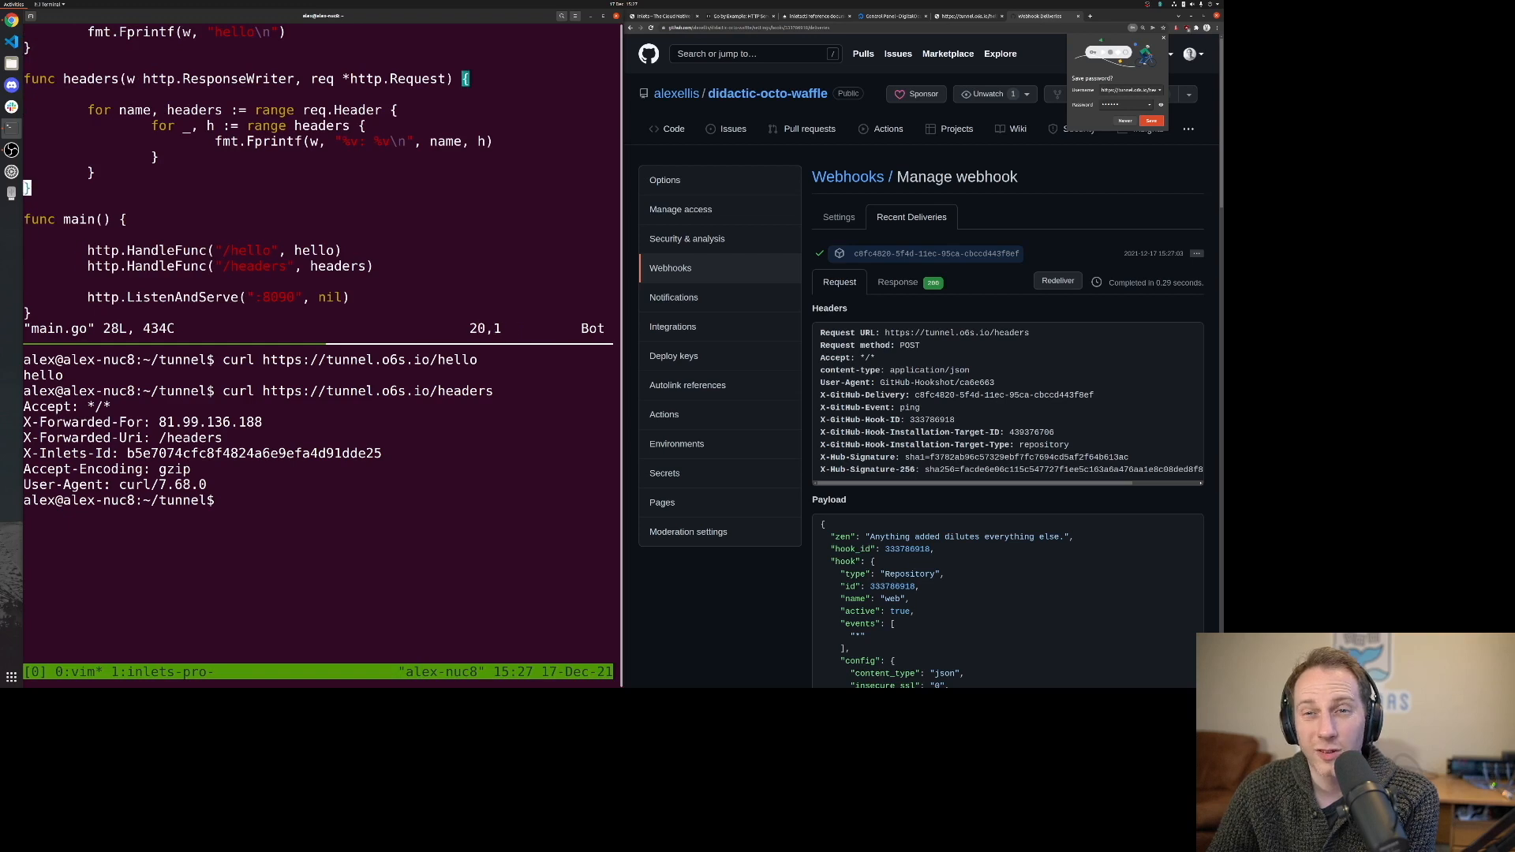
pyautogui.scroll(3)
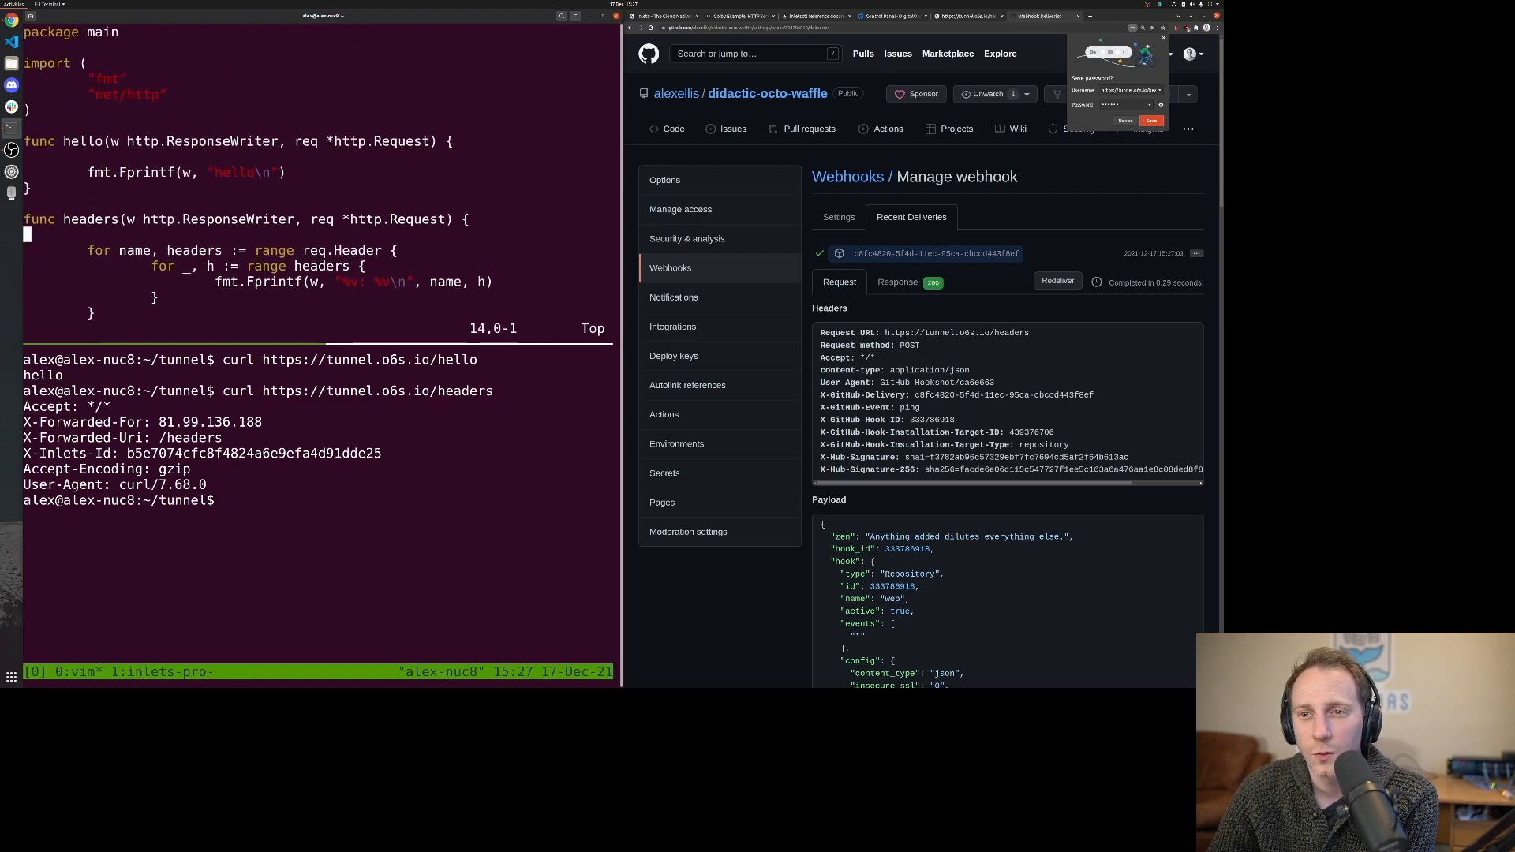
pyautogui.scroll(-3)
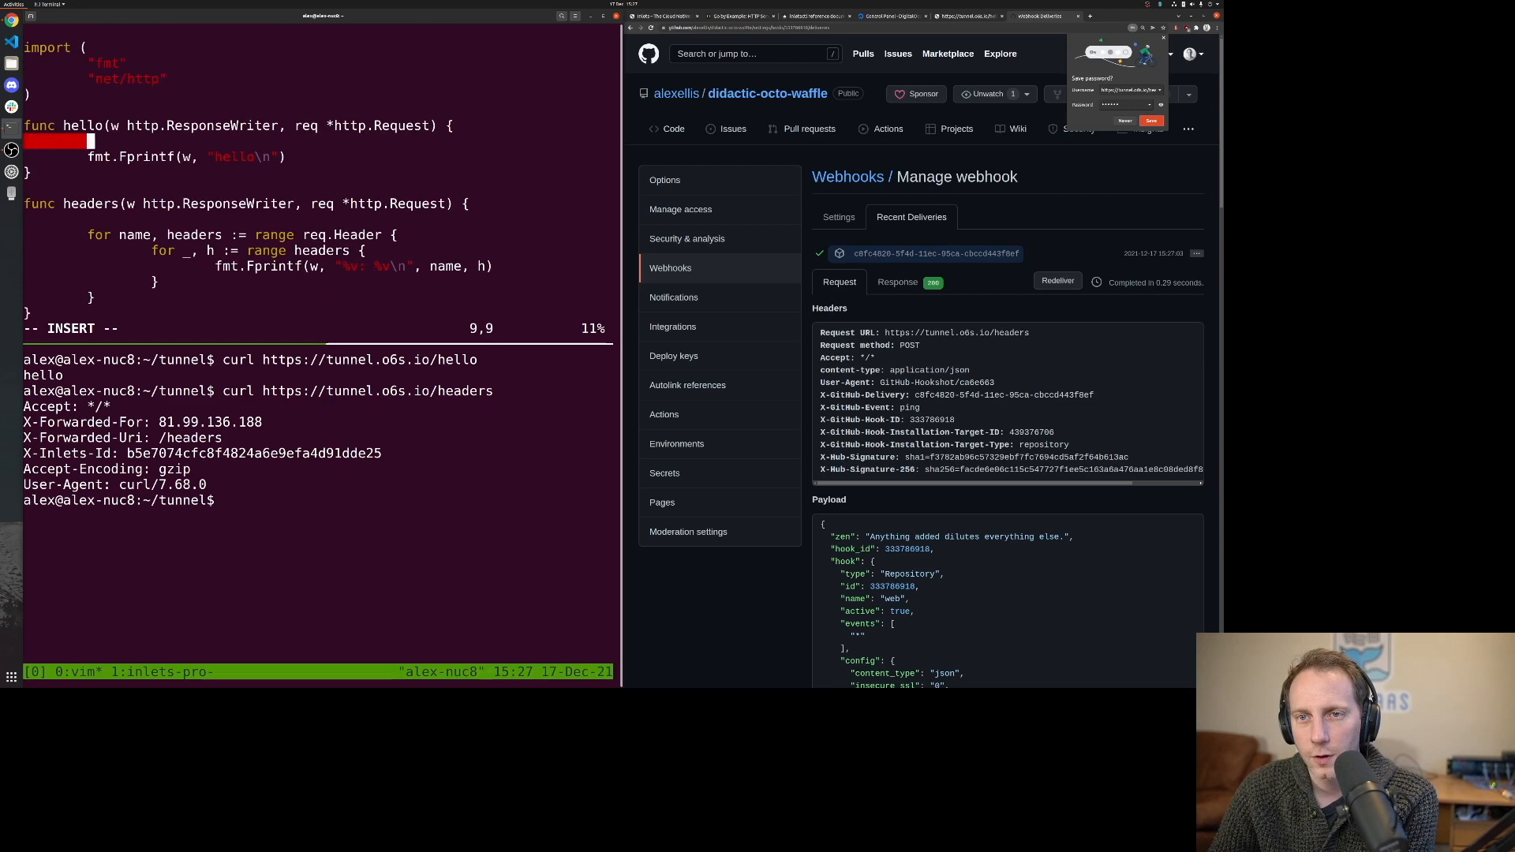
pyautogui.write('fmt.Println(req')
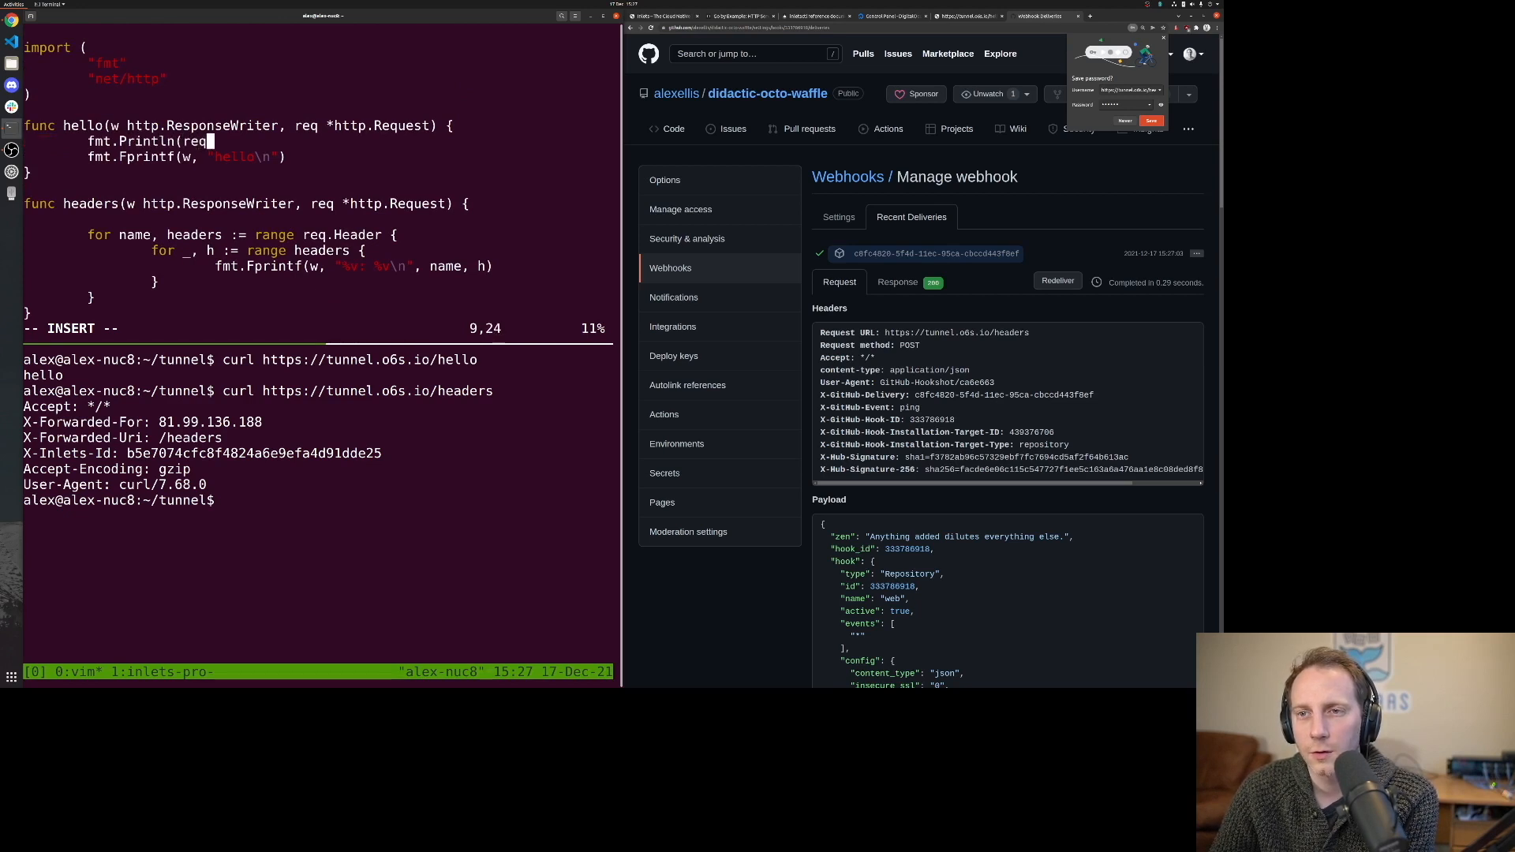
pyautogui.write('.Header')
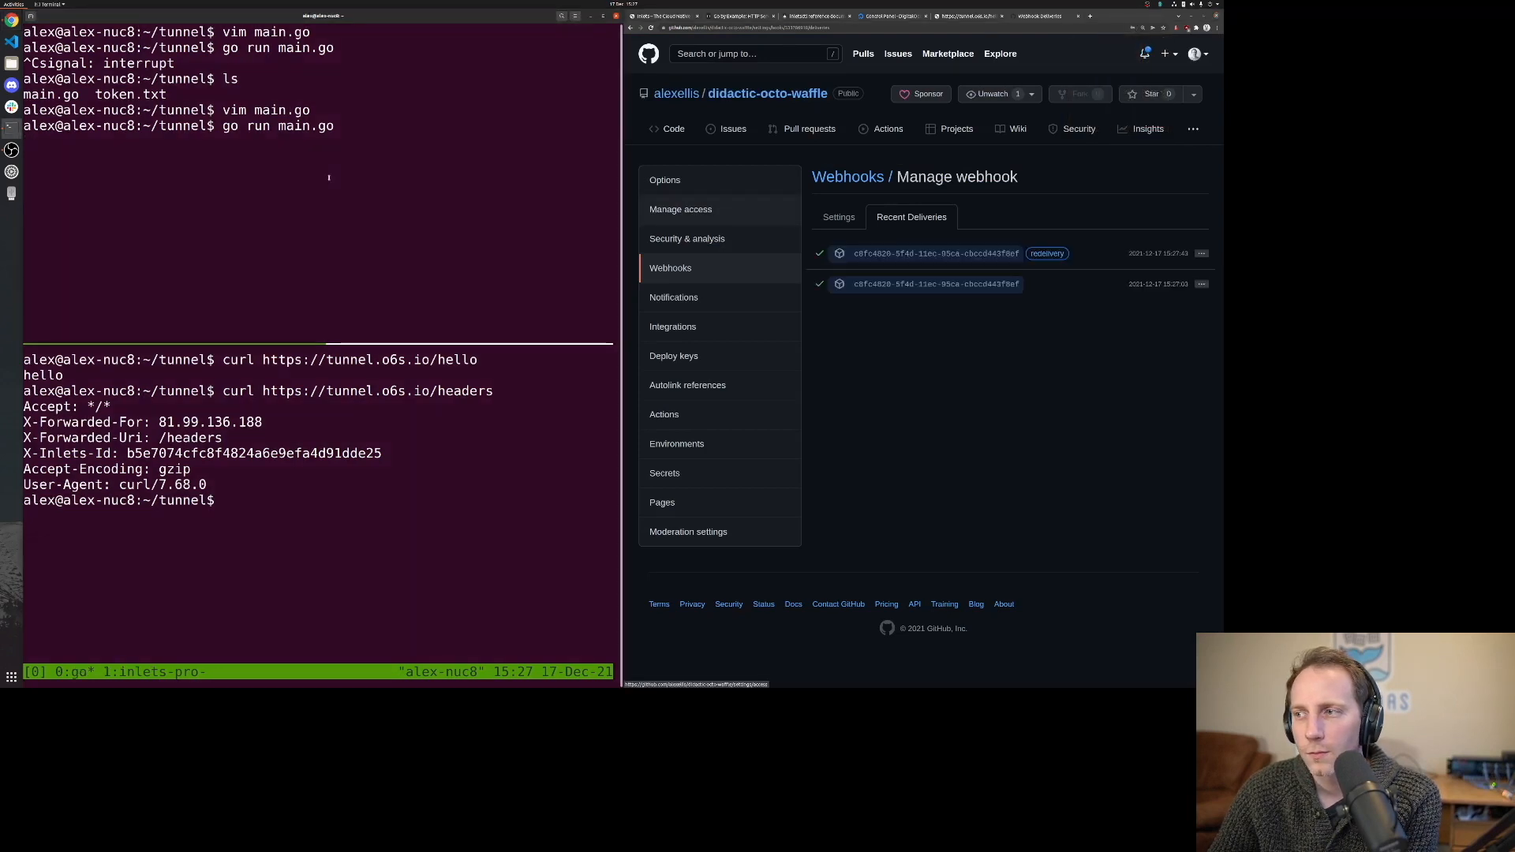
# Review the latest delivery's response and request, redeliver the ping, then view the empty Issues list
pyautogui.click(934, 252)
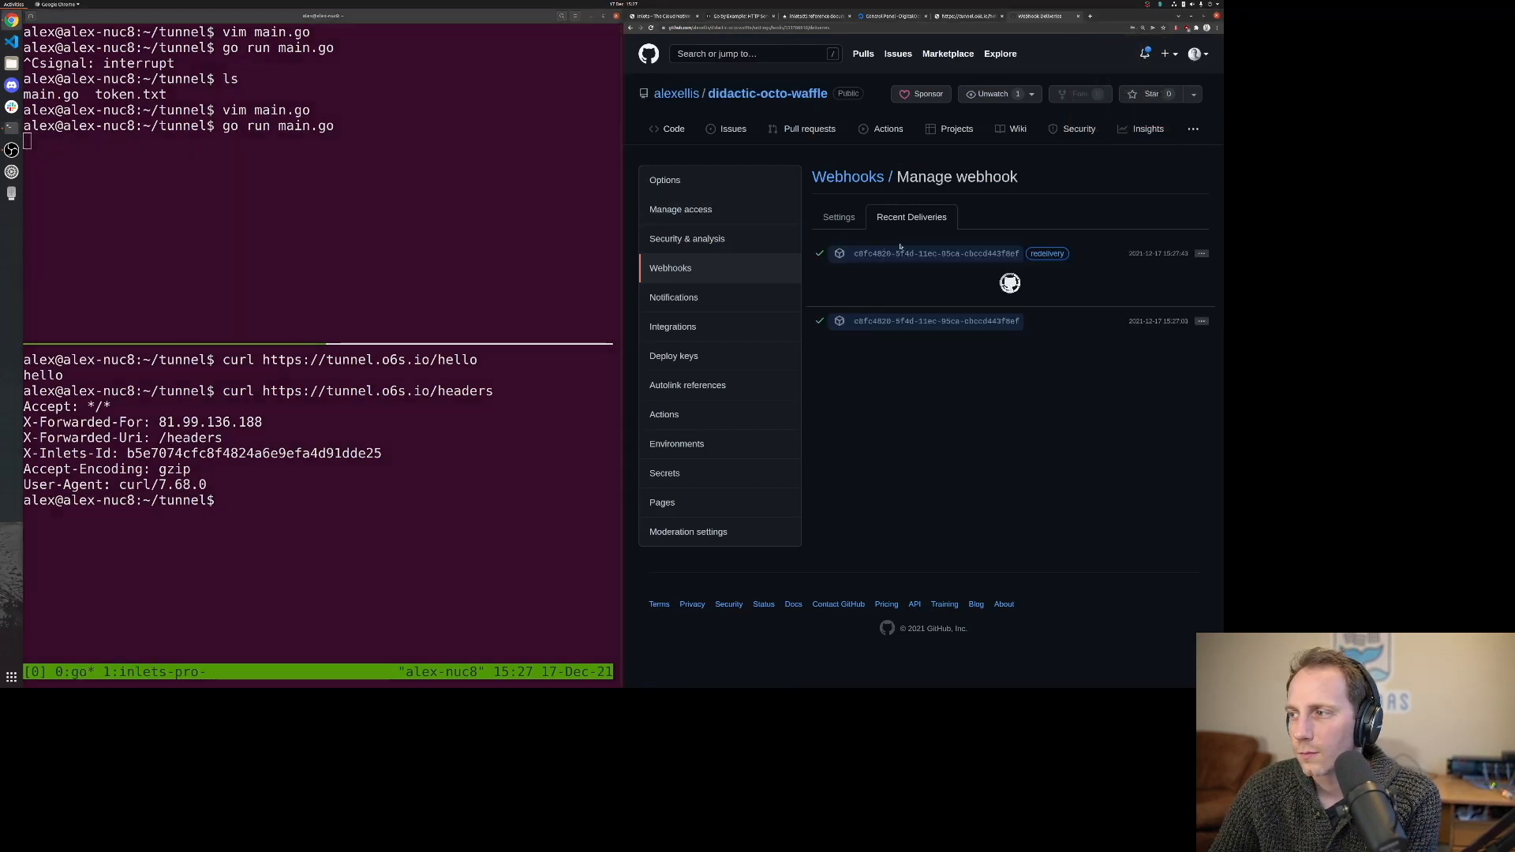
pyautogui.click(936, 252)
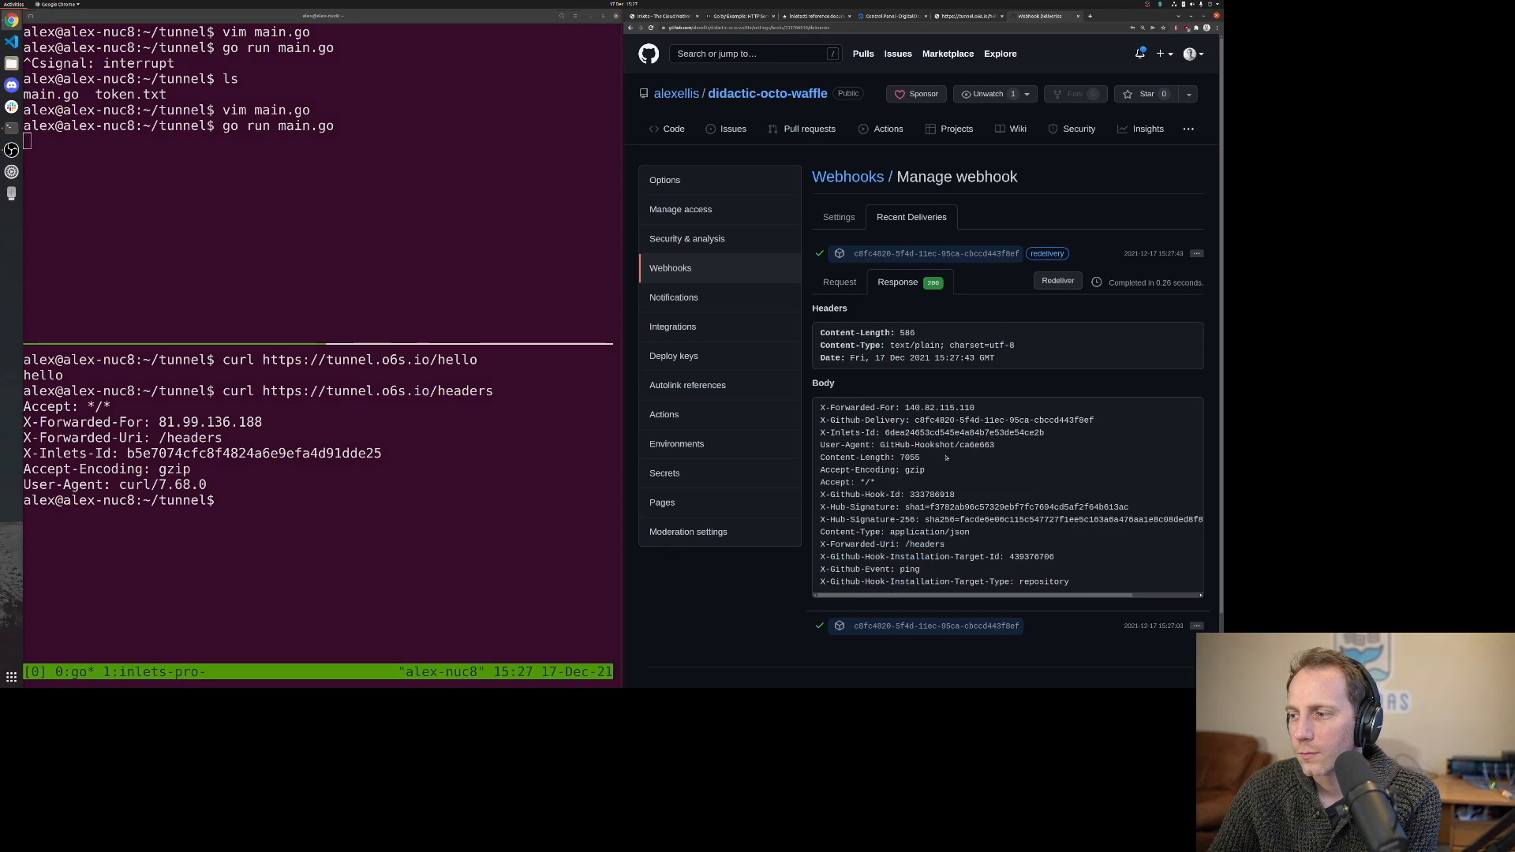
pyautogui.moveTo(872, 386)
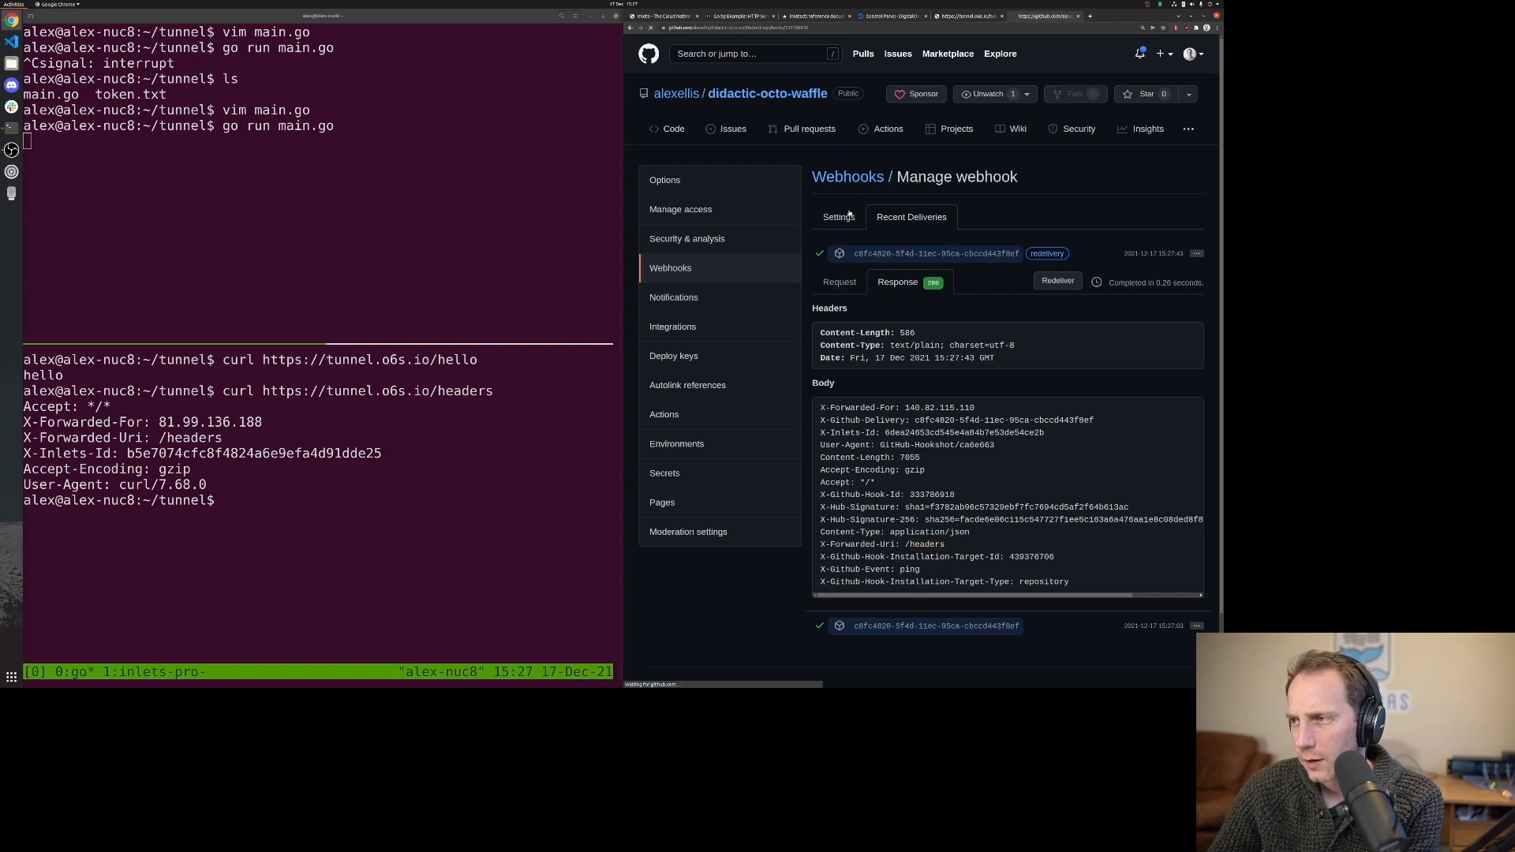
pyautogui.click(837, 217)
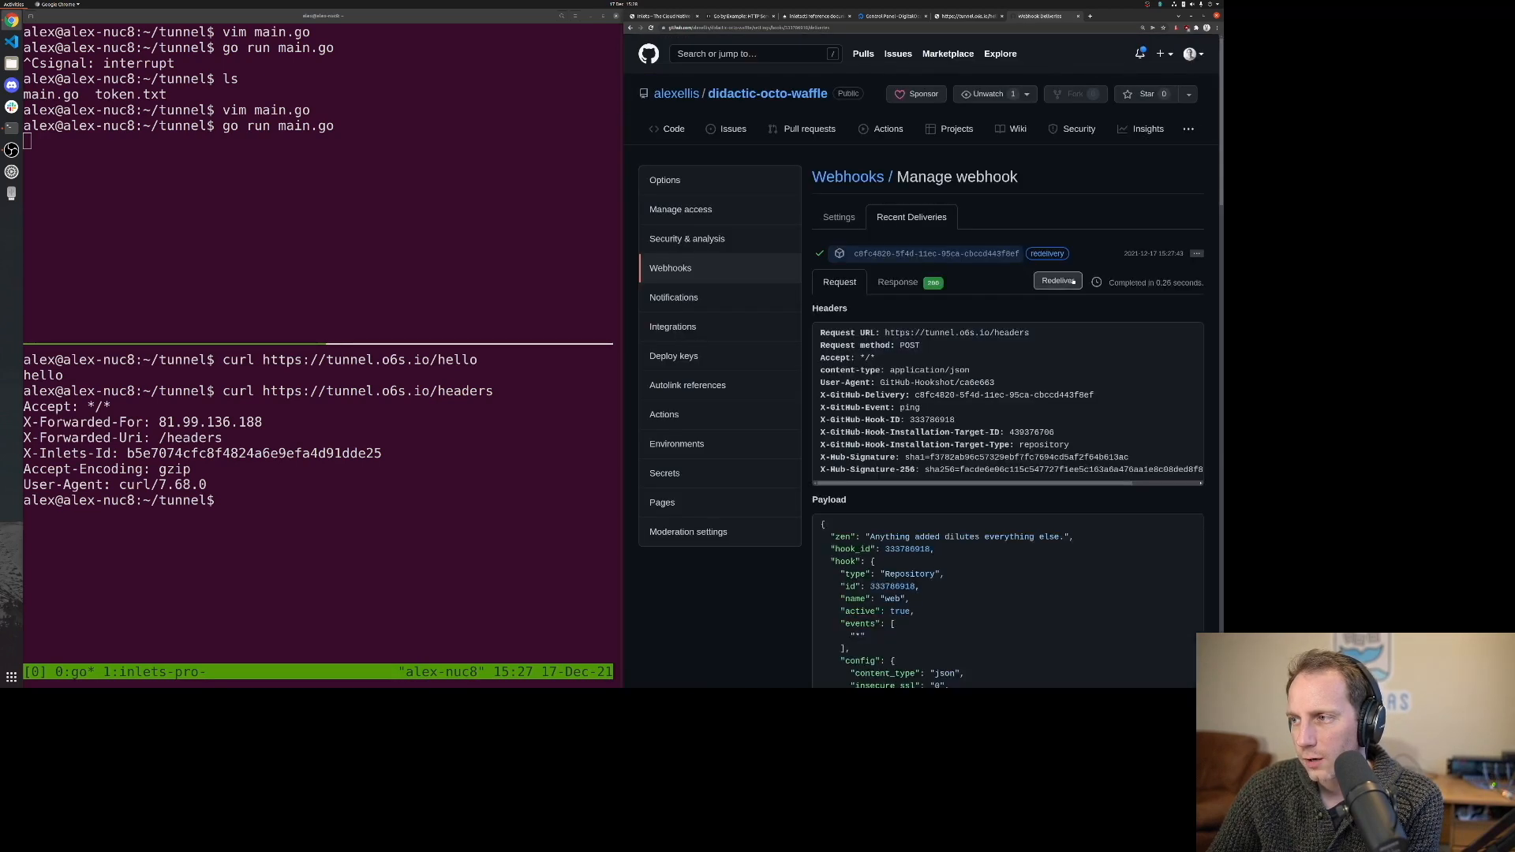
pyautogui.click(1057, 281)
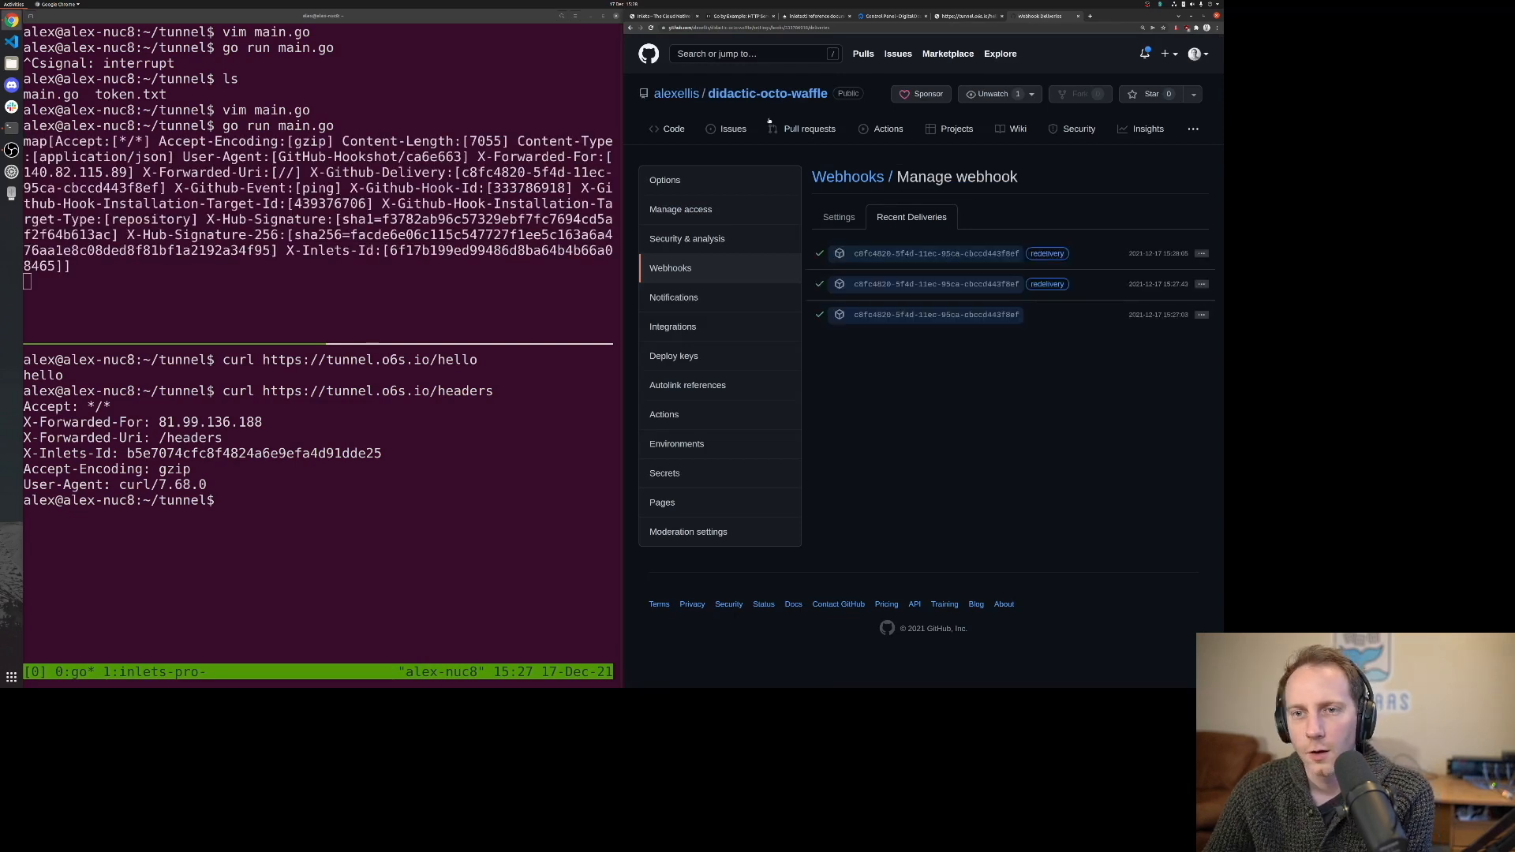
pyautogui.click(733, 128)
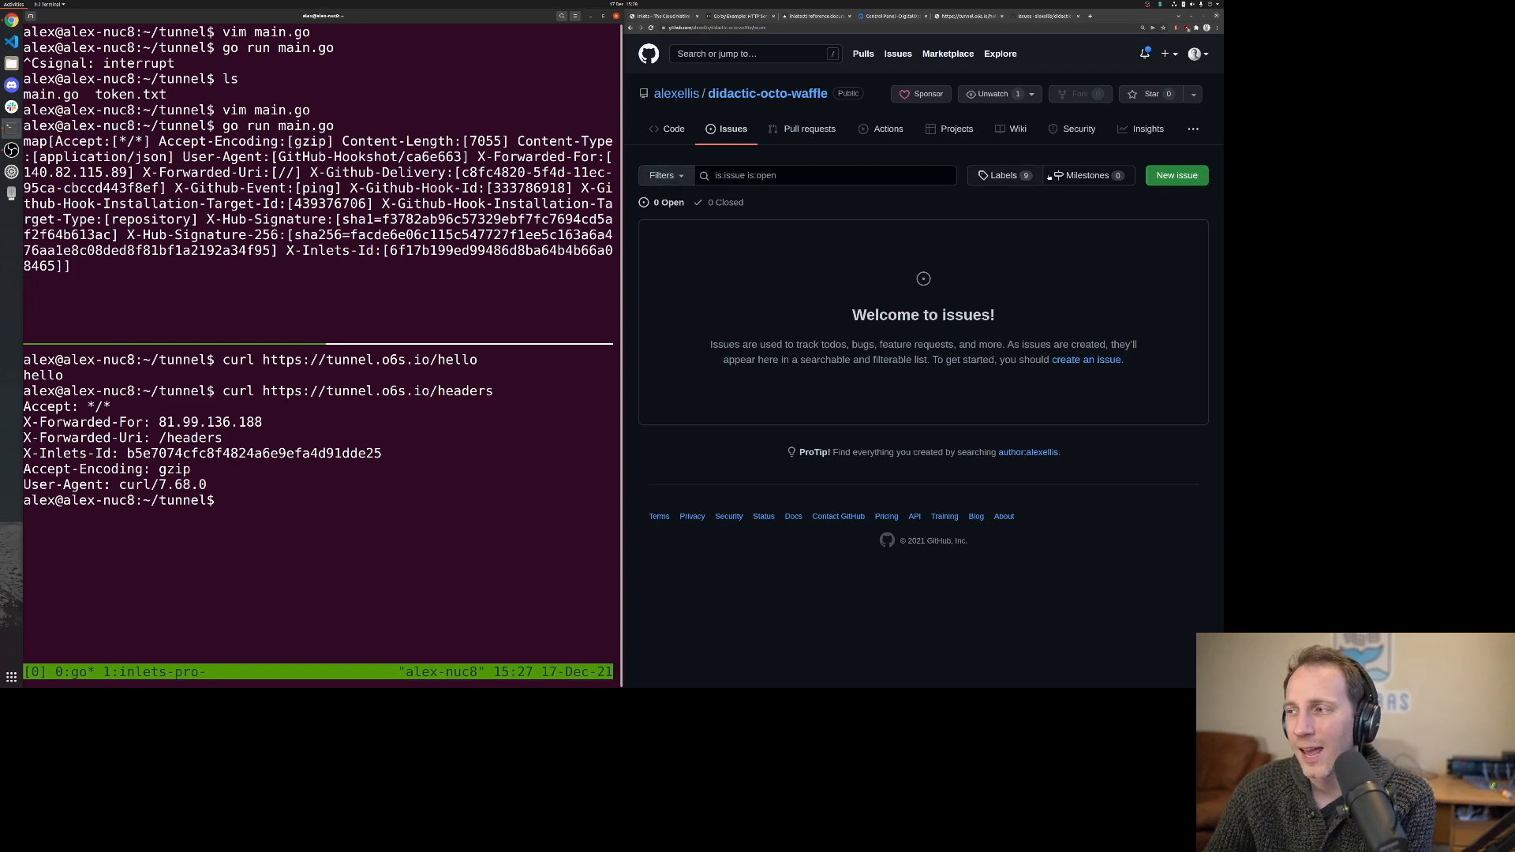
# Submit a new issue titled 'Test the tunnel' with no description
pyautogui.click(1174, 175)
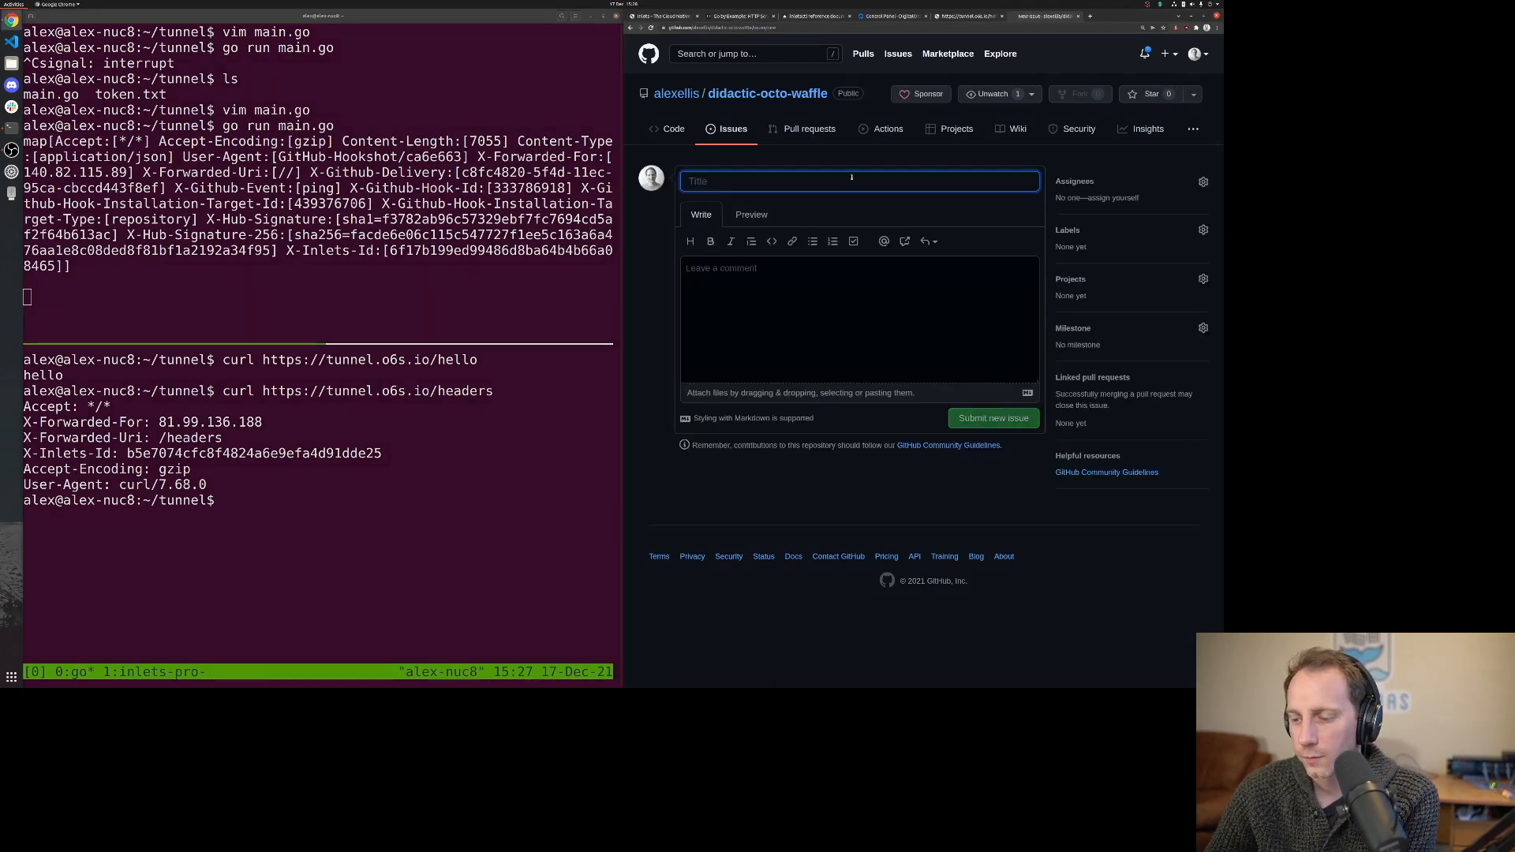
pyautogui.write('Test the tunnel')
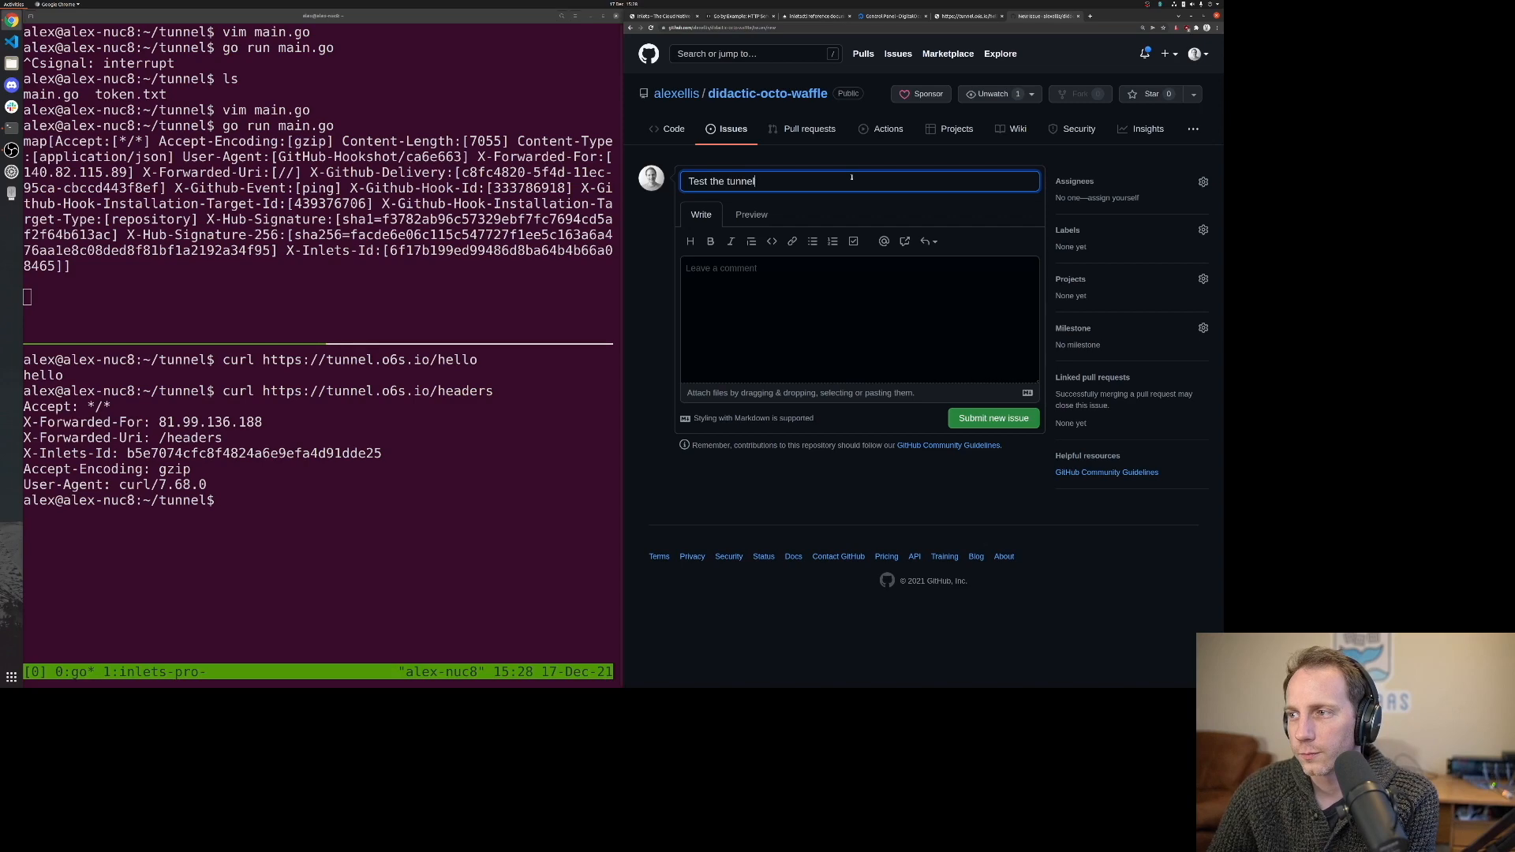
pyautogui.click(859, 319)
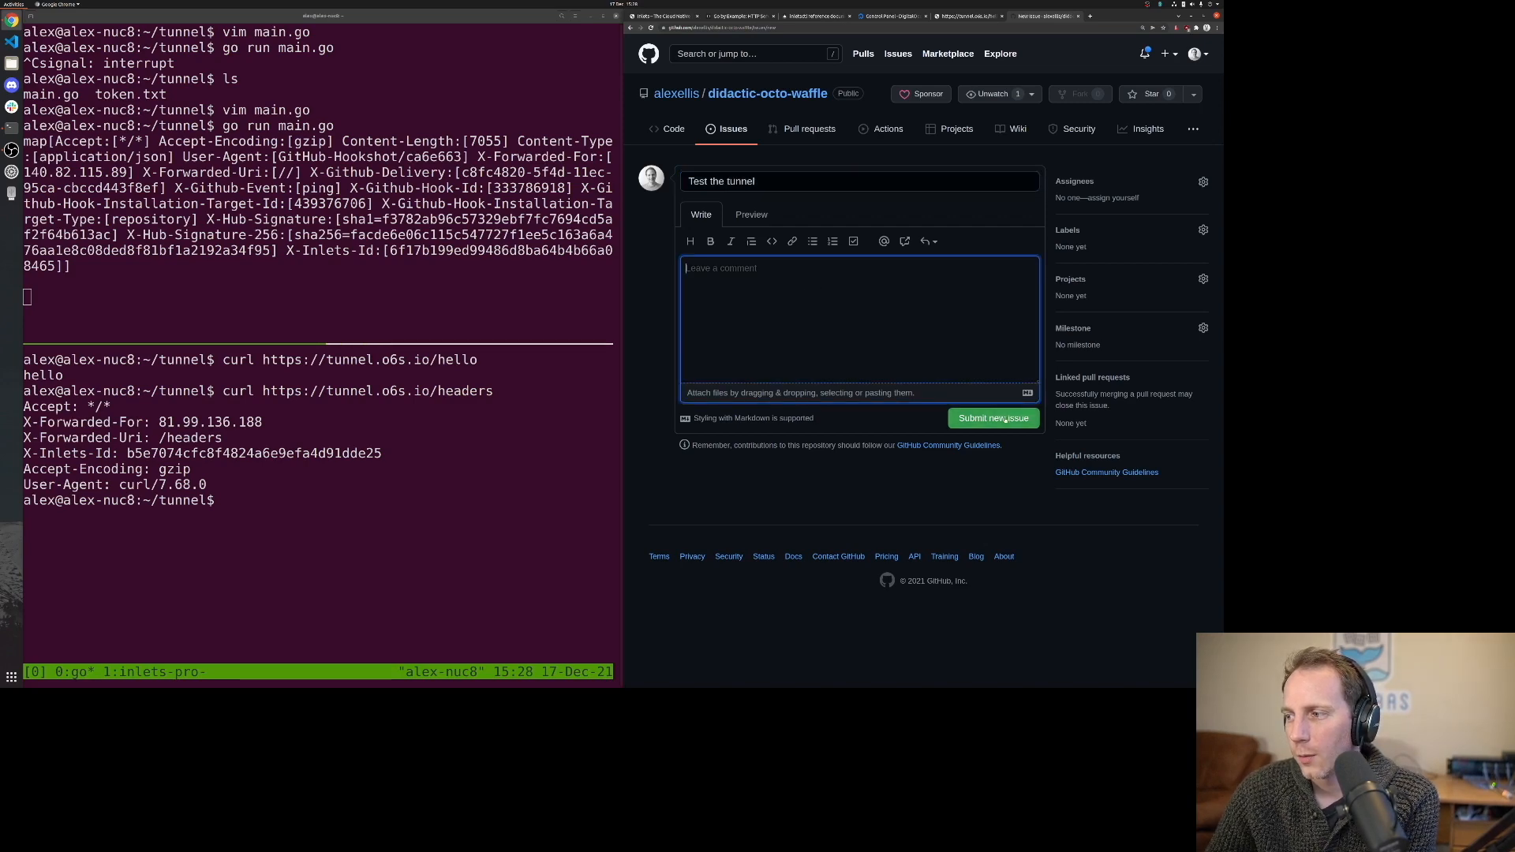
pyautogui.click(993, 416)
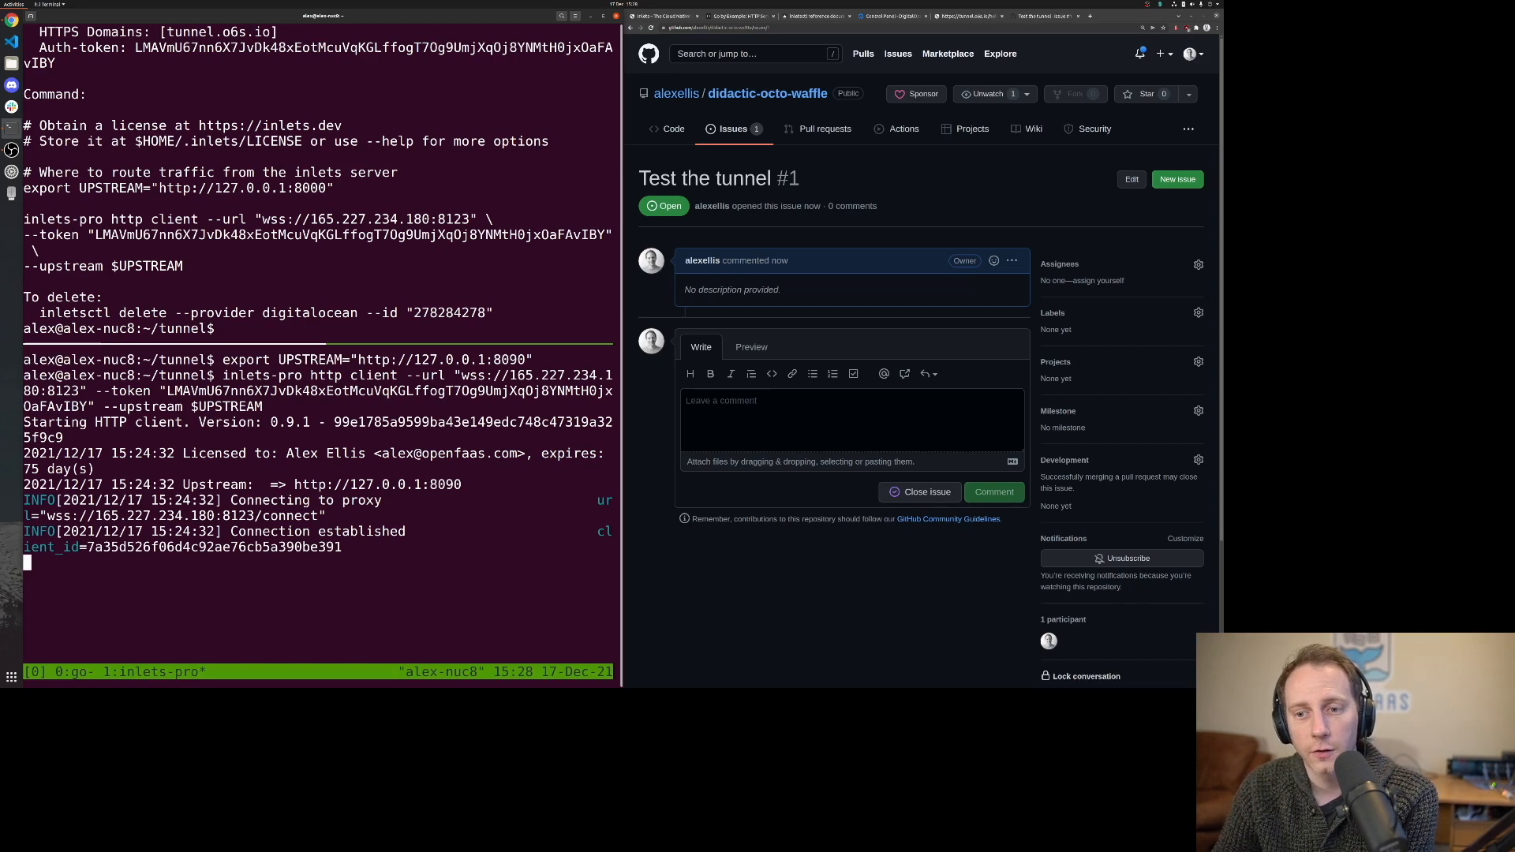
pyautogui.press('ctrl+c')
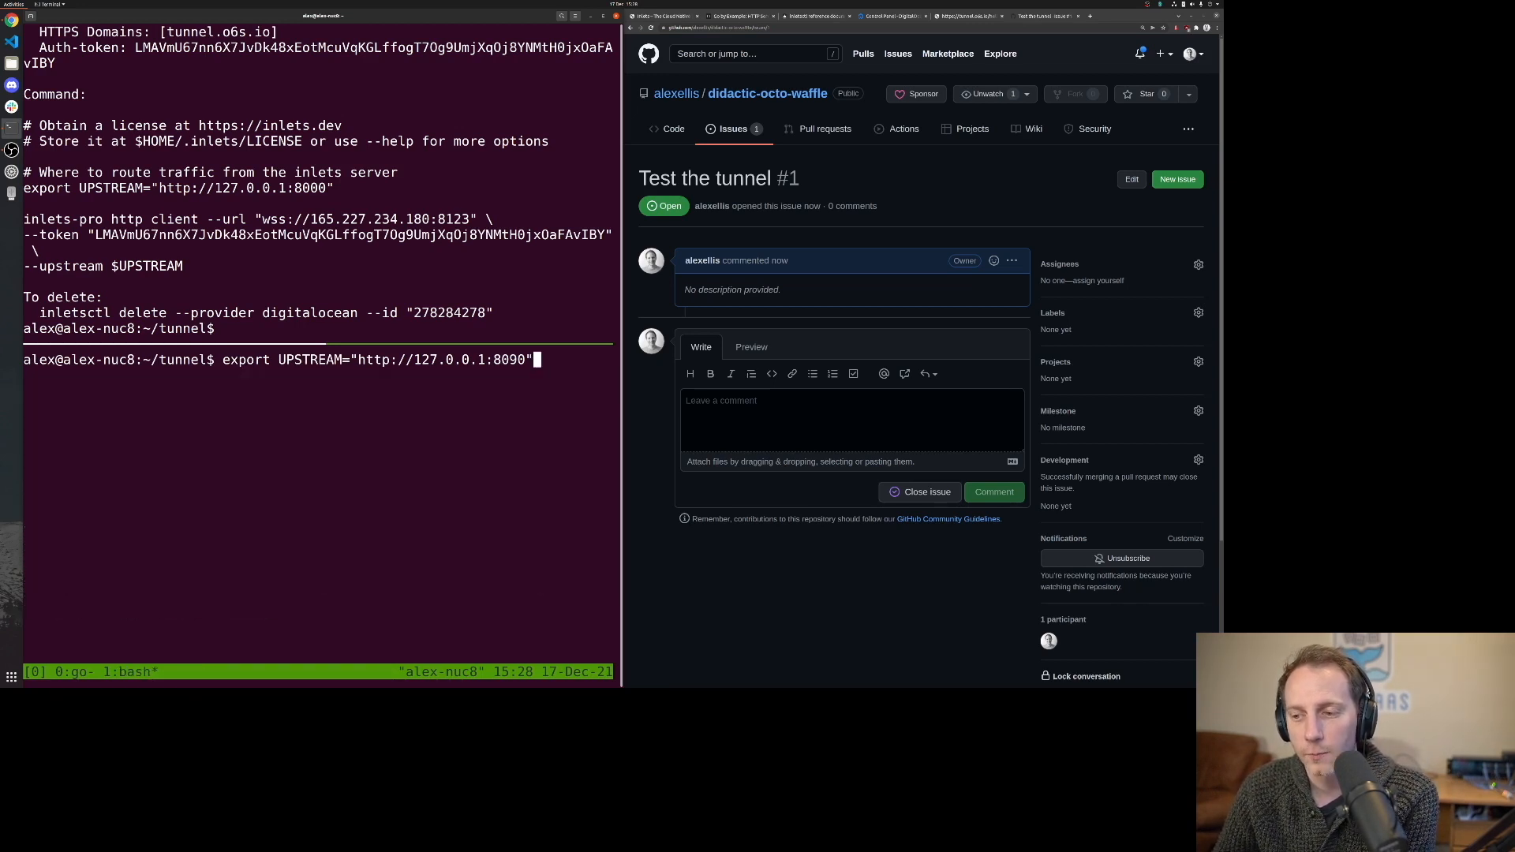
pyautogui.press('BackSpace')
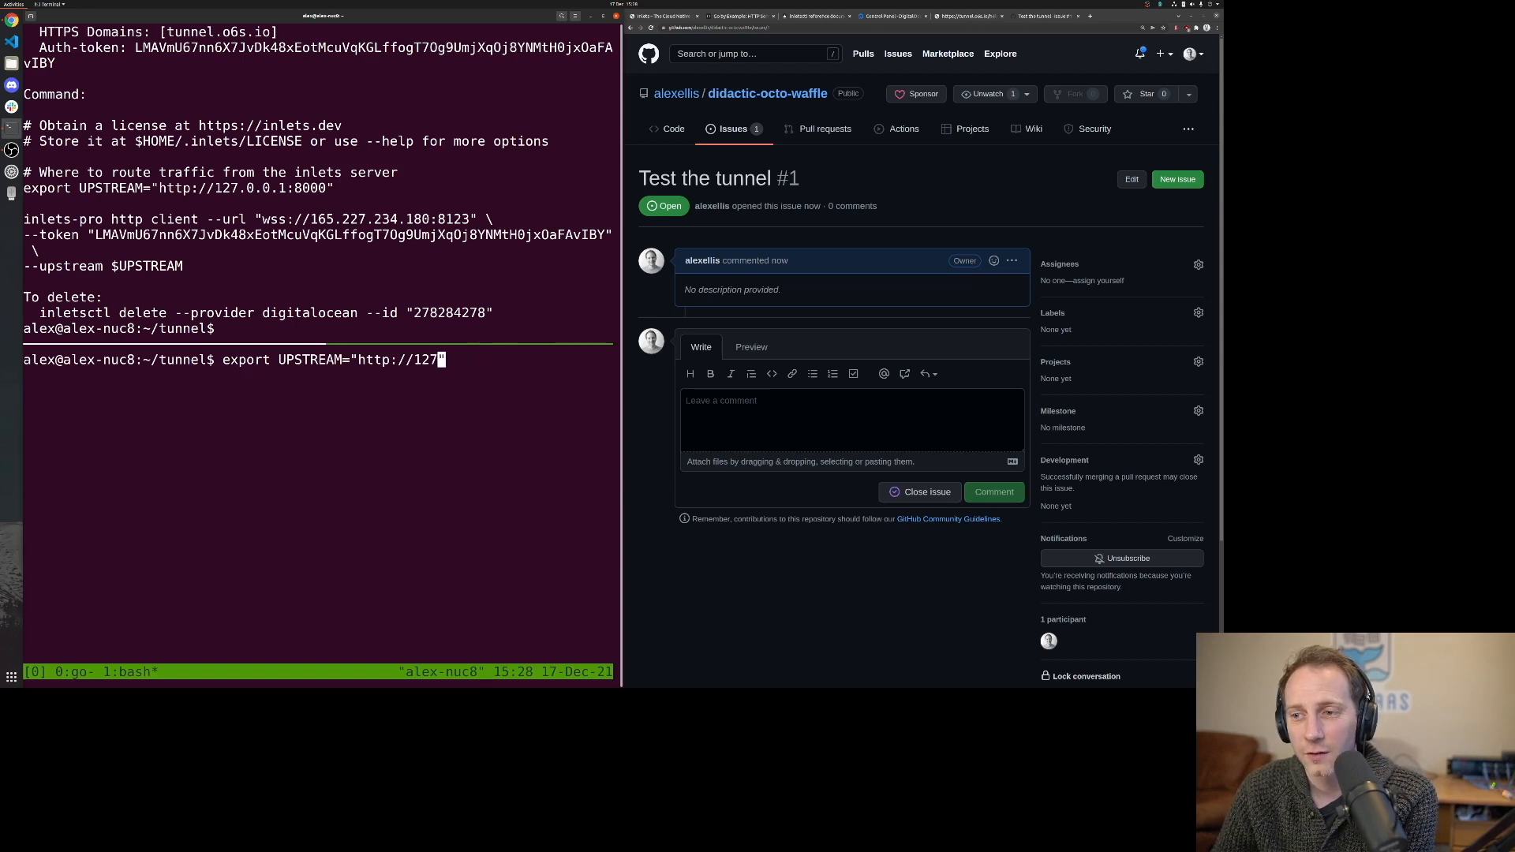
pyautogui.write('192.168.0.')
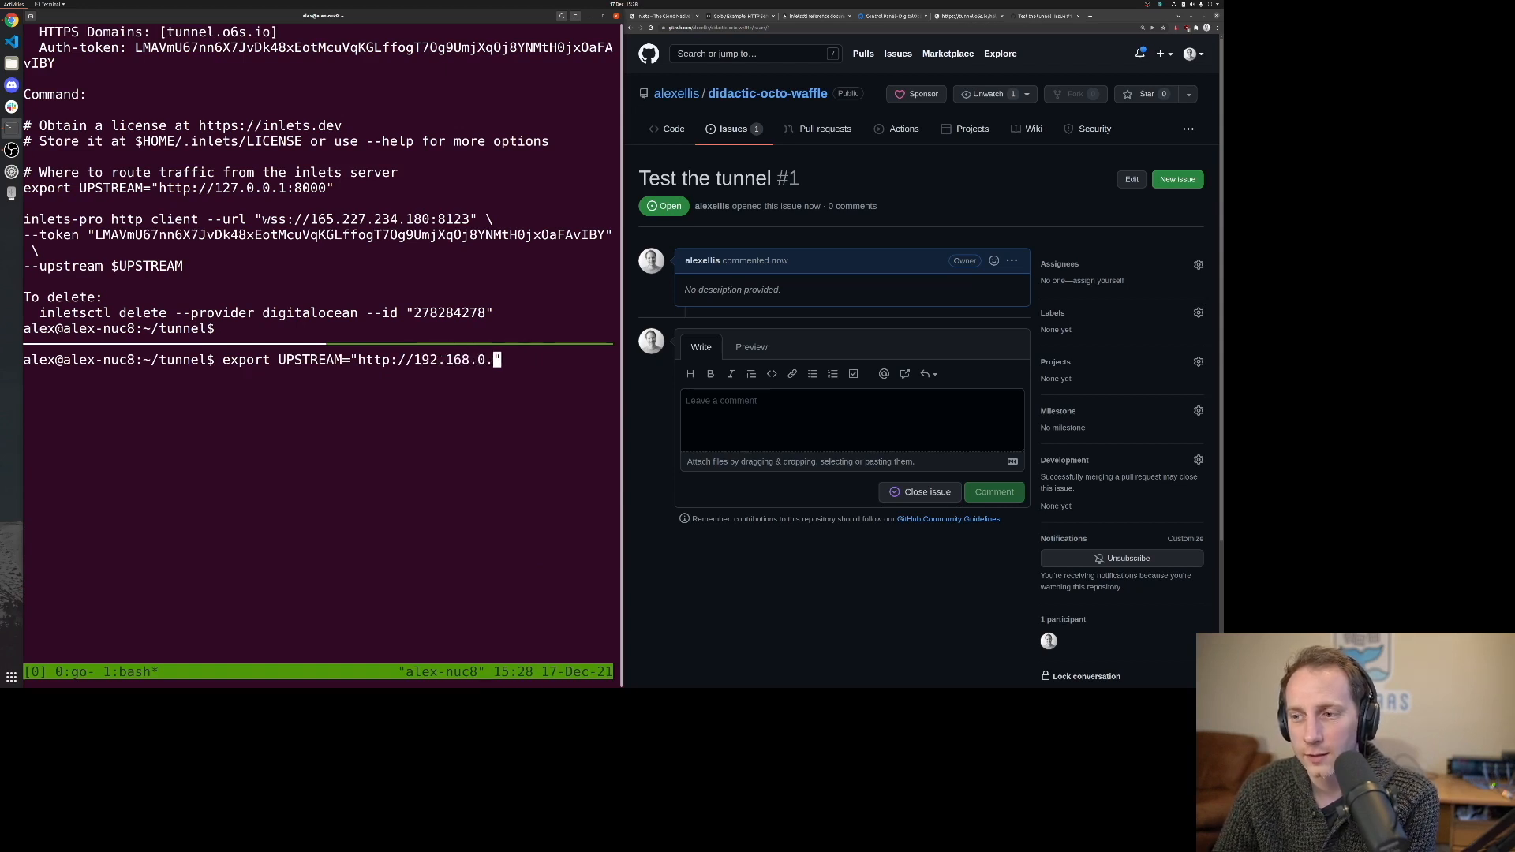
pyautogui.write('15:8080')
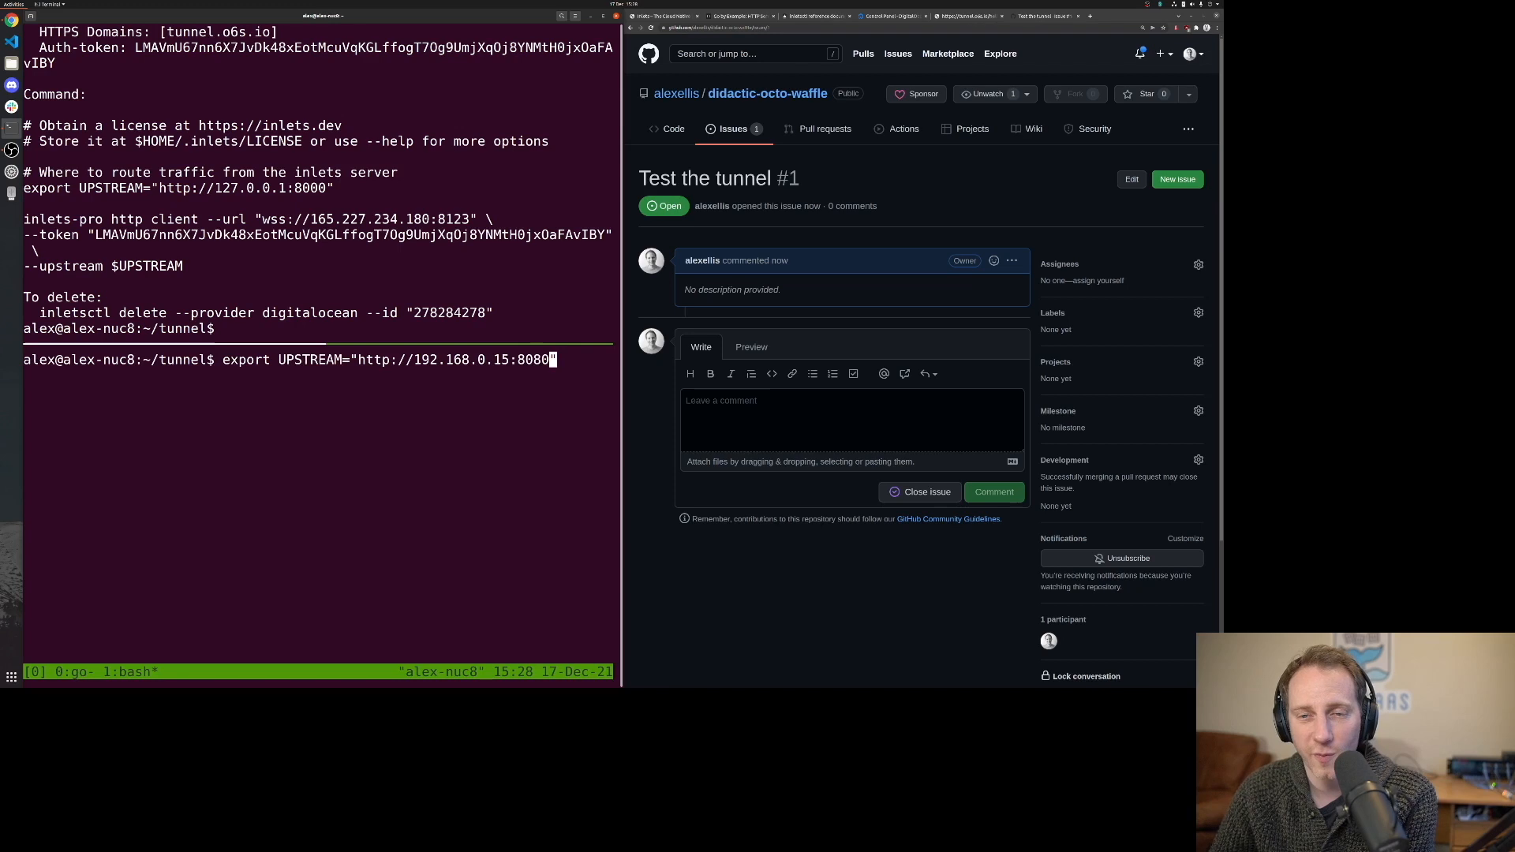
pyautogui.press('Return')
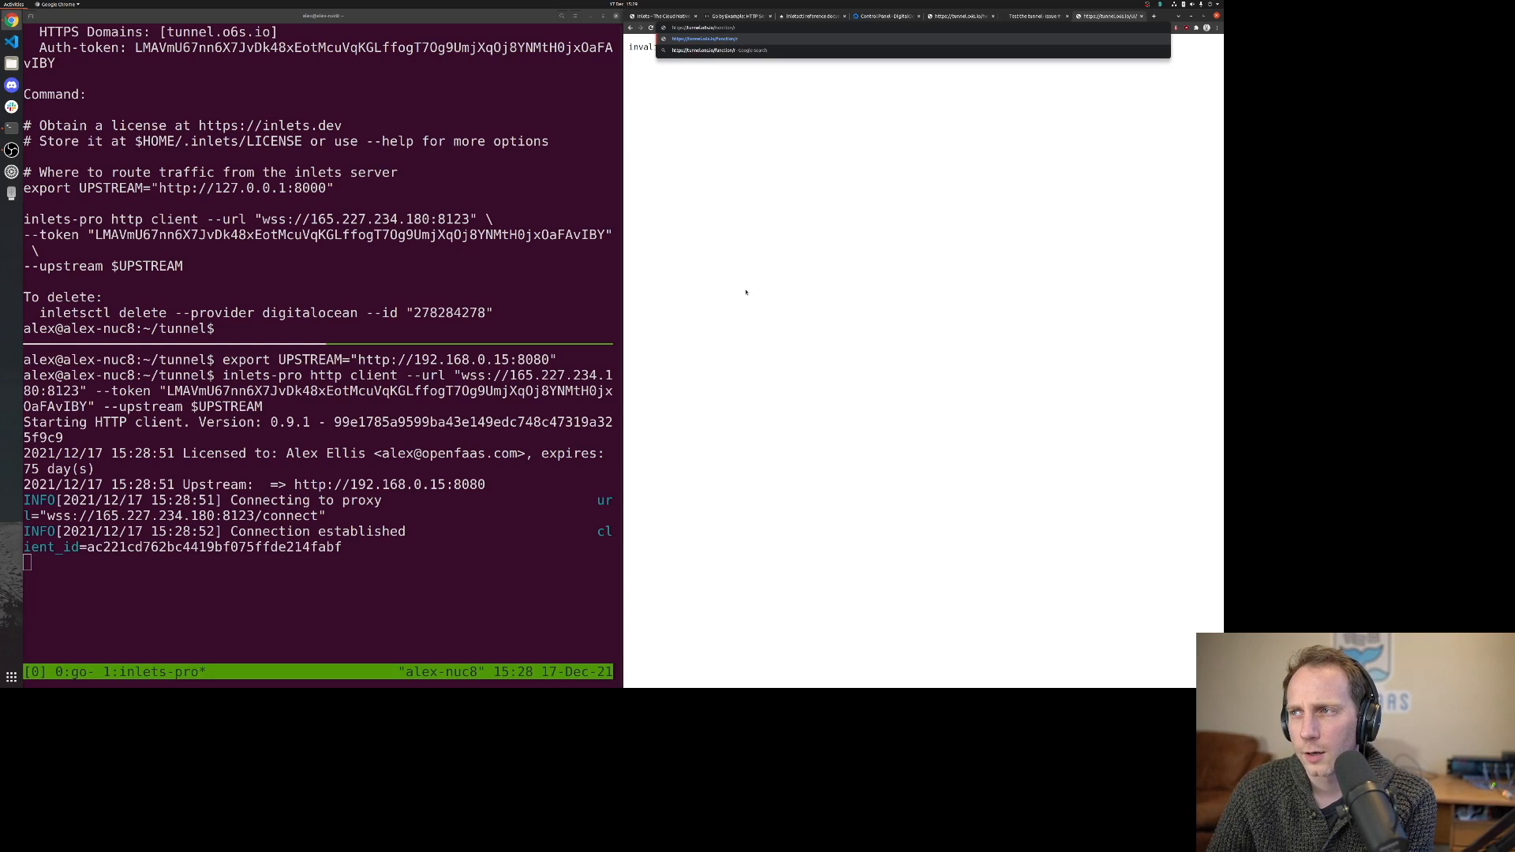
# Load the tunnel.o6s.io URL to see 'Hello, I am not a Golang robot.' from the upstream, then return to the client window
pyautogui.press('Return')
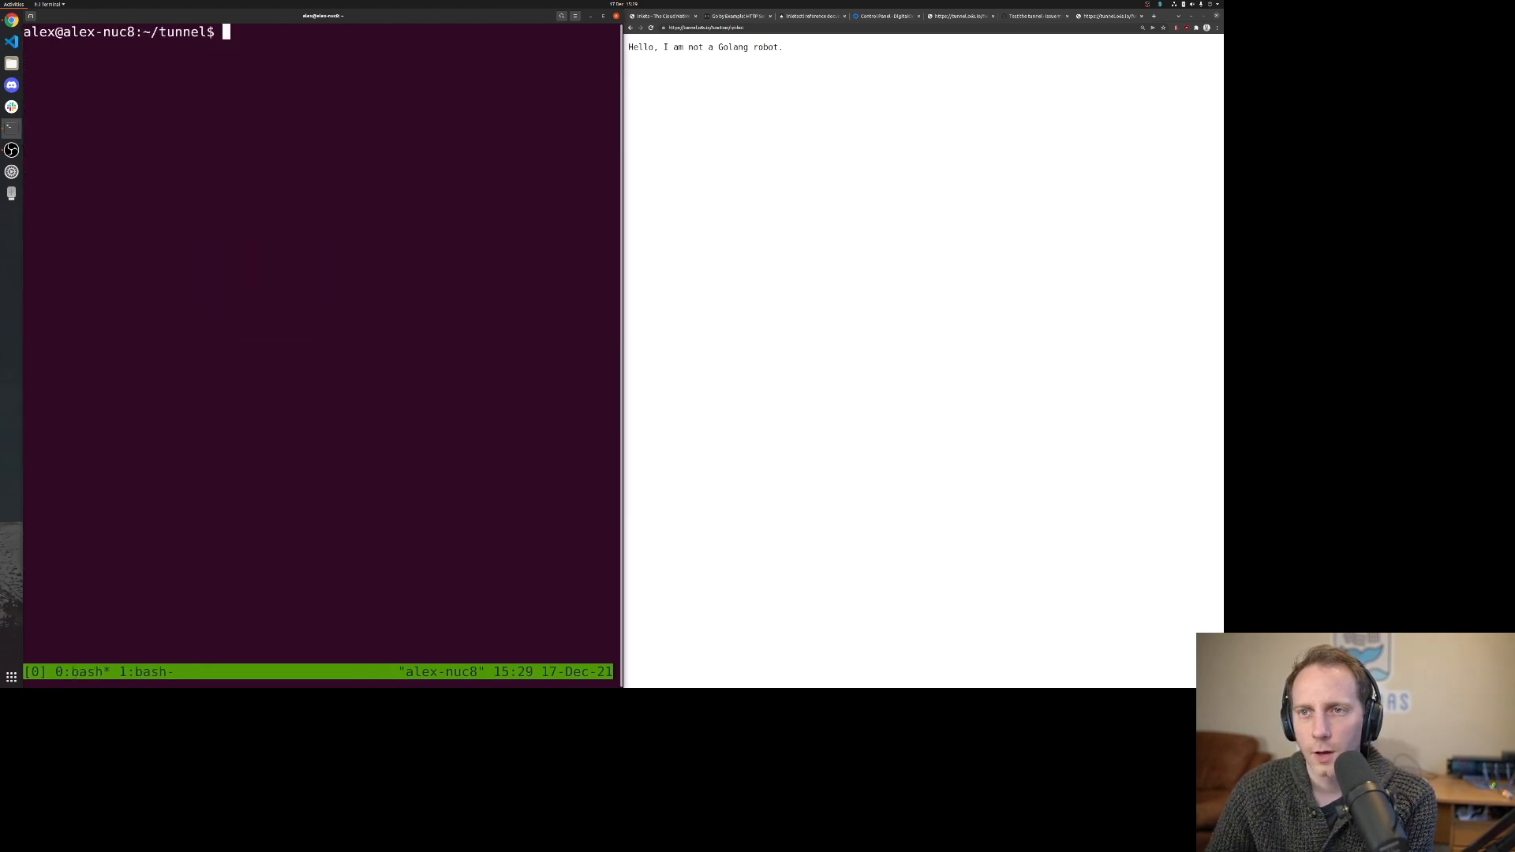
pyautogui.press('Return')
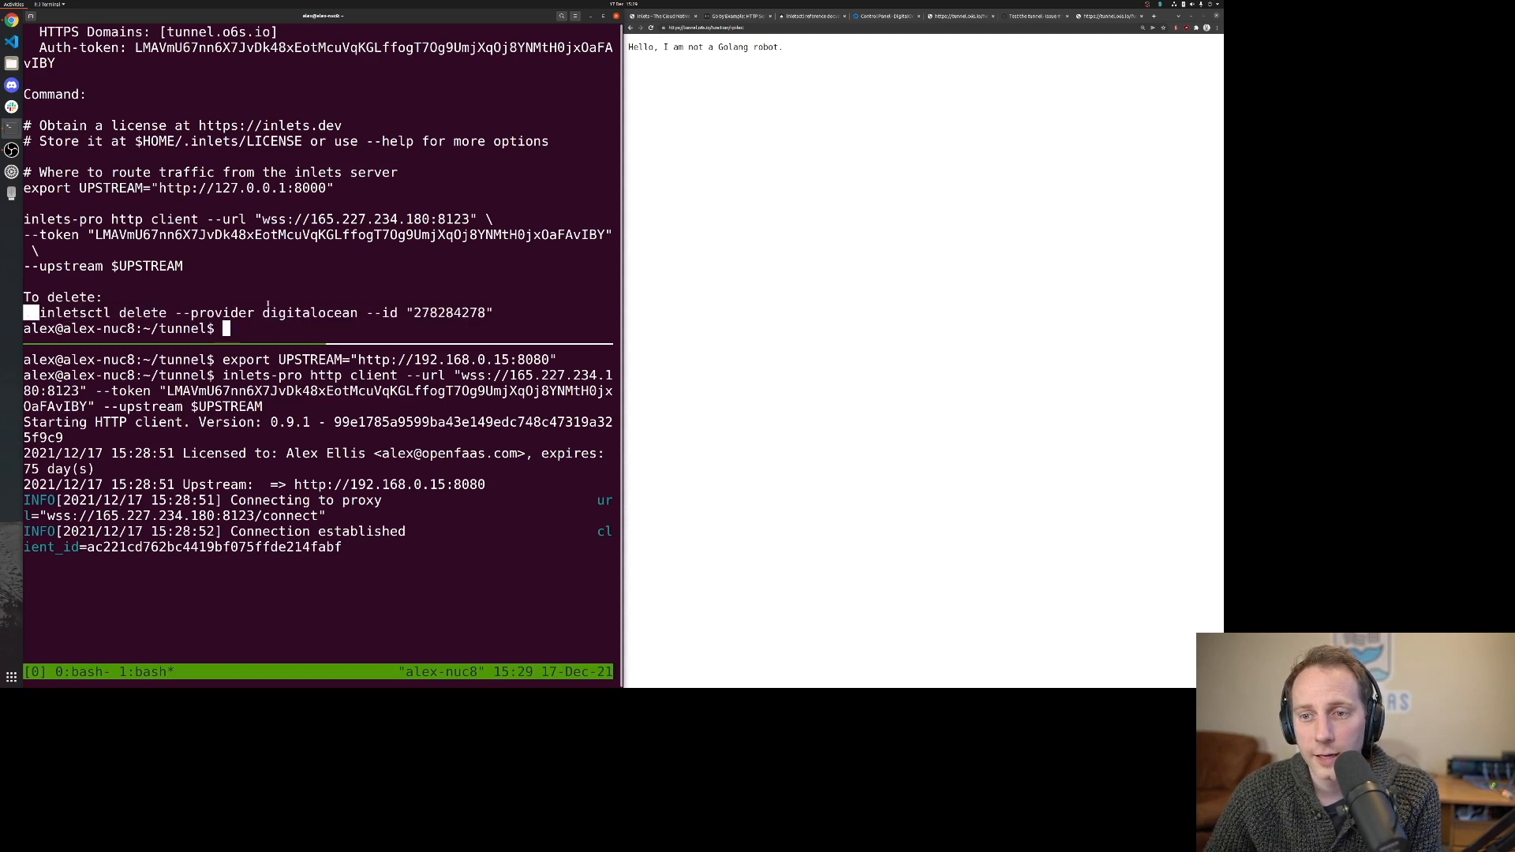
# Select the inletsctl delete command, then bring up the inlets documentation home page and its section navigation
pyautogui.tripleClick(261, 312)
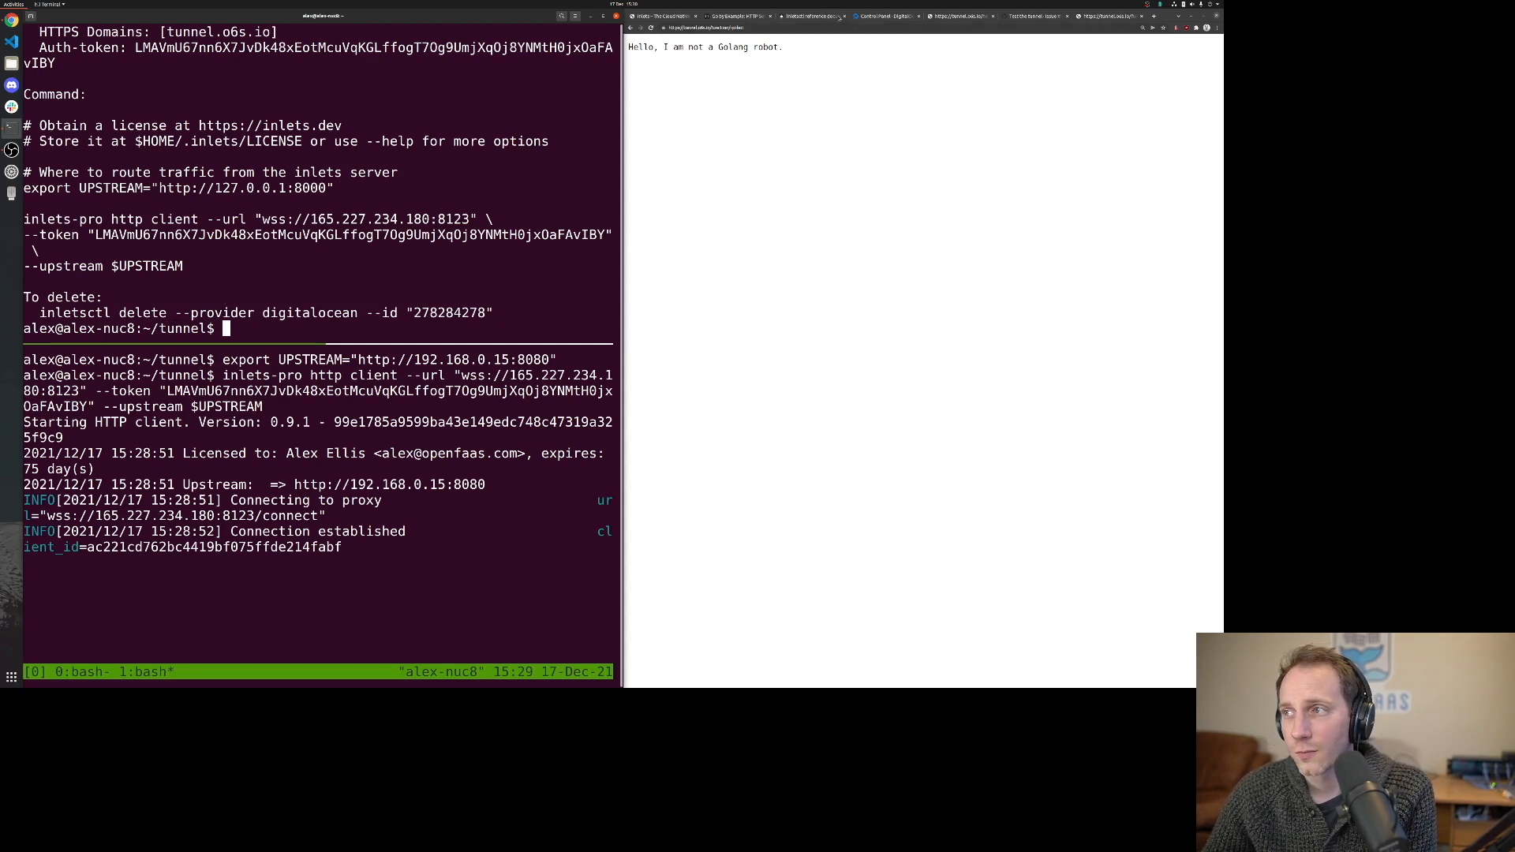
pyautogui.click(809, 16)
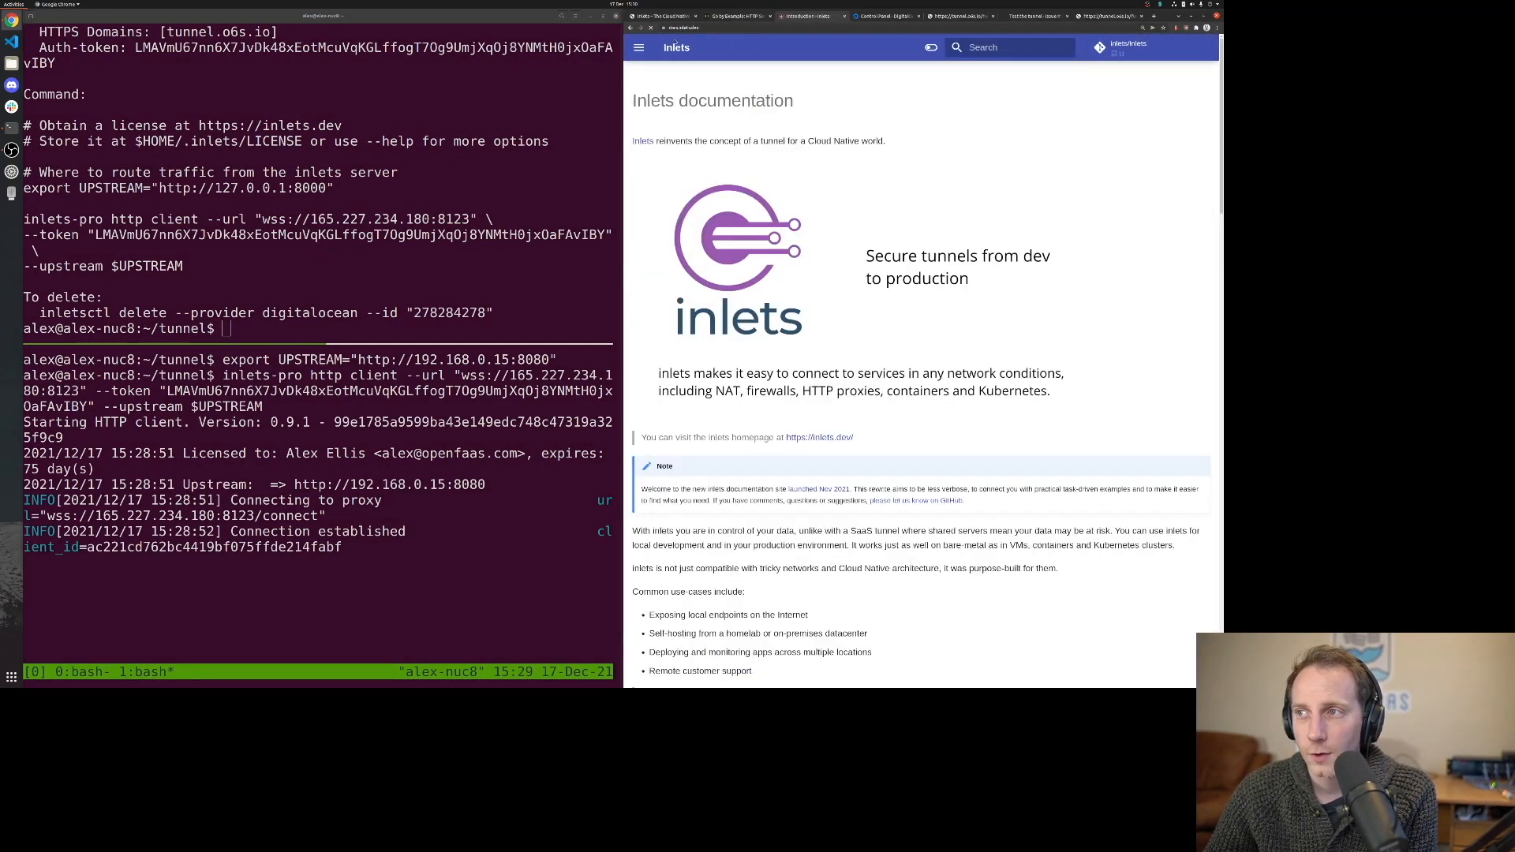
pyautogui.click(637, 46)
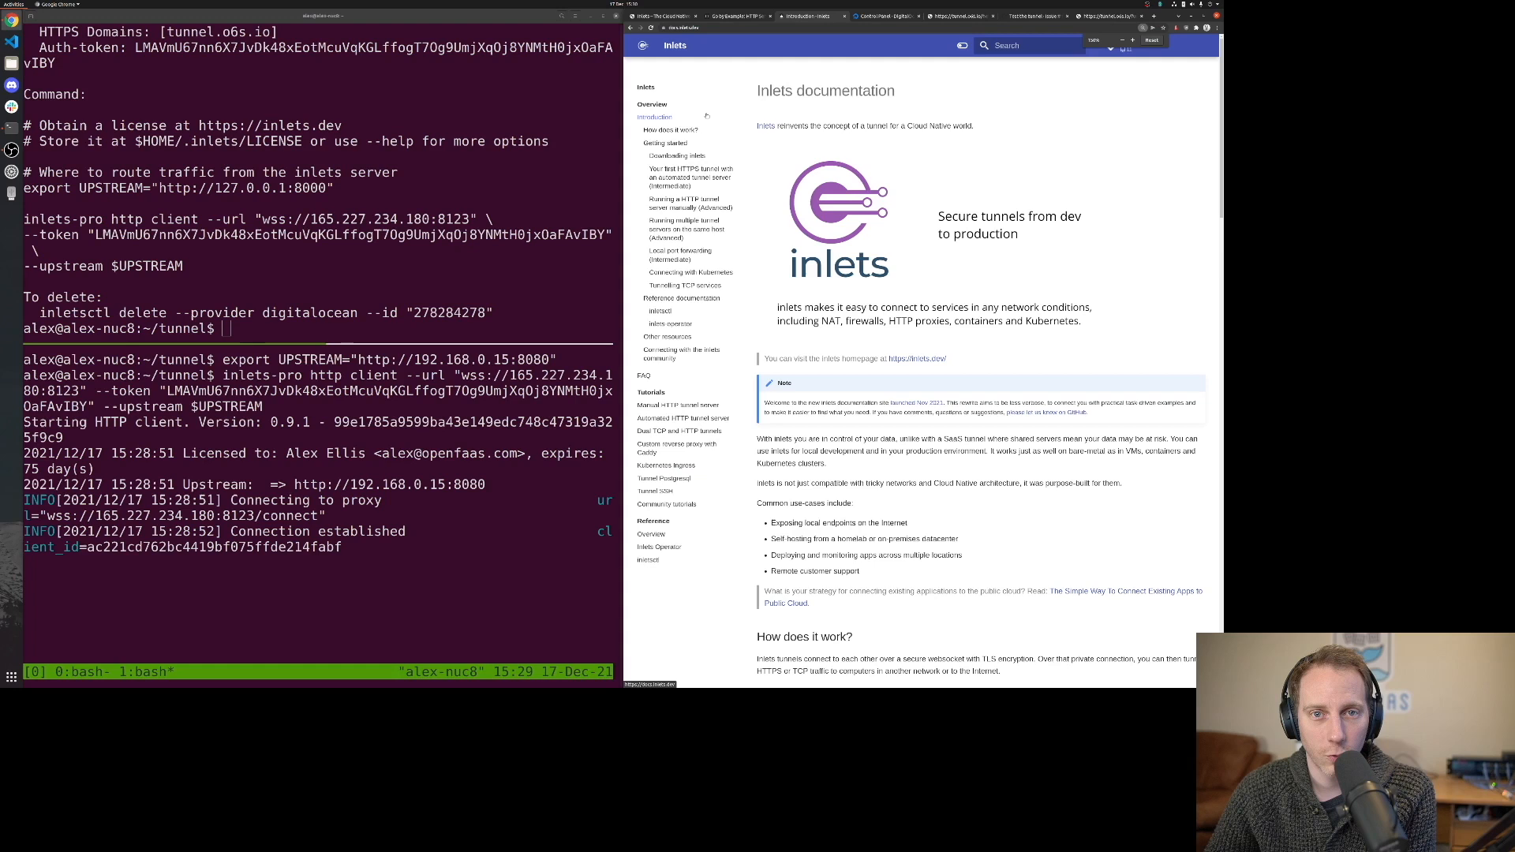